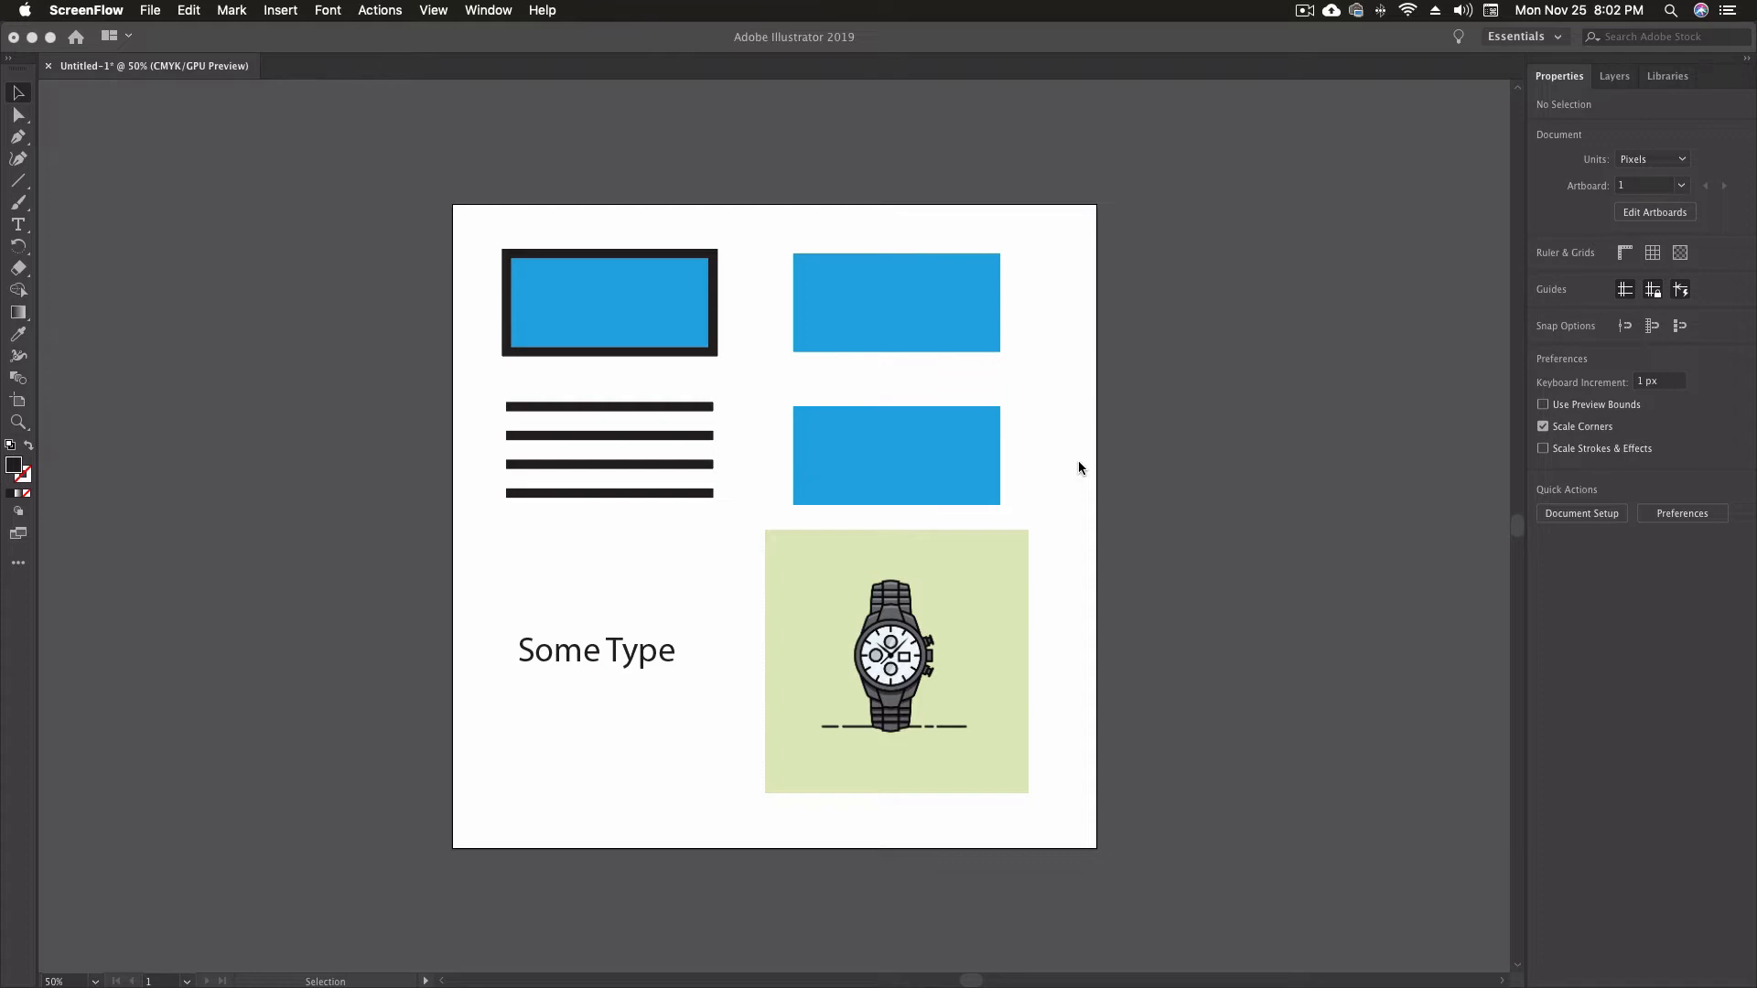
mouse_move(380, 368)
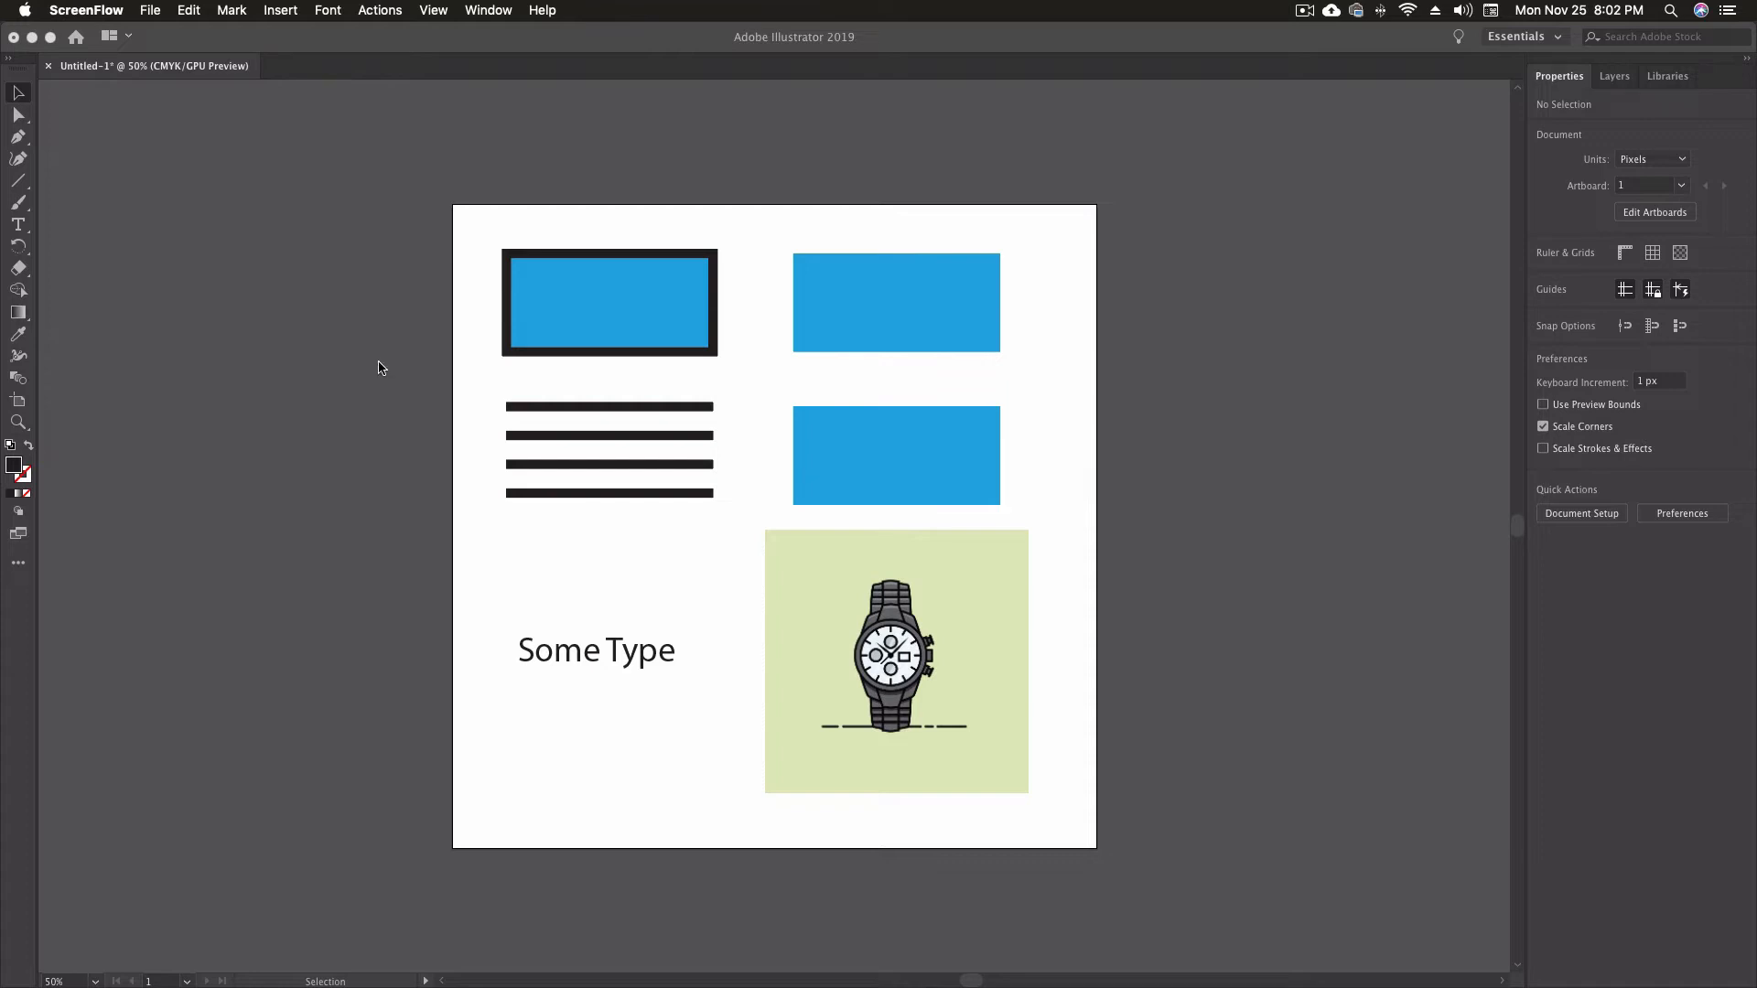
mouse_move(154, 328)
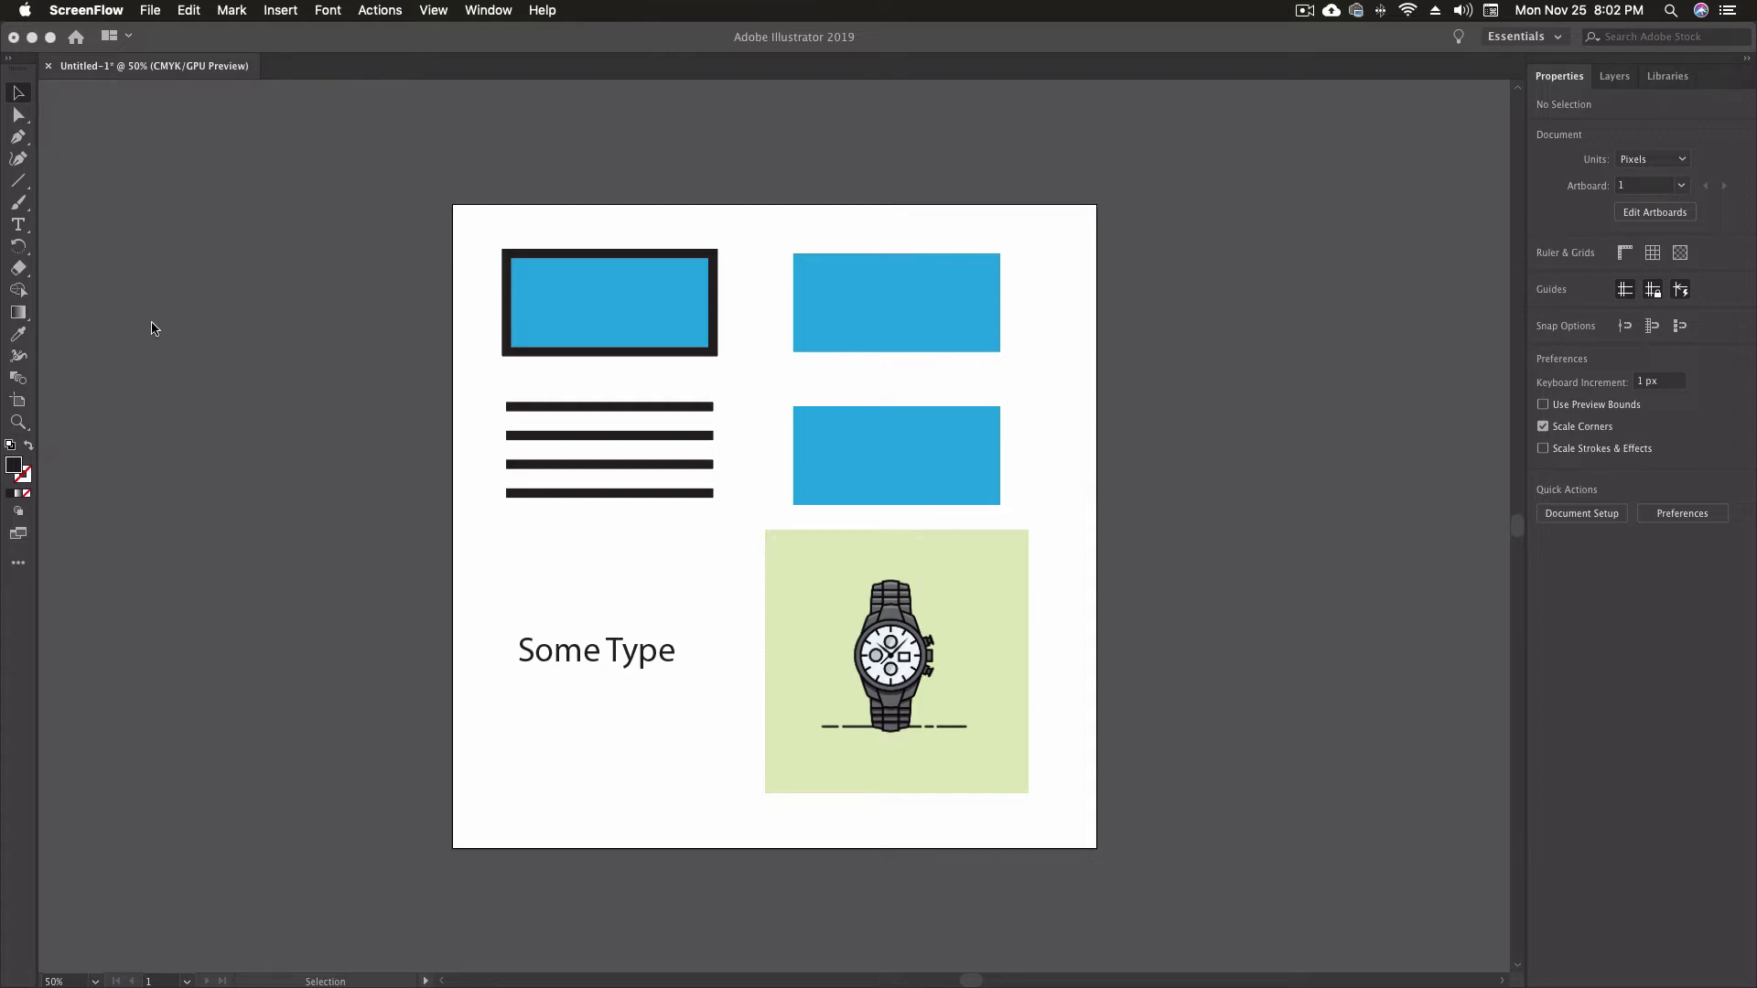
mouse_move(18, 277)
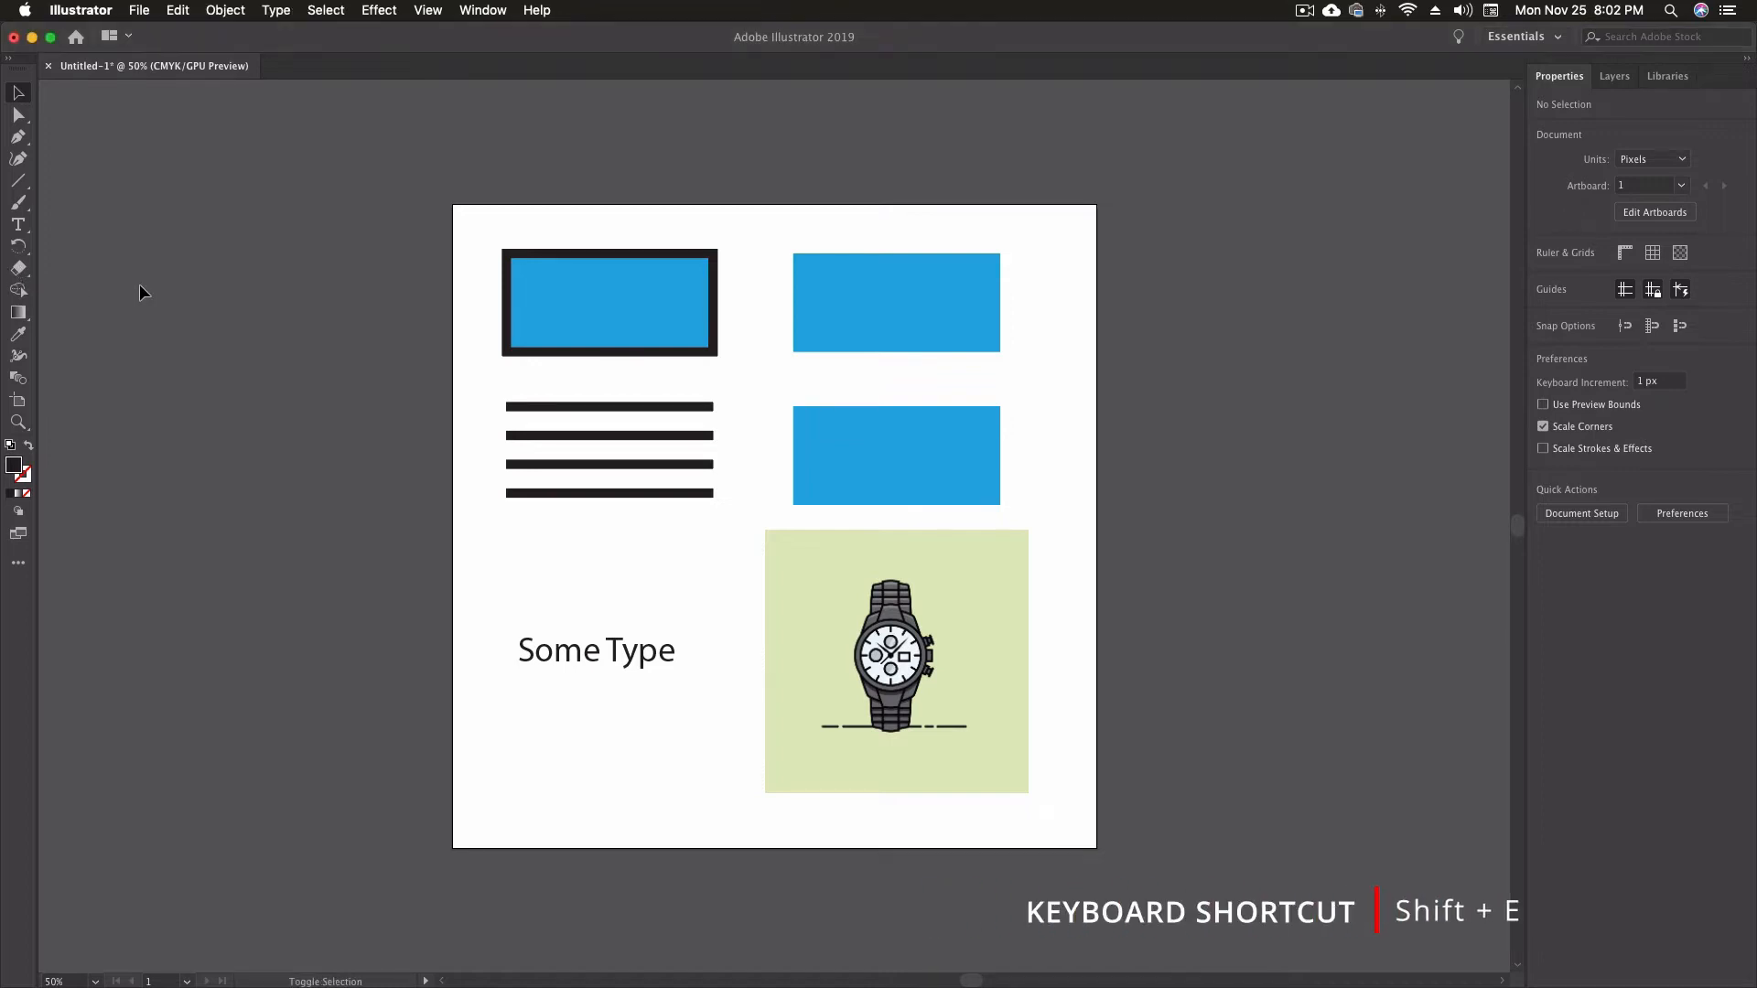
Switch to the Eraser tool with Shift+E, leaving the artwork untouched.
key(shift+e)
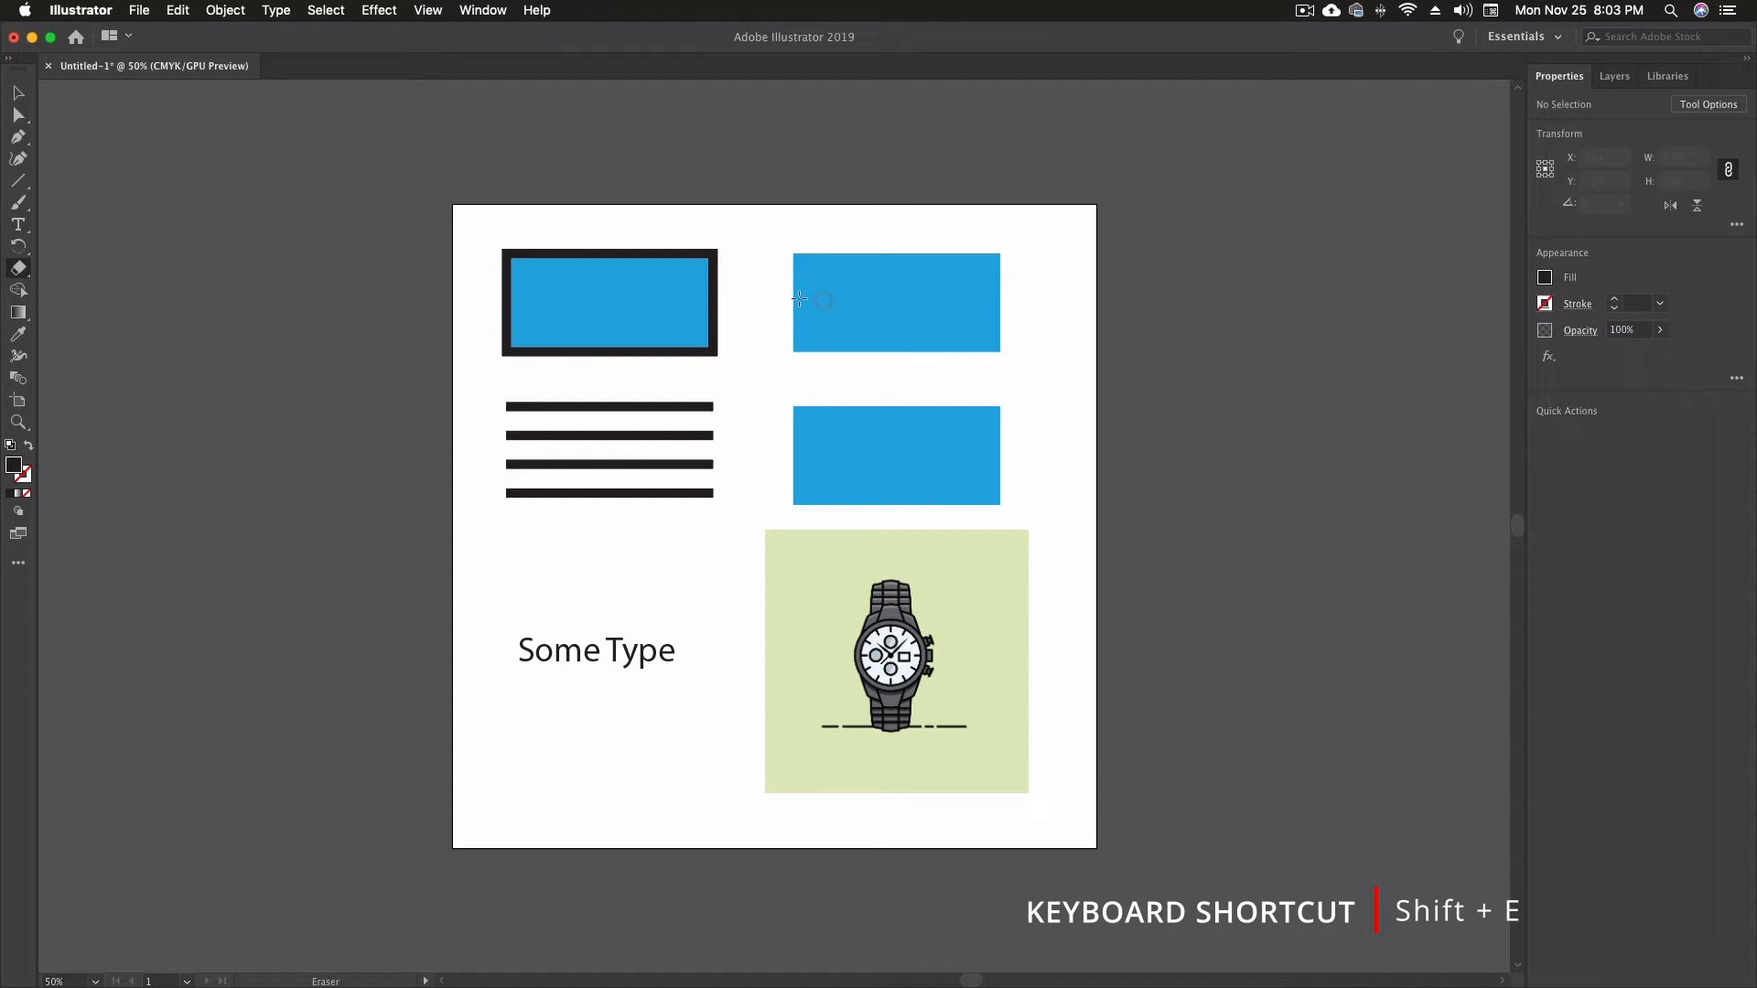
mouse_move(979, 311)
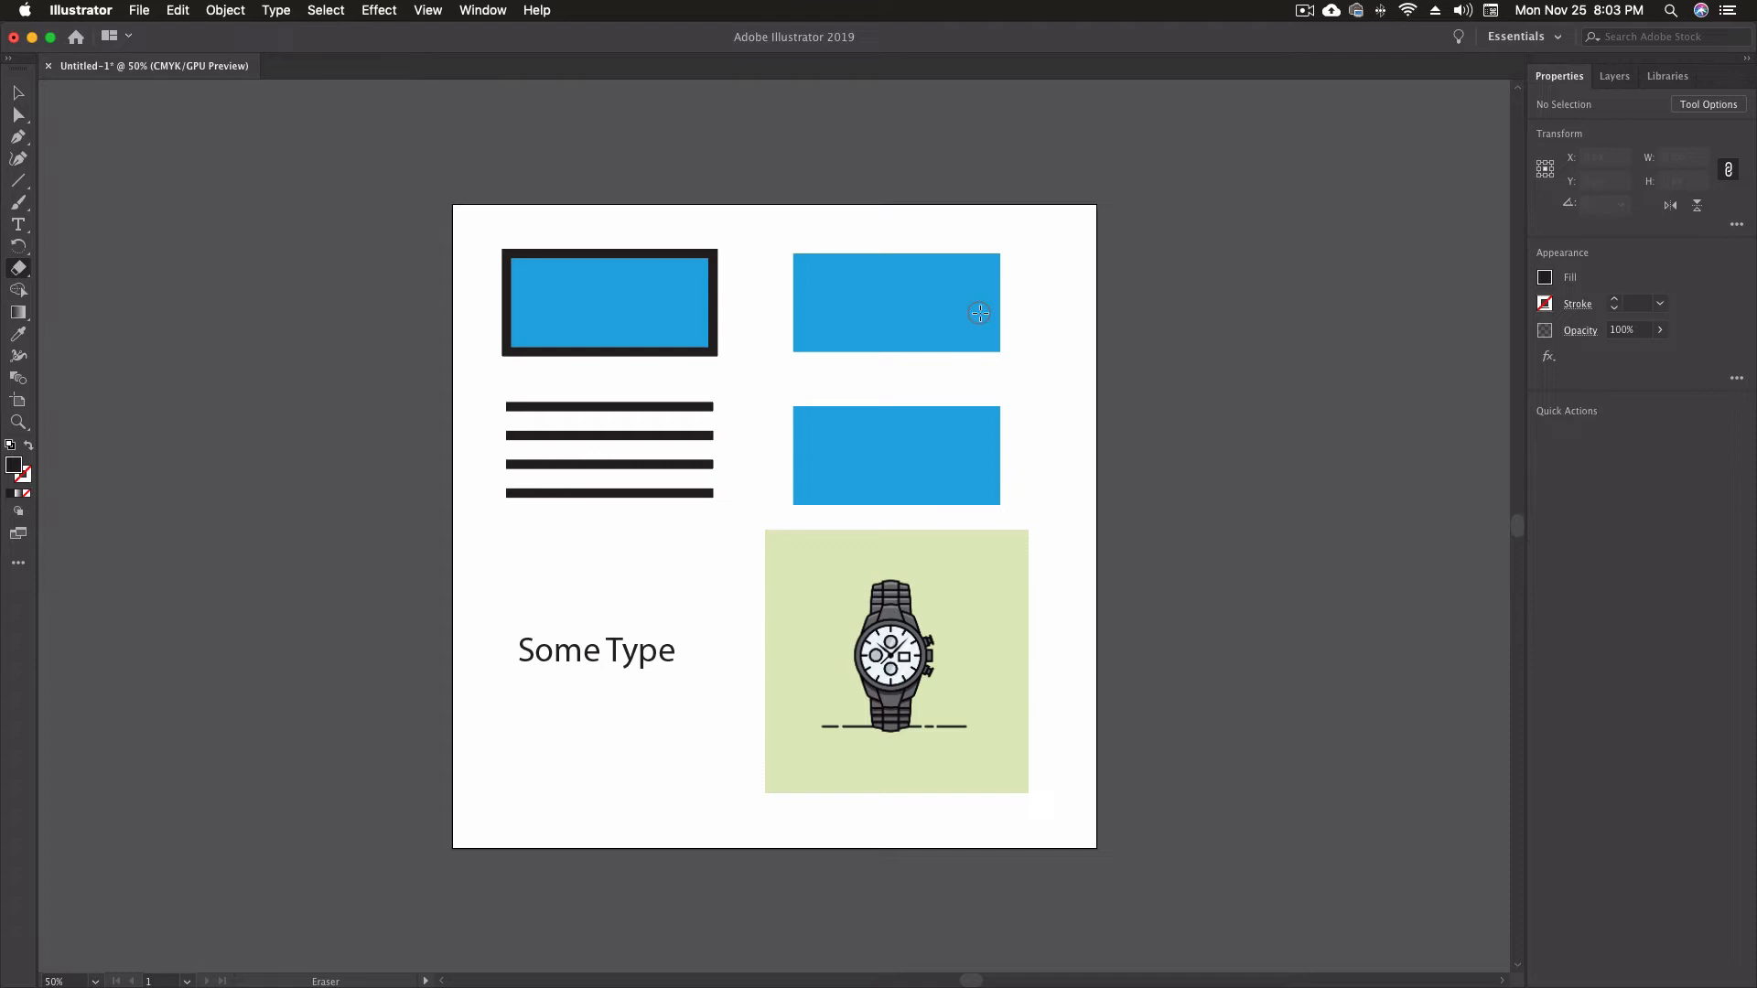
mouse_move(644, 294)
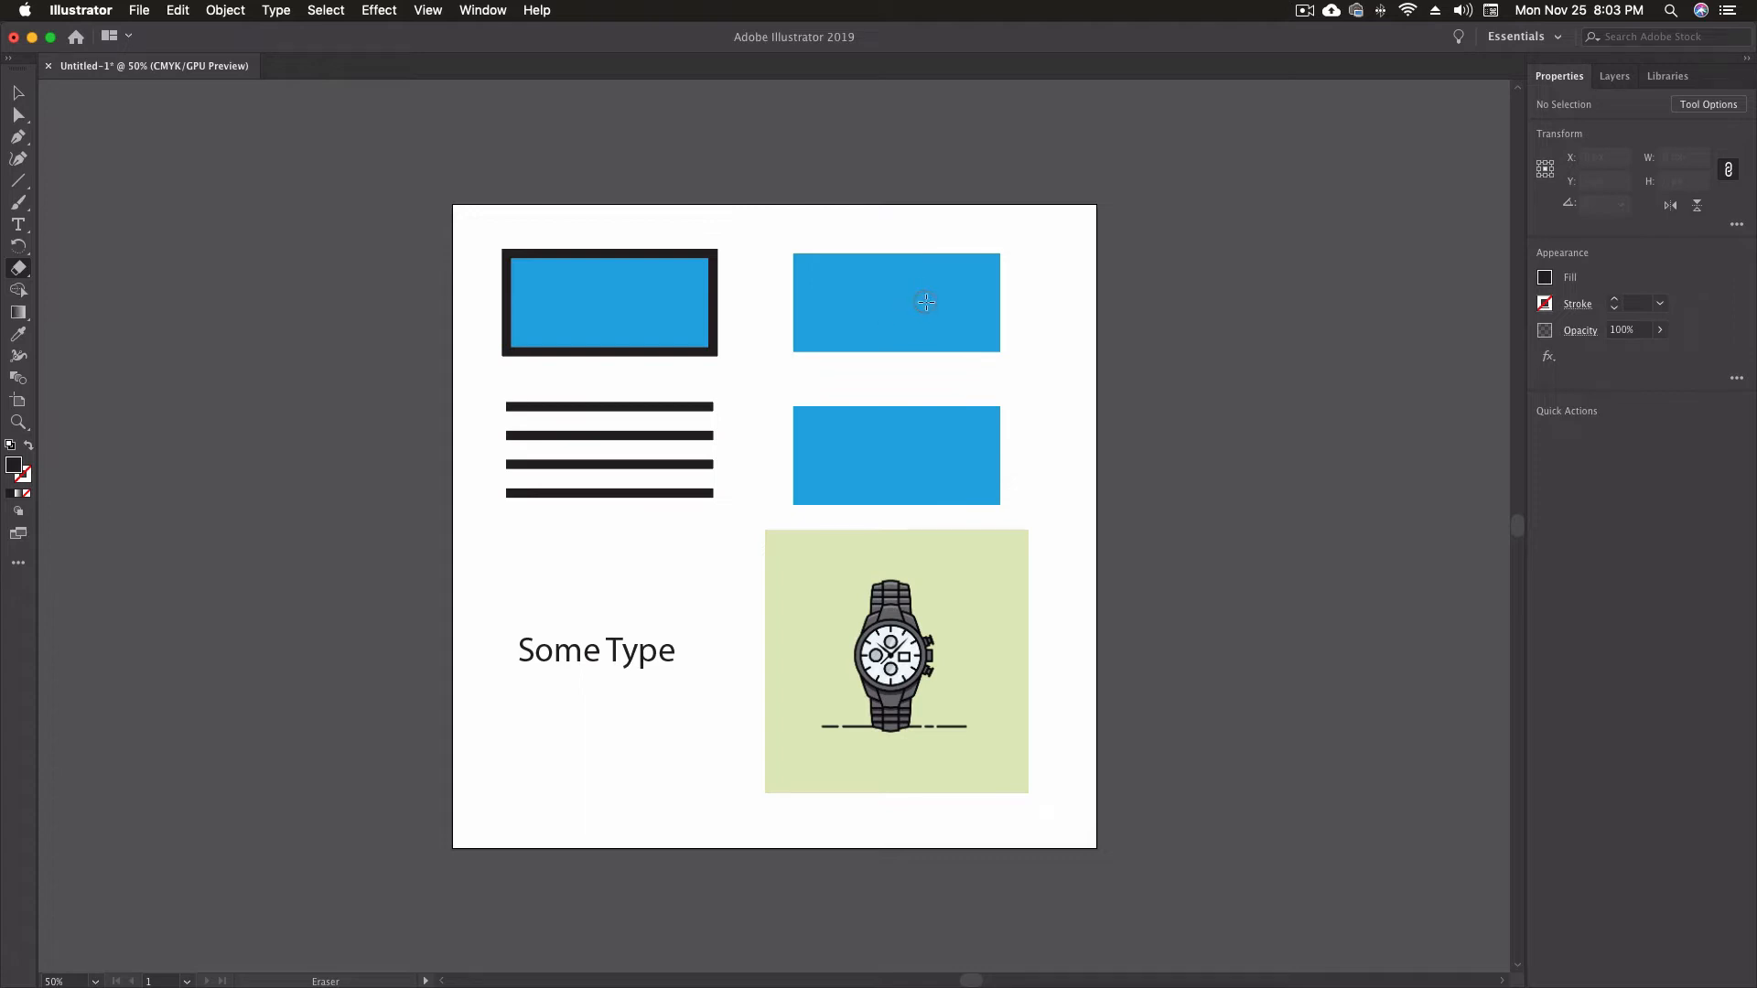
mouse_move(847, 459)
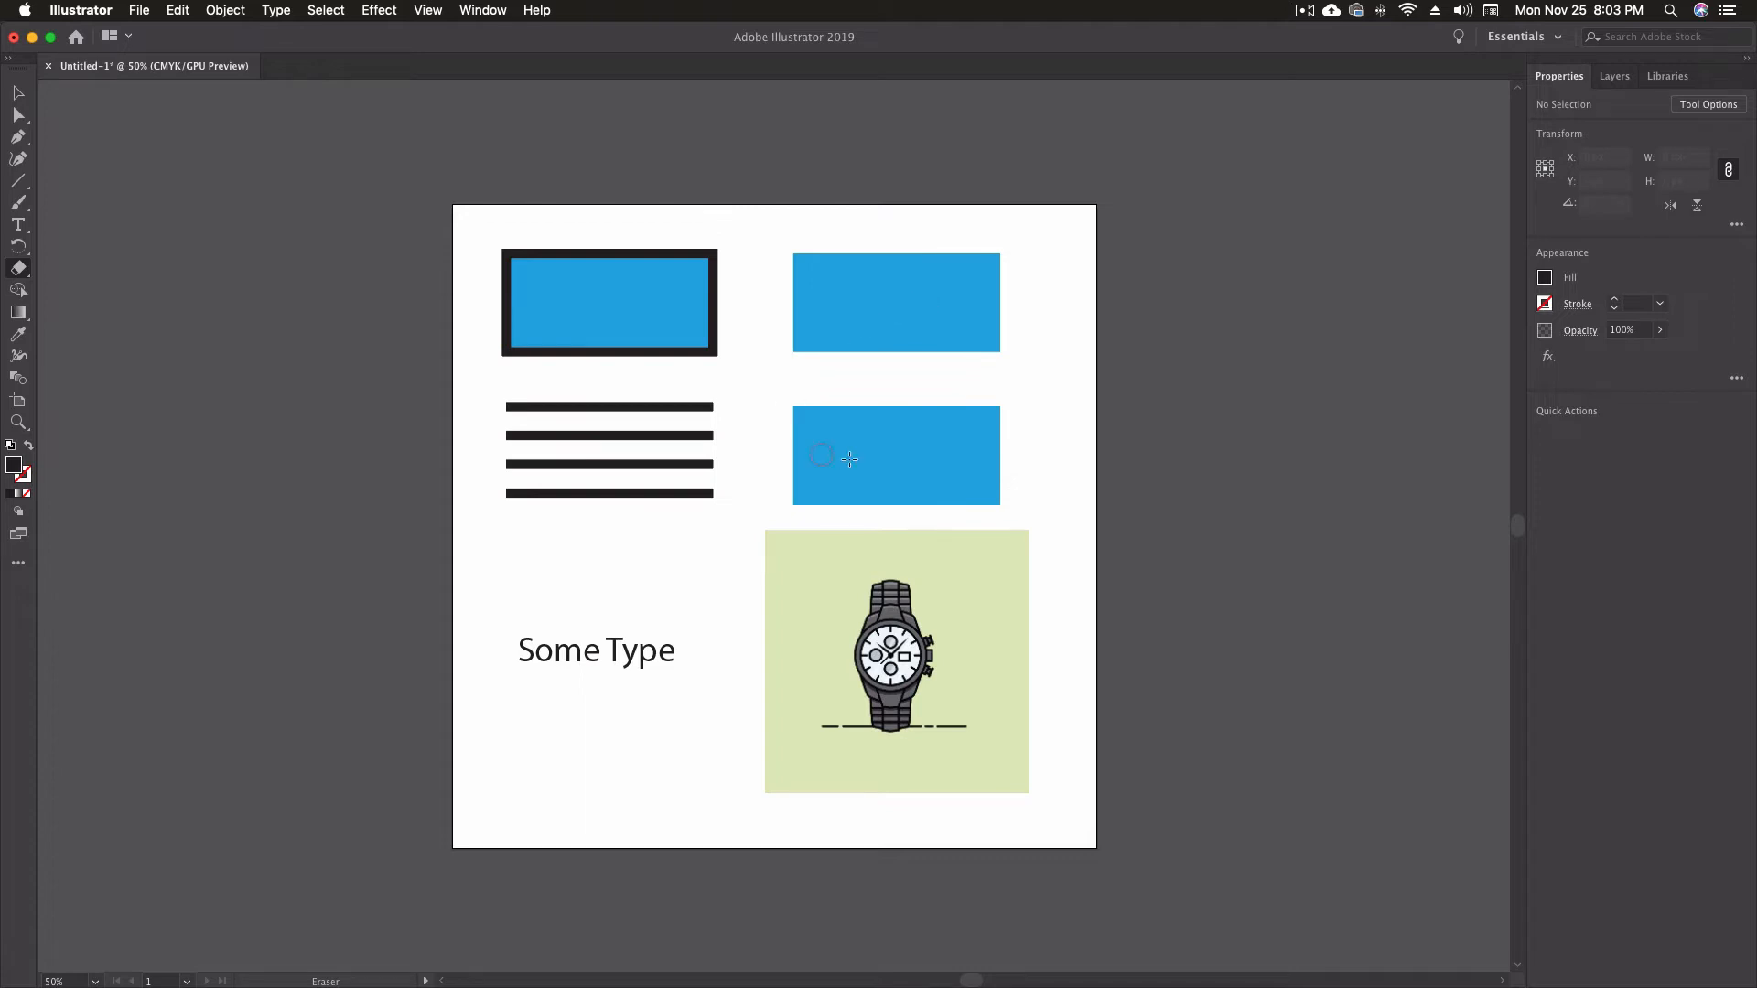
mouse_move(842, 522)
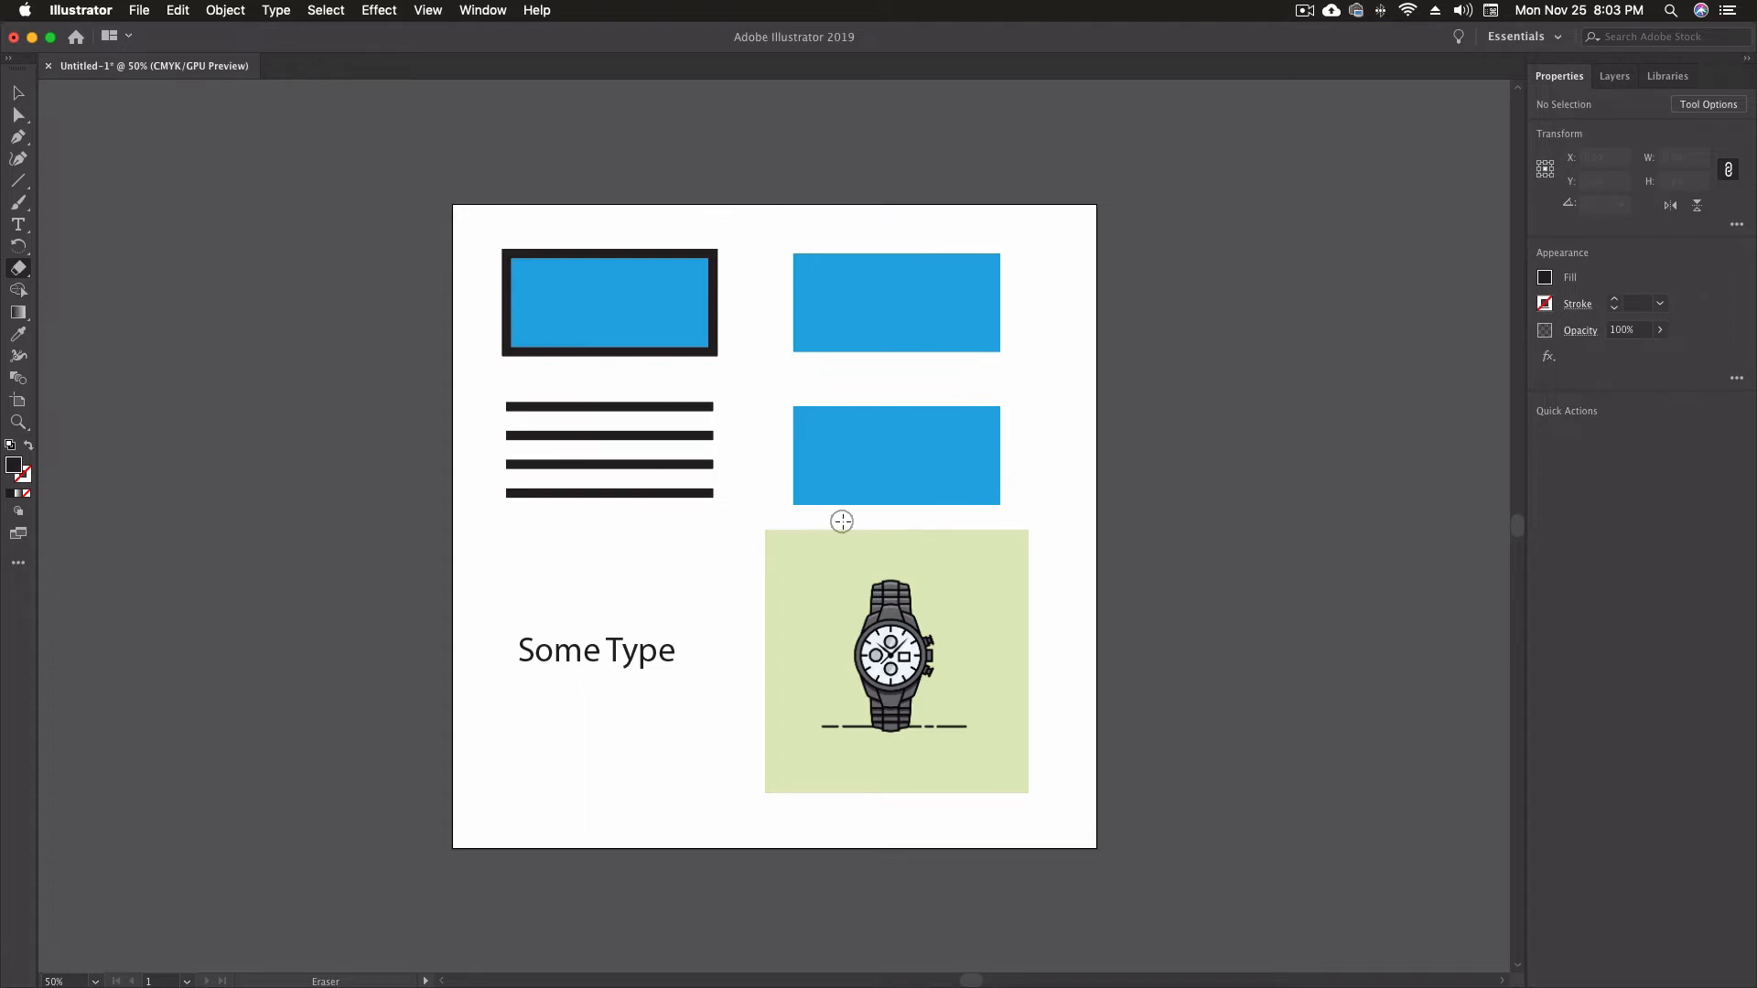
mouse_move(662, 304)
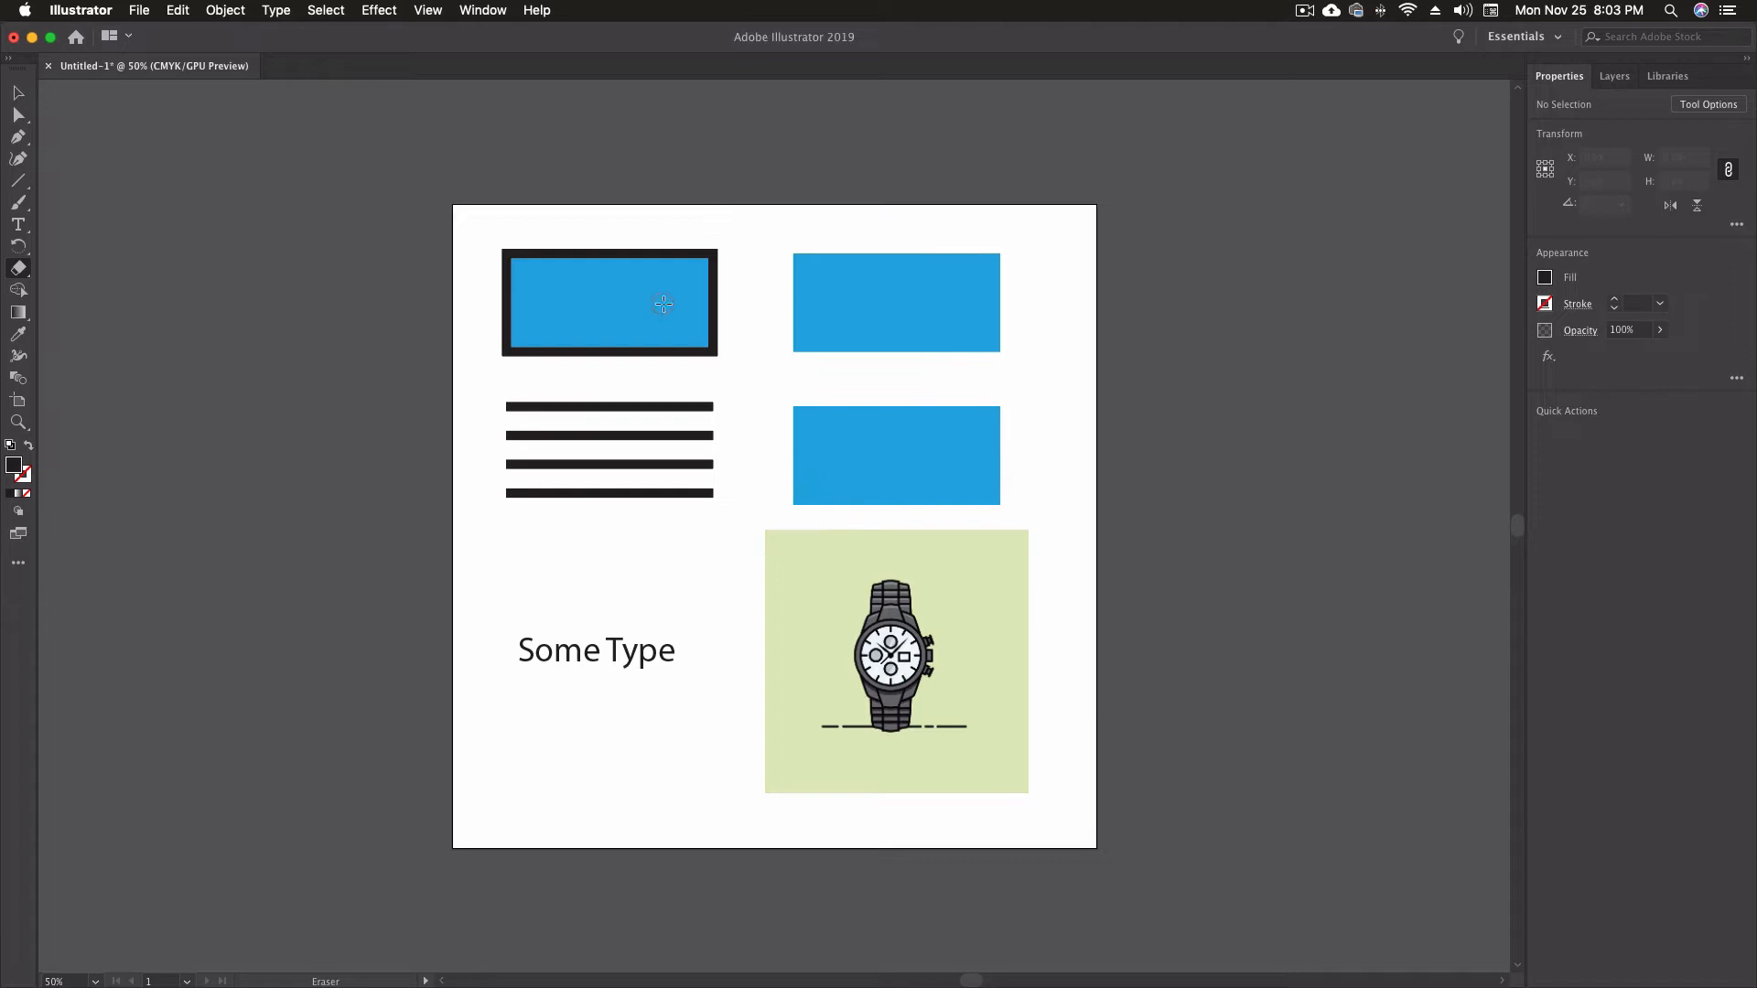
mouse_move(1072, 528)
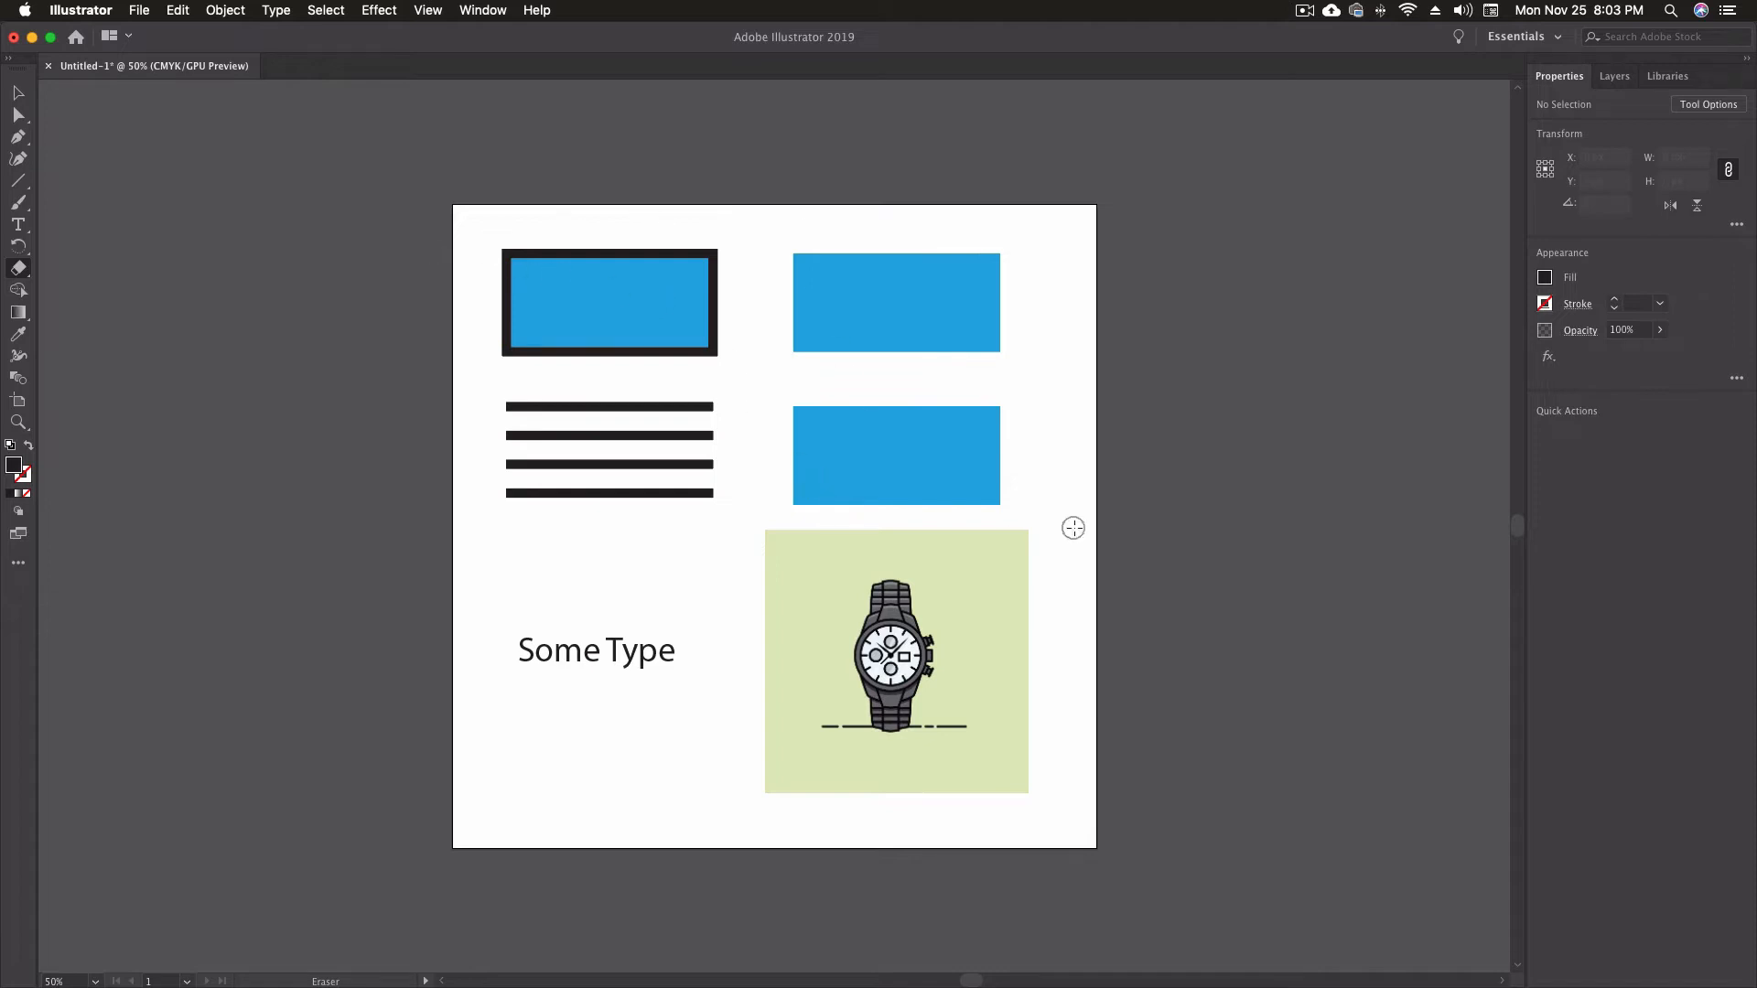
mouse_move(538, 253)
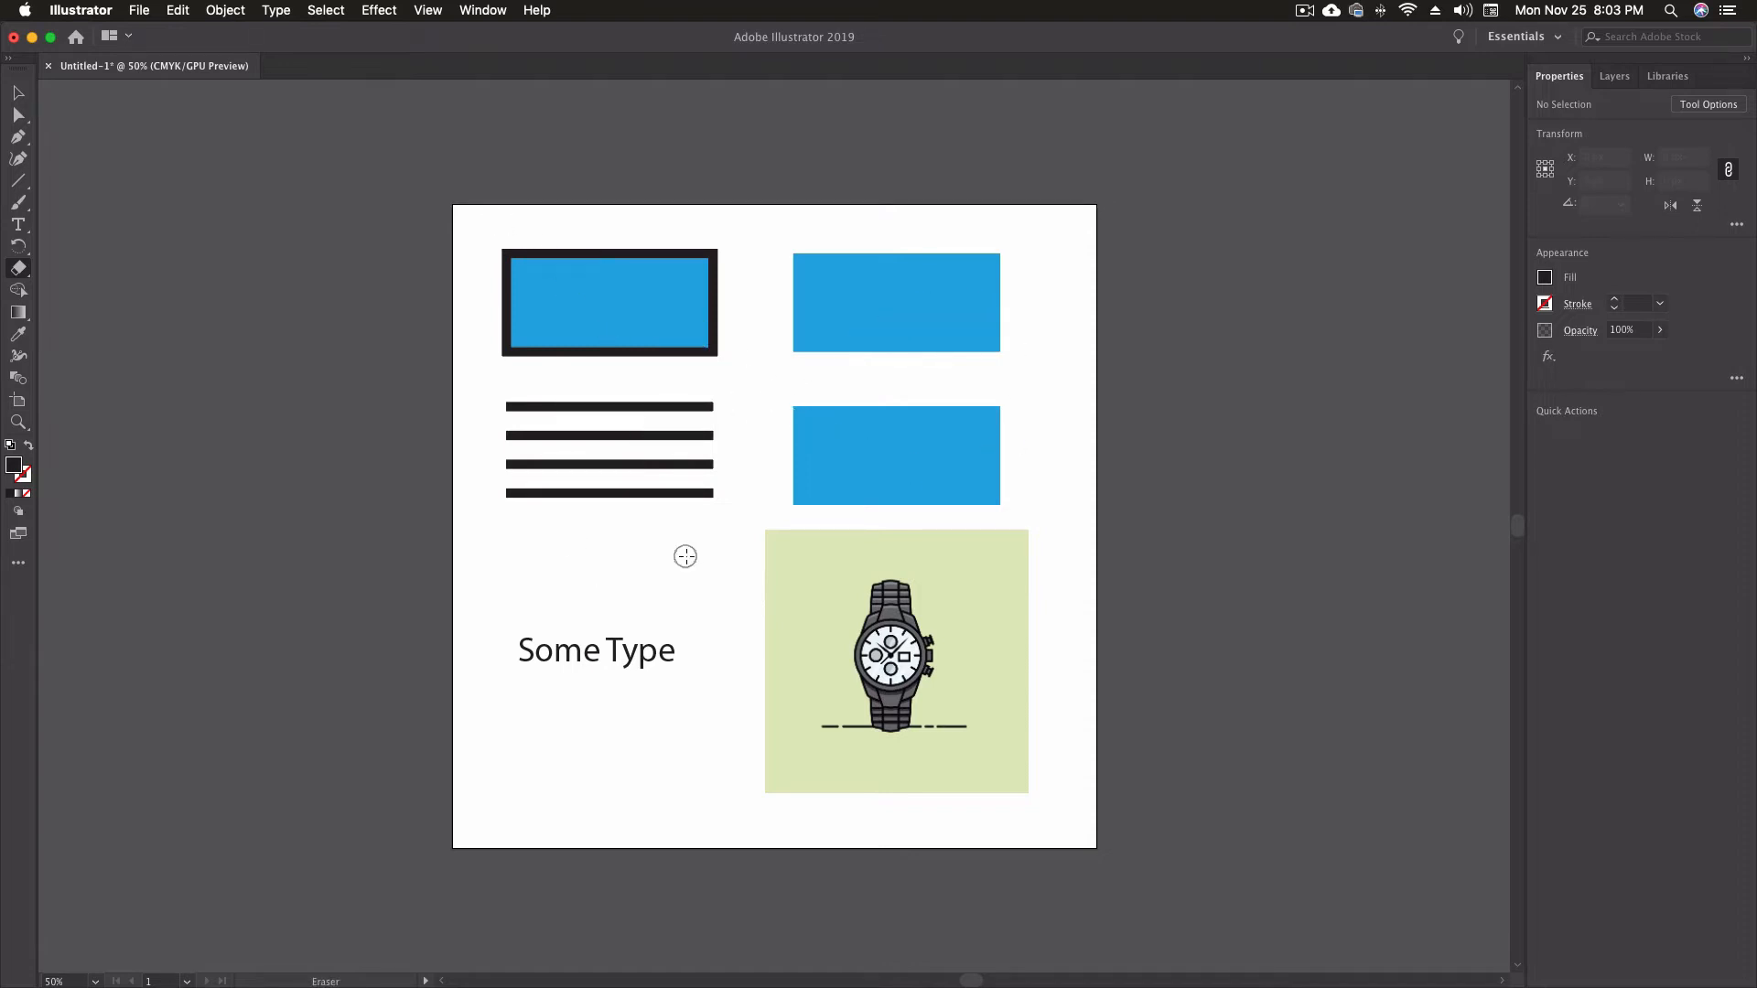
Select the upper right blue rectangle so erasing is limited to it.
click(895, 302)
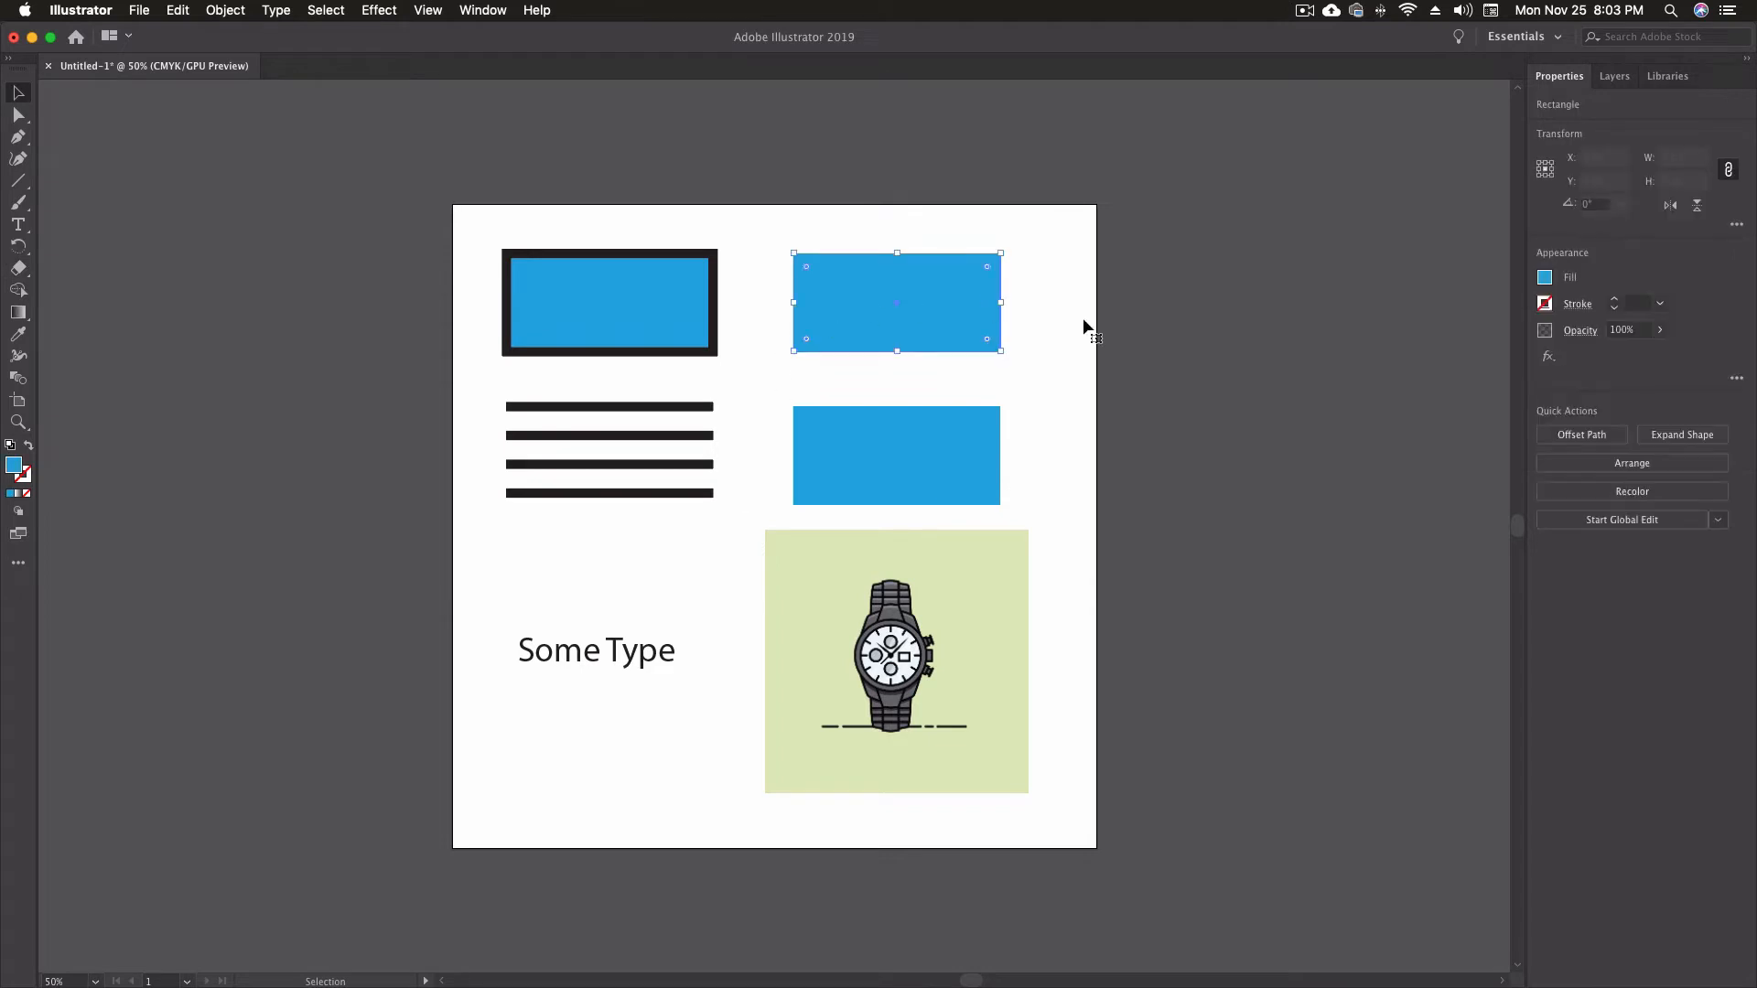
mouse_move(1129, 359)
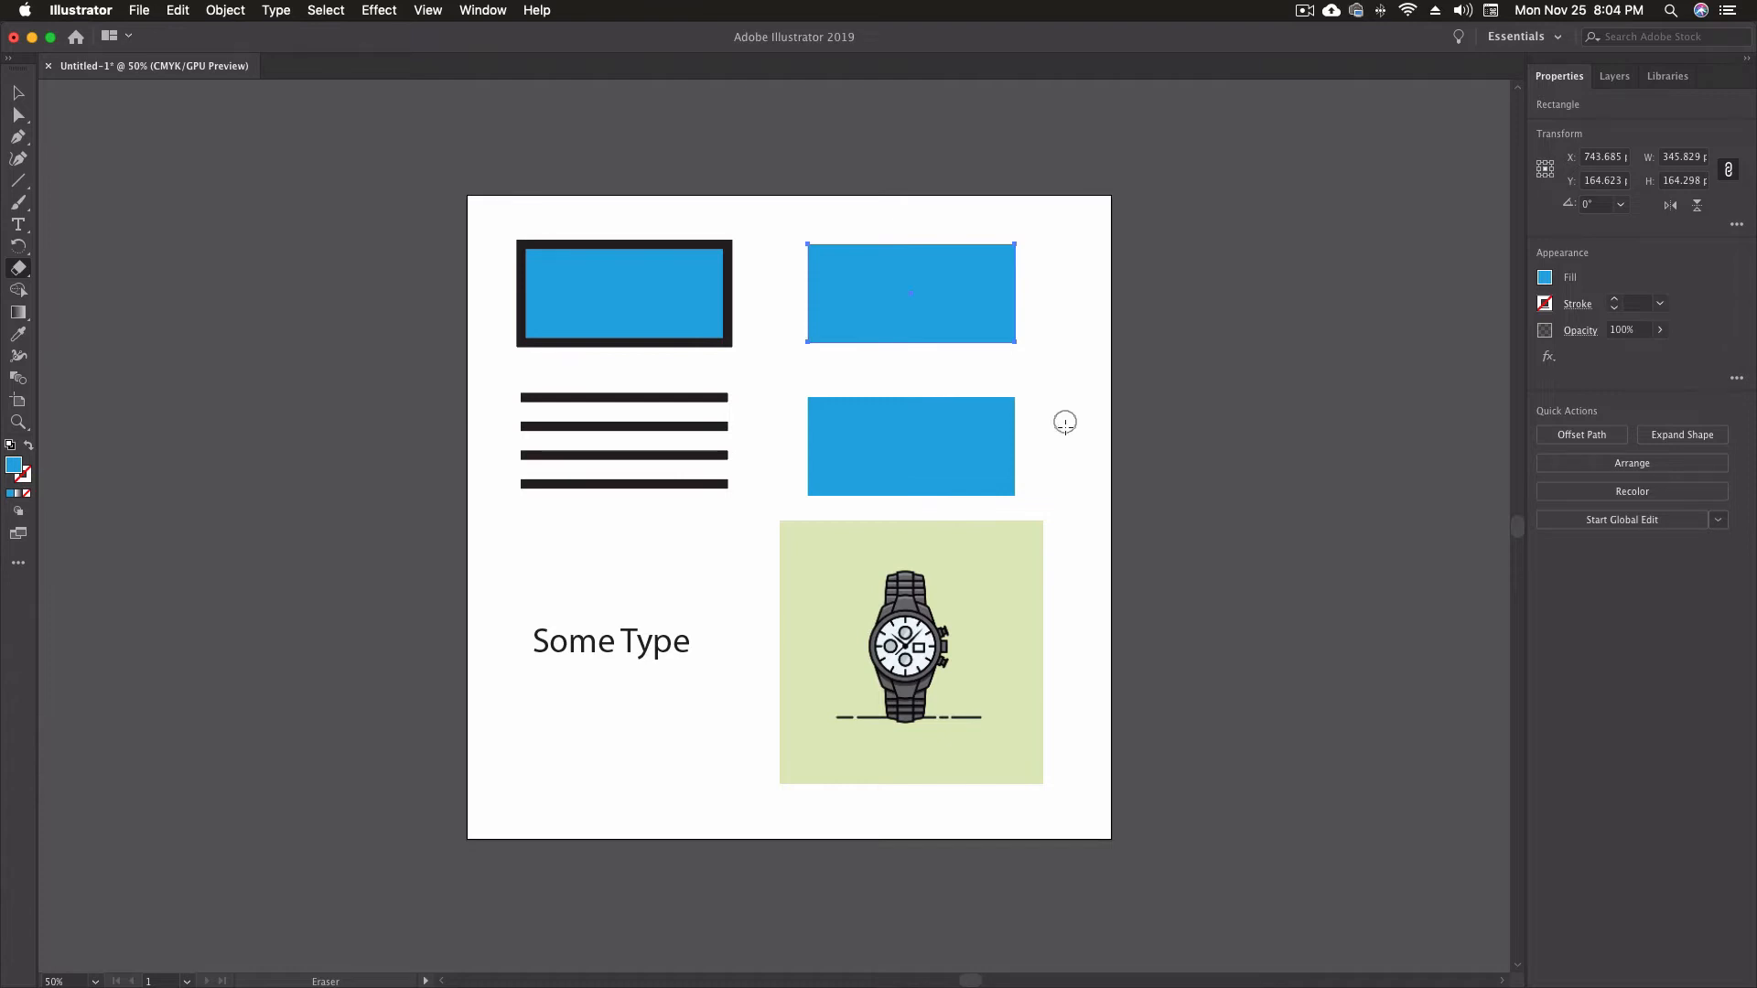
mouse_move(522, 401)
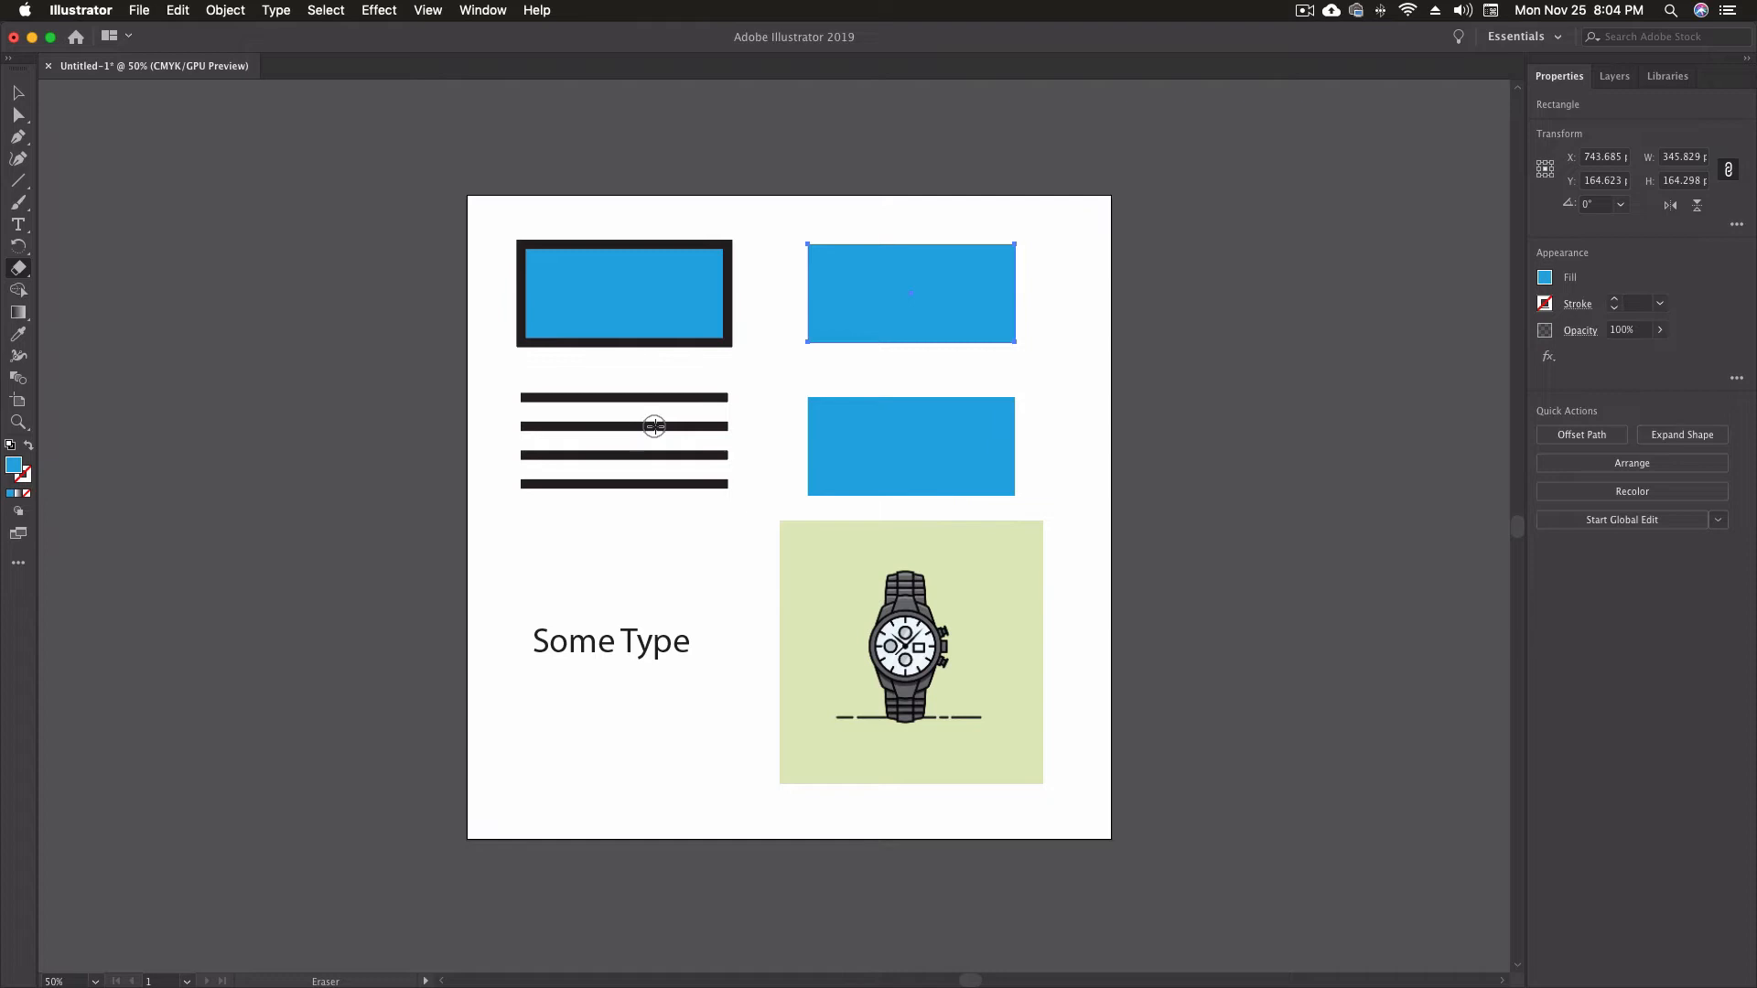
Deselect everything via Select > Deselect and Shift+Cmd+A.
click(326, 11)
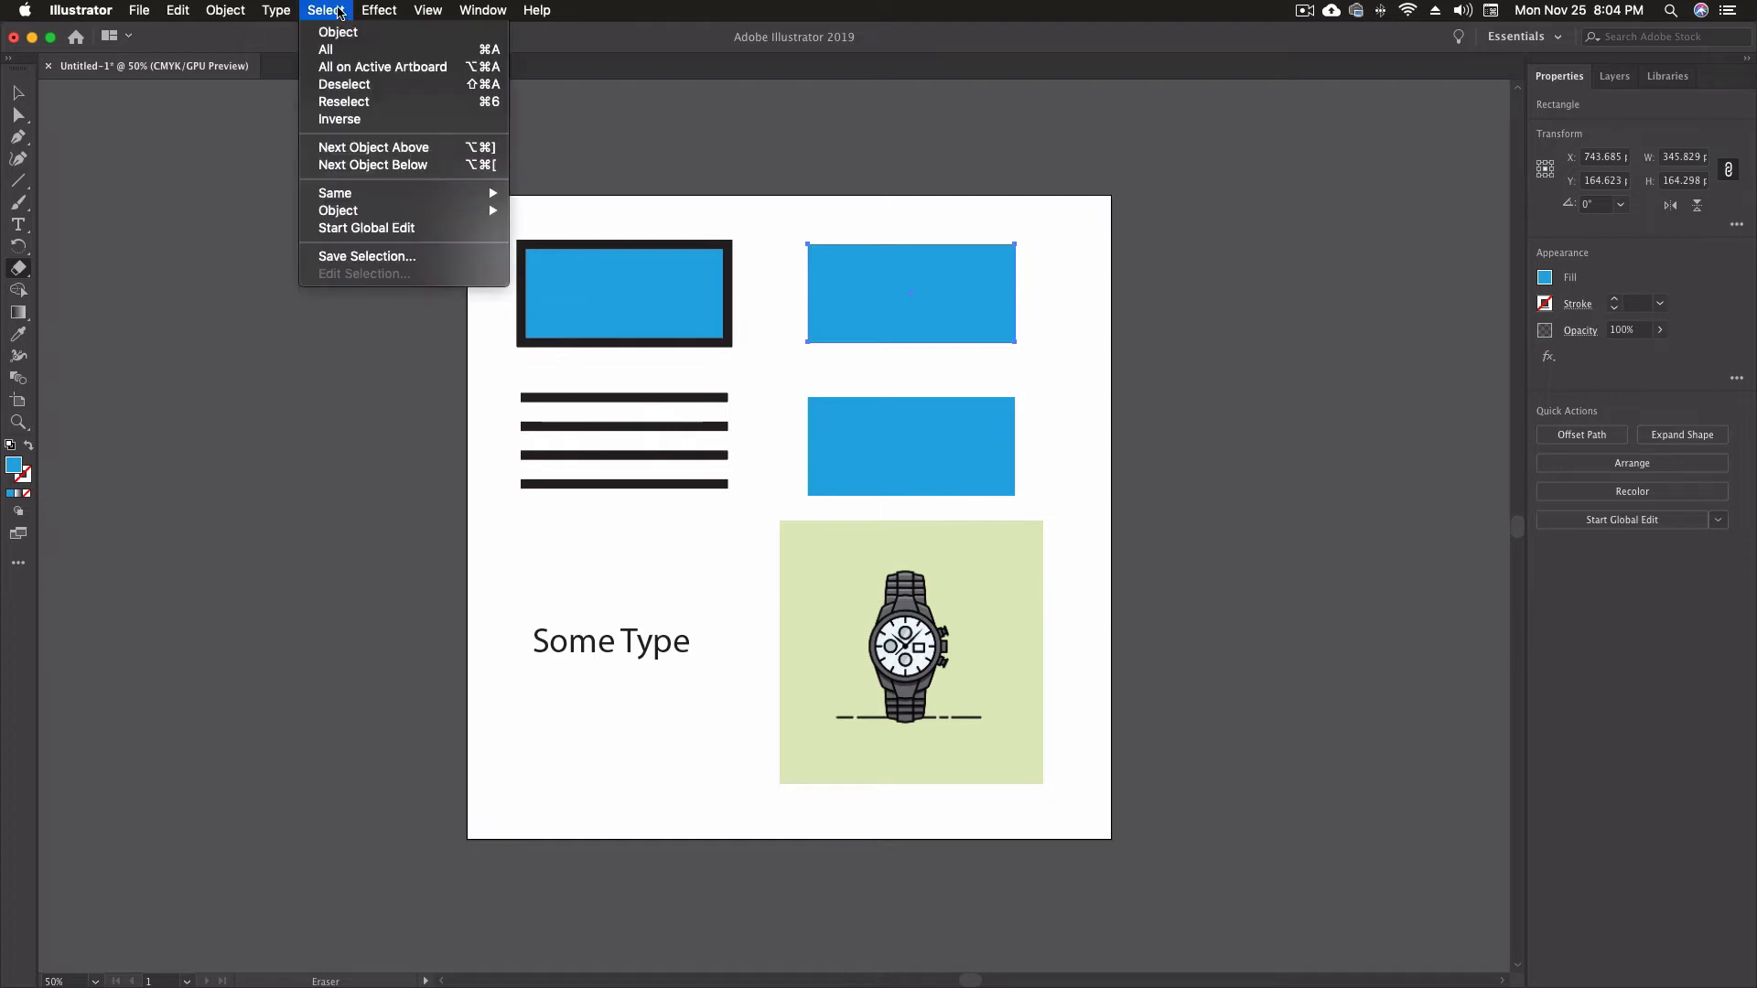
mouse_move(344, 84)
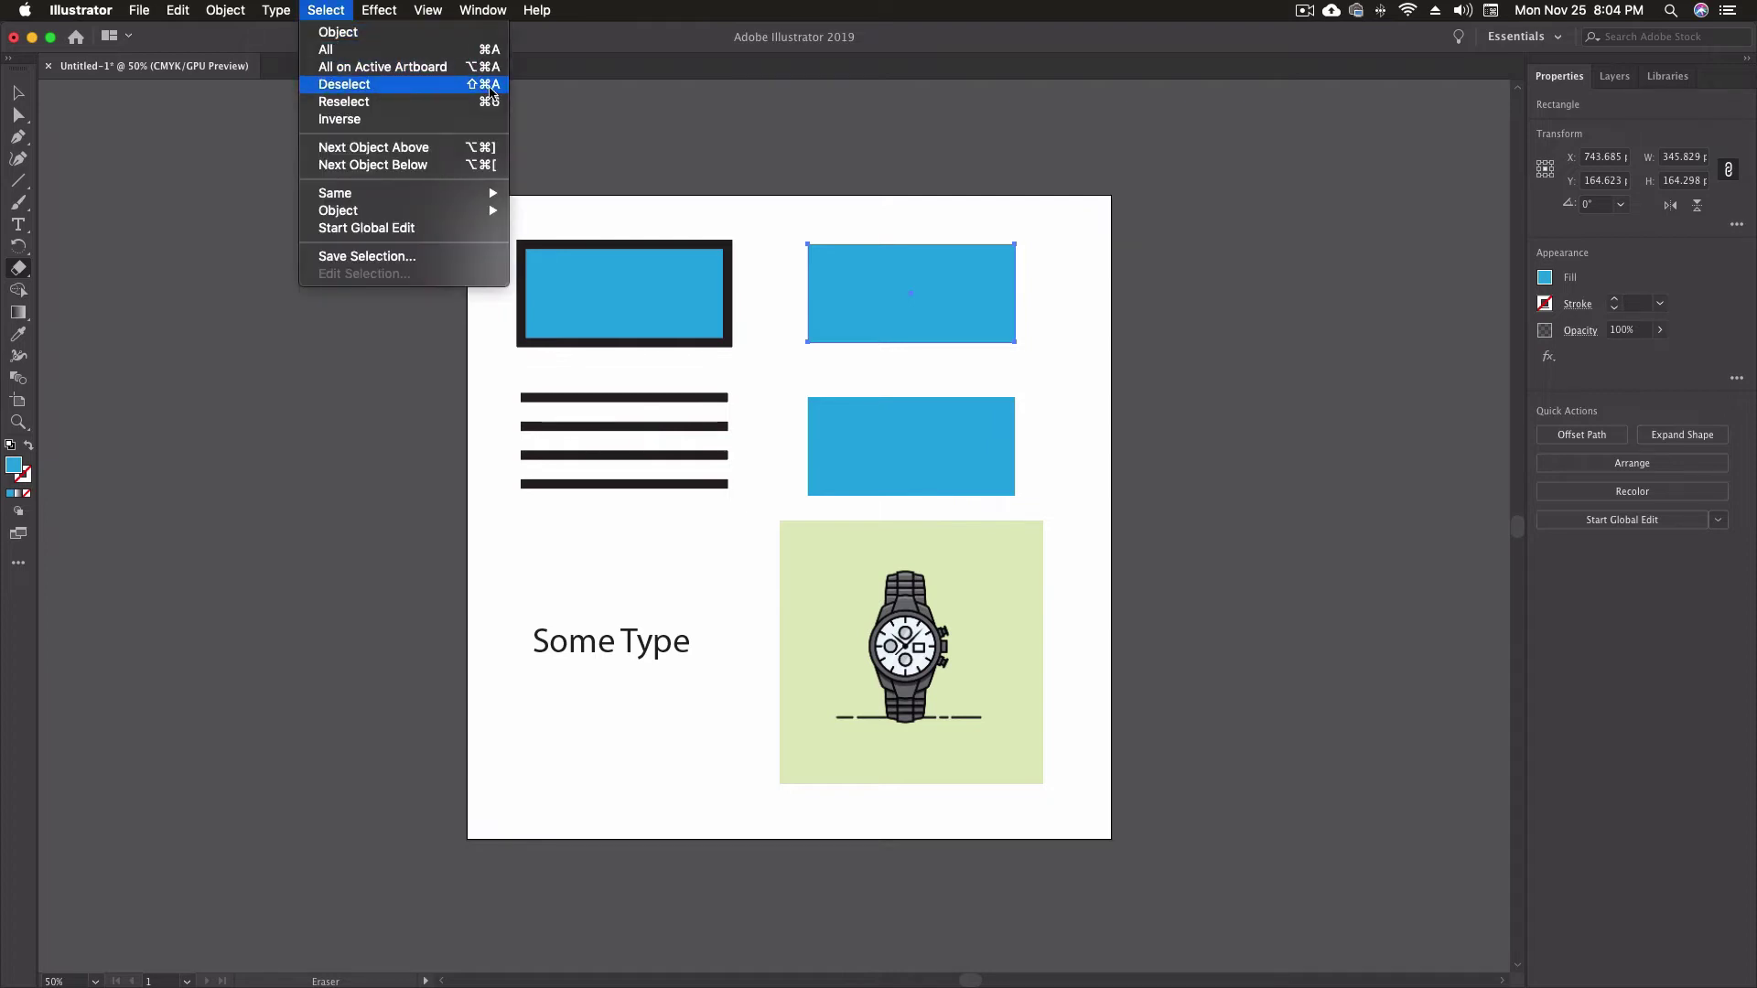
click(344, 85)
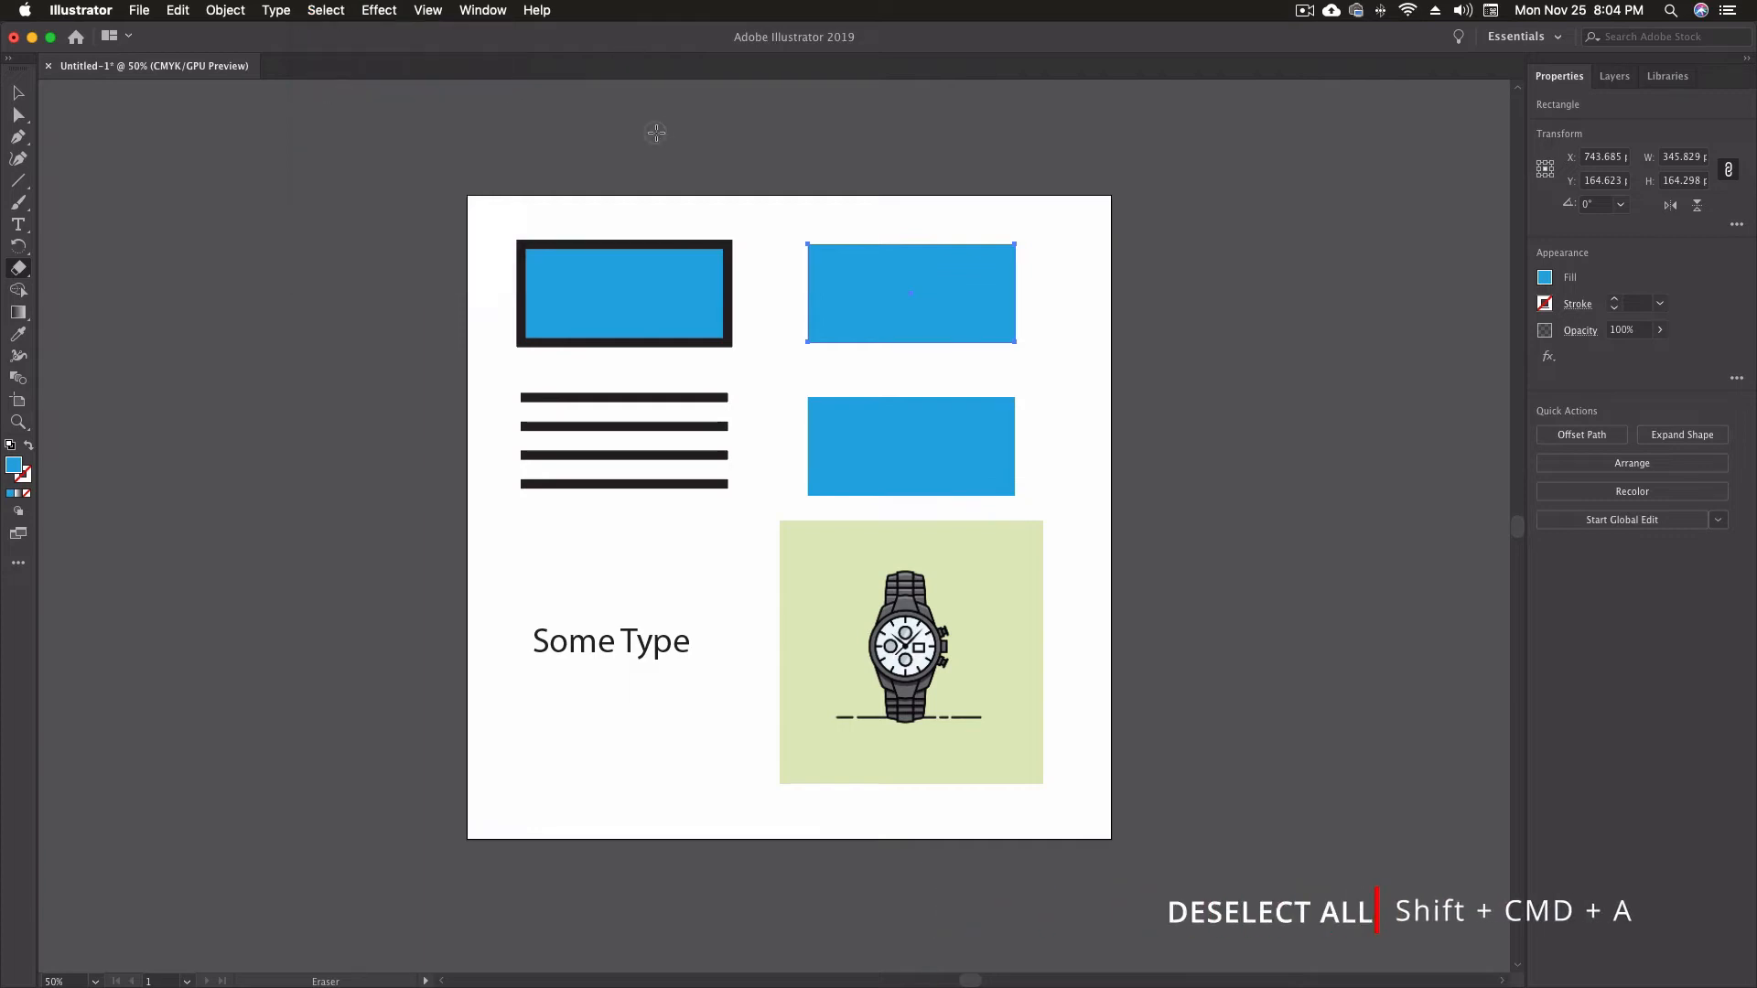
key(shift+cmd+a)
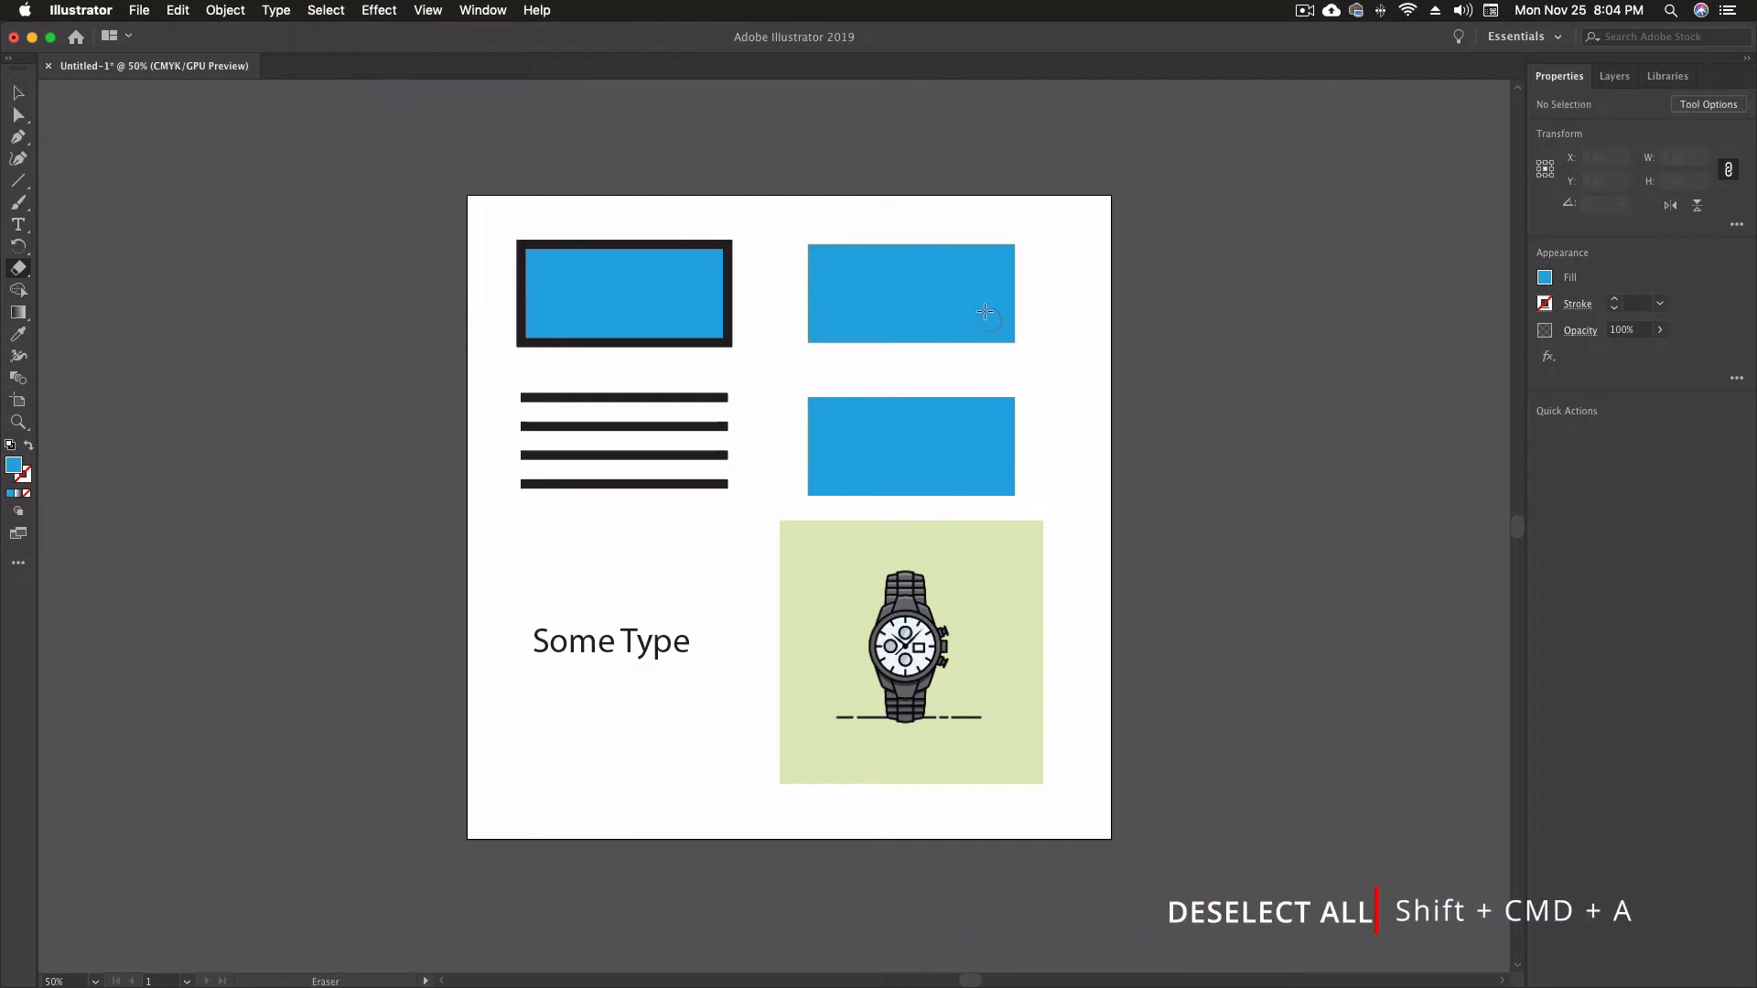
mouse_move(1010, 517)
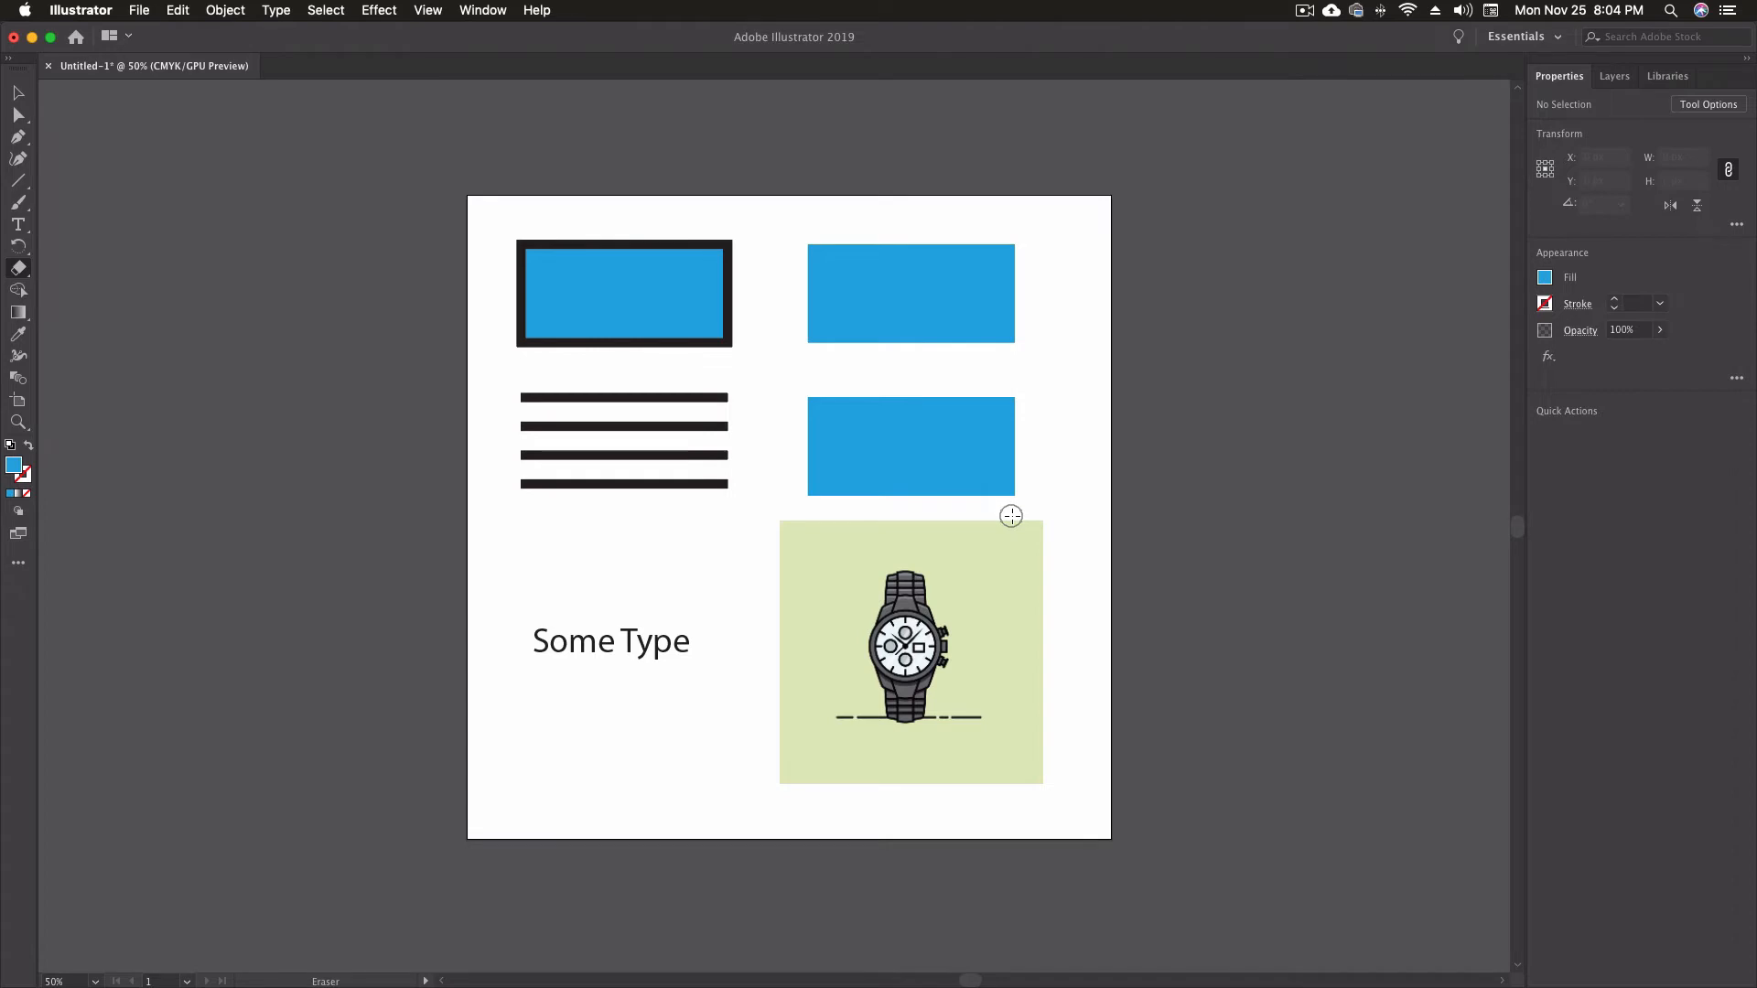
mouse_move(683, 382)
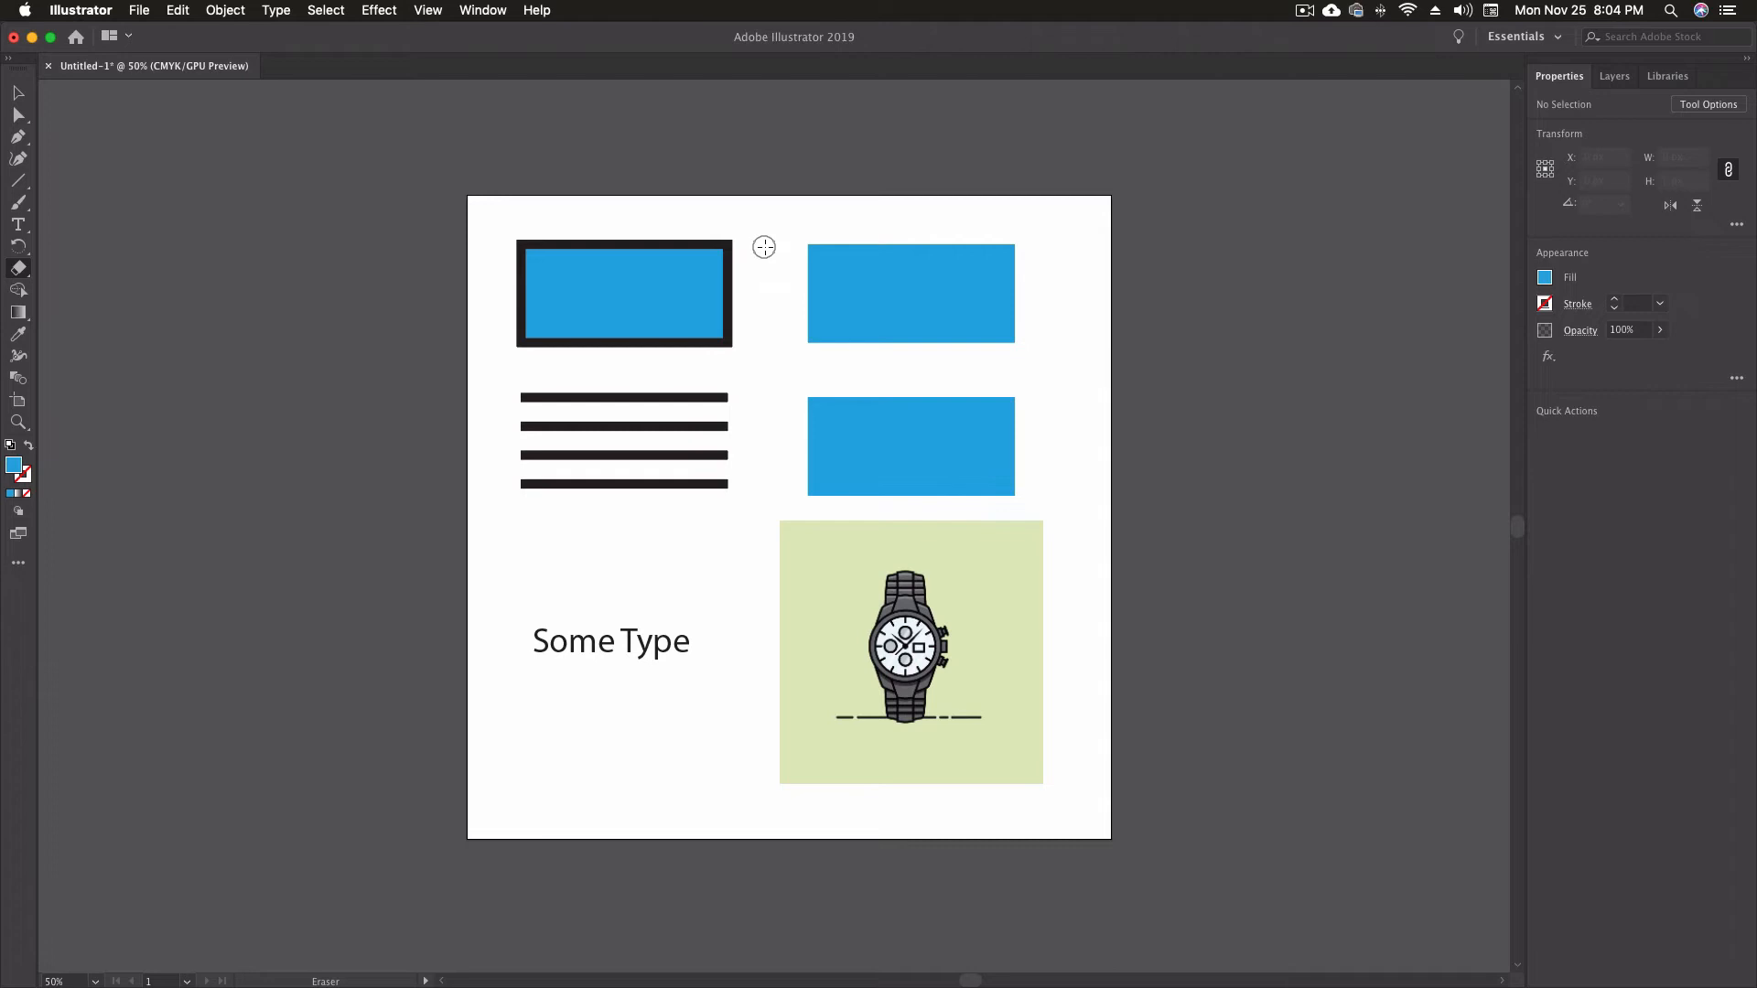
mouse_move(787, 247)
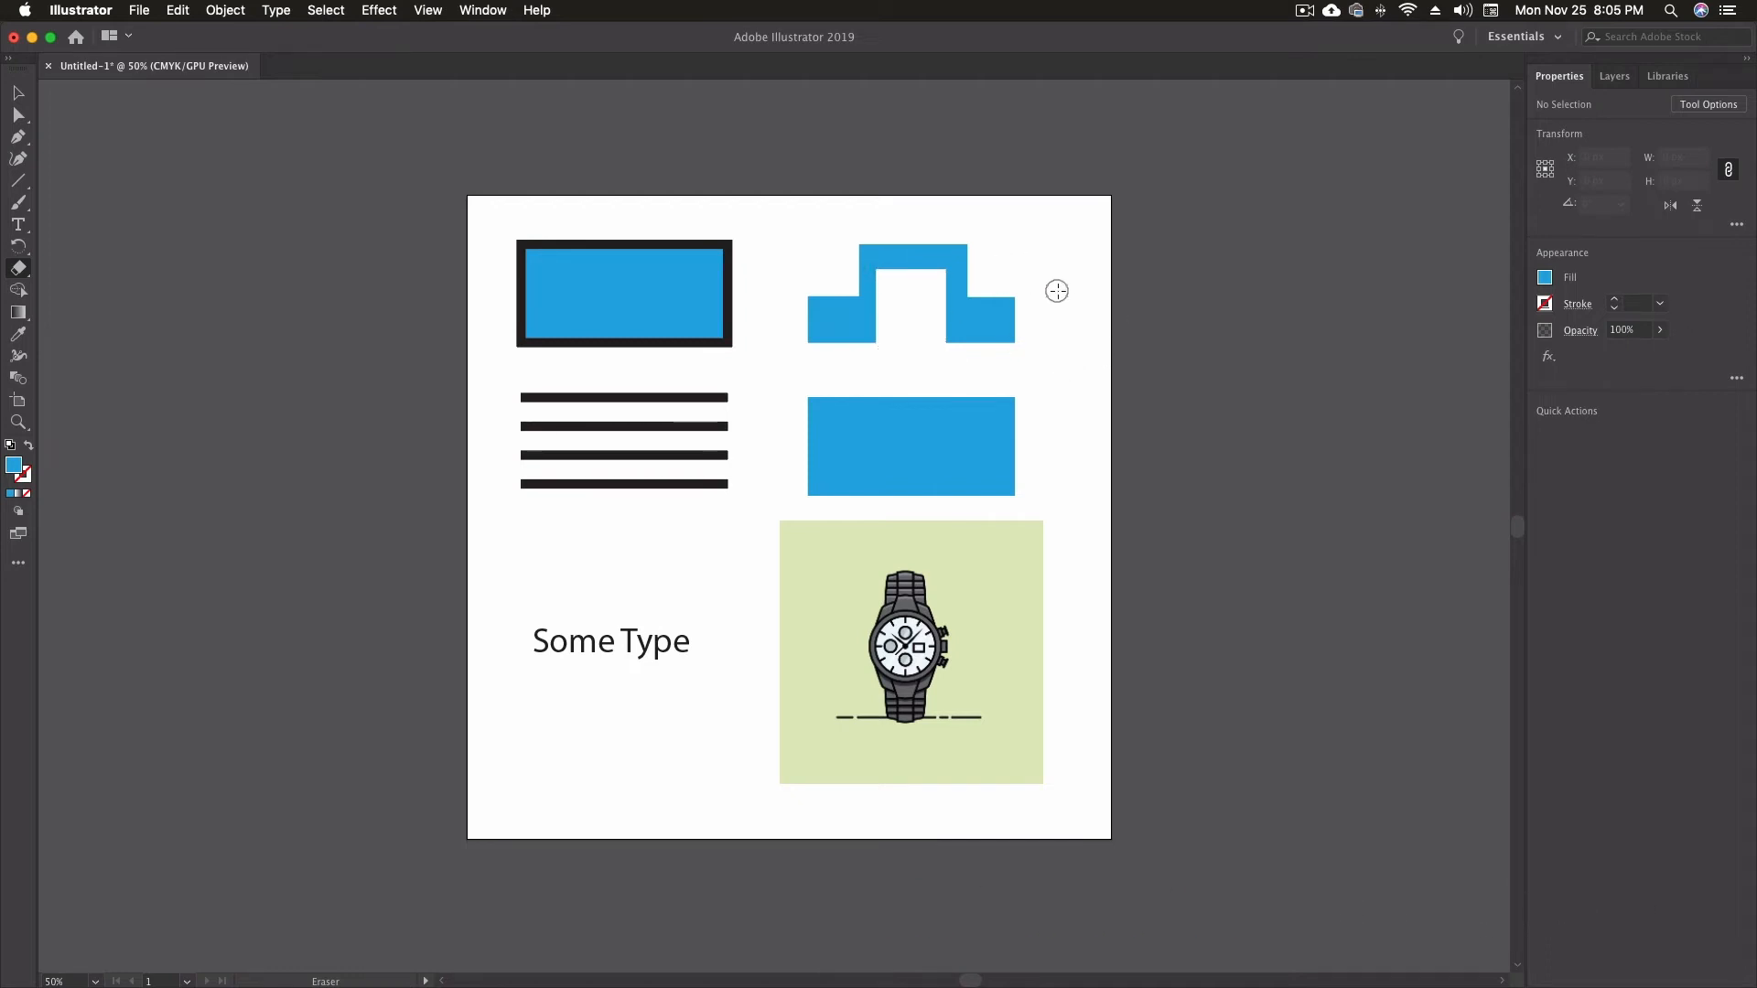
mouse_move(1044, 288)
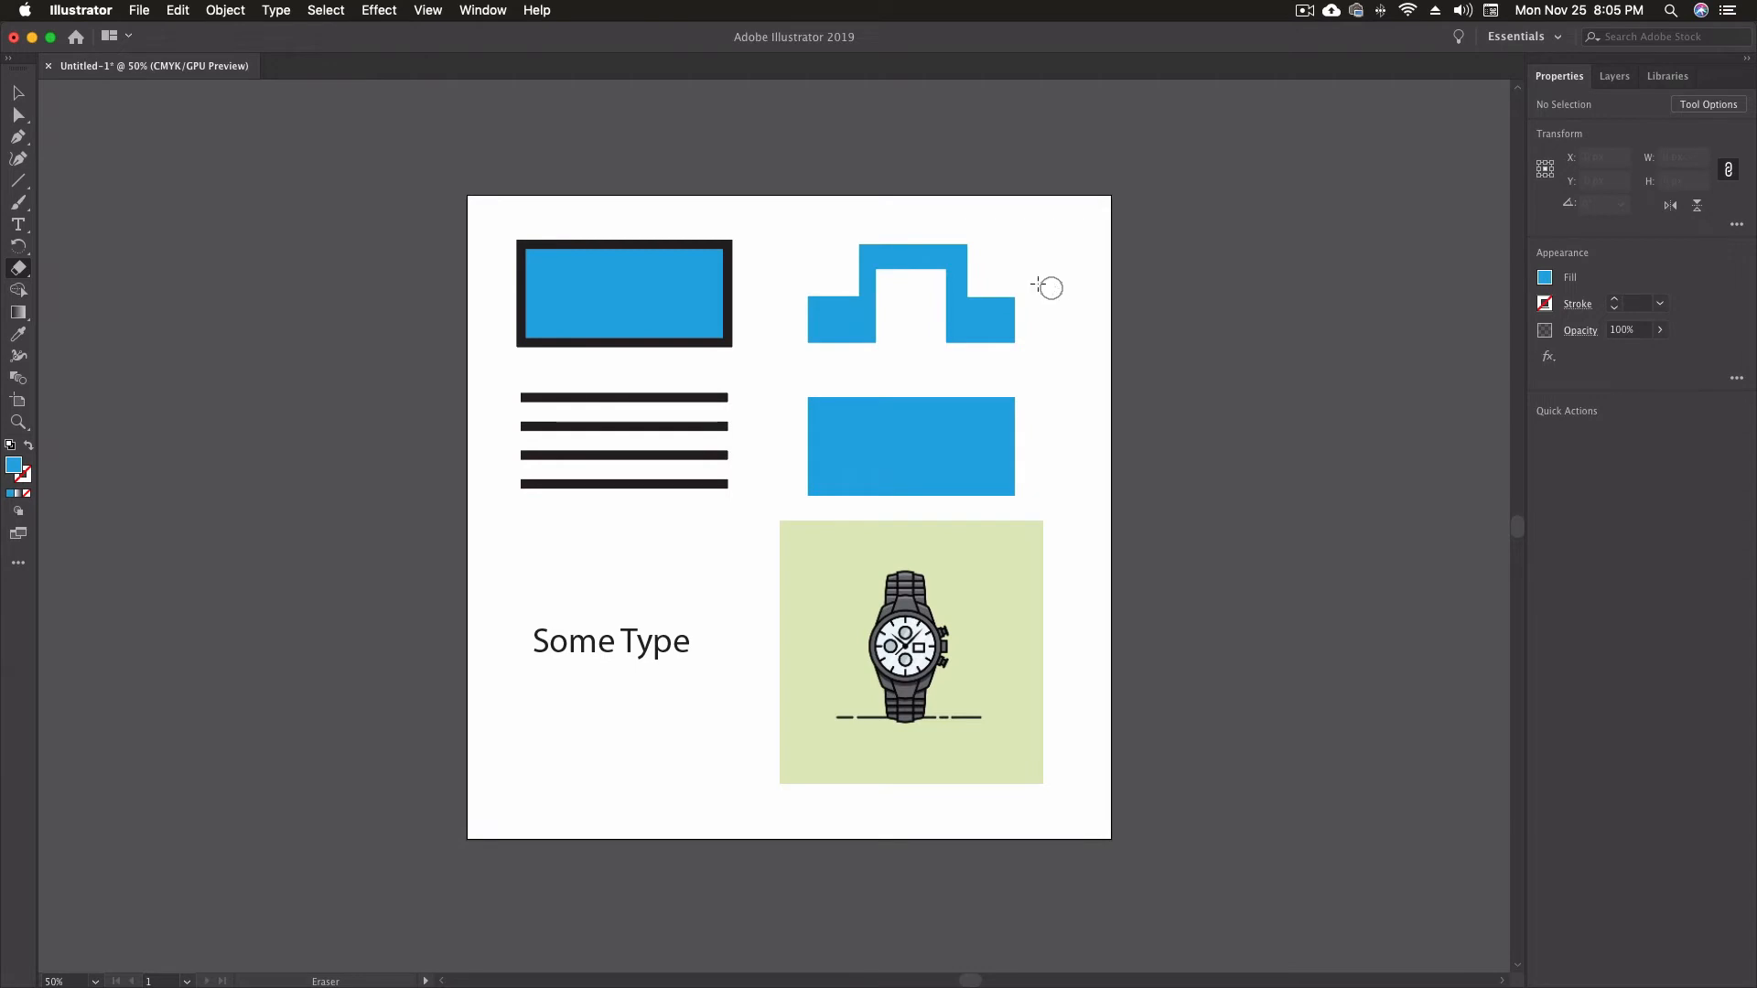
click(17, 93)
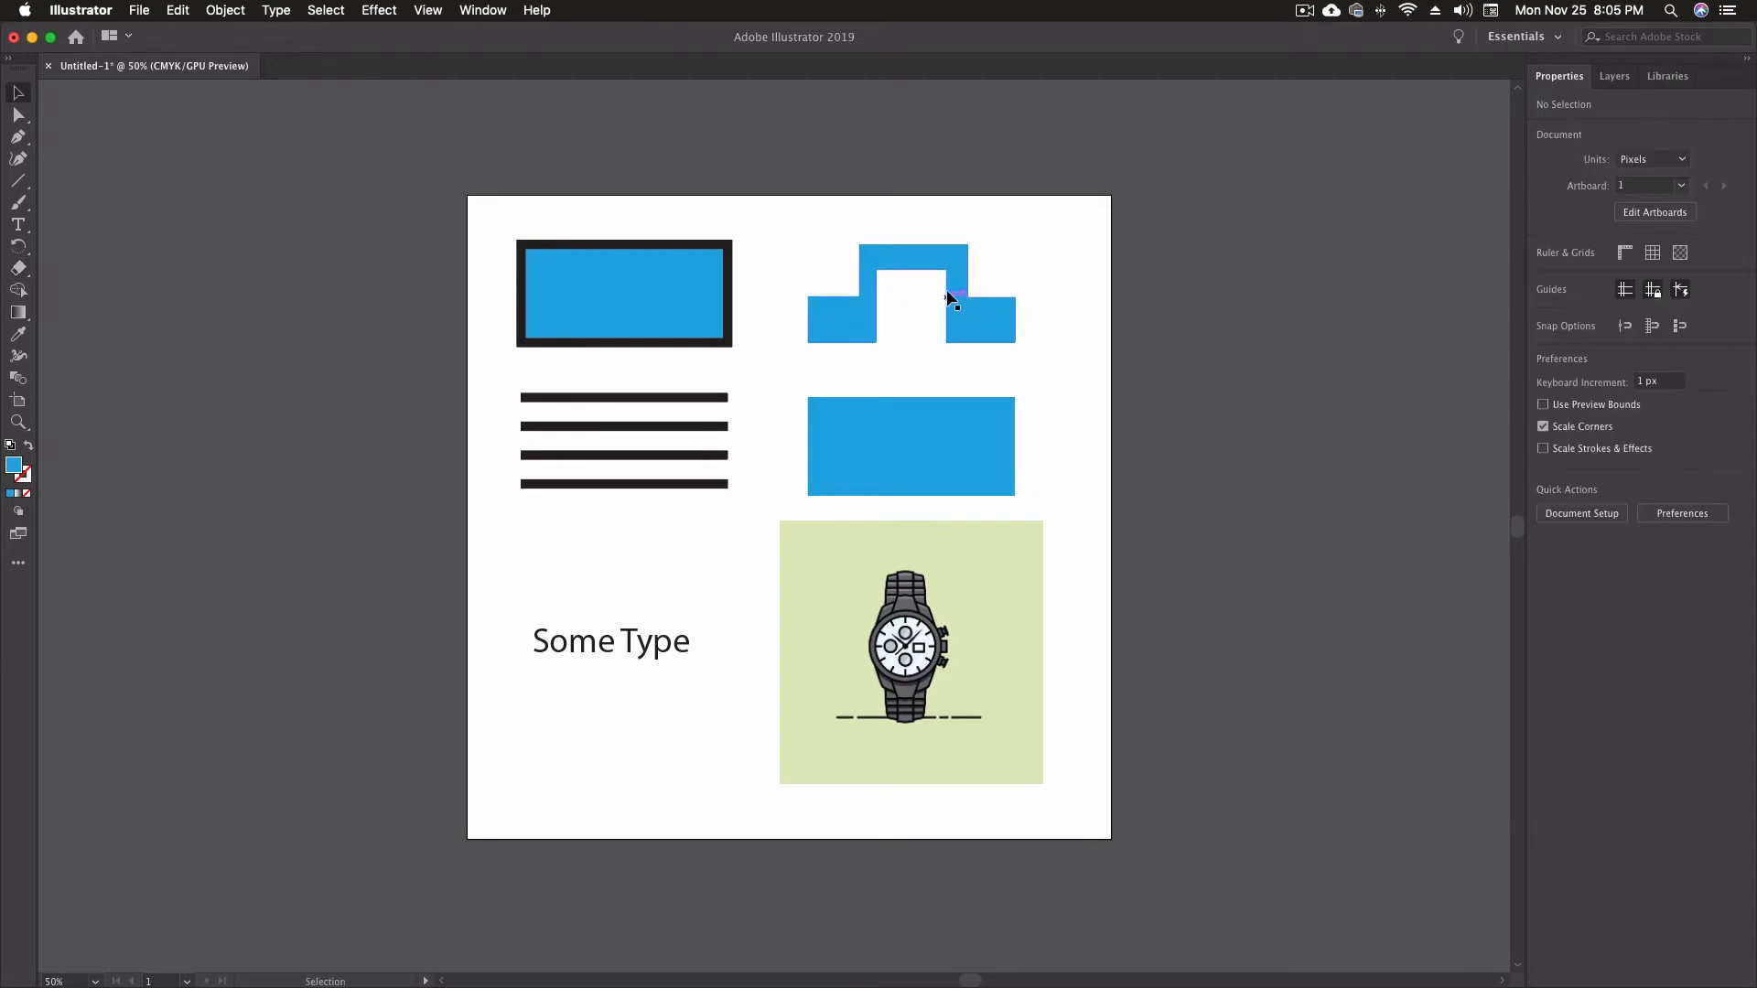
click(912, 308)
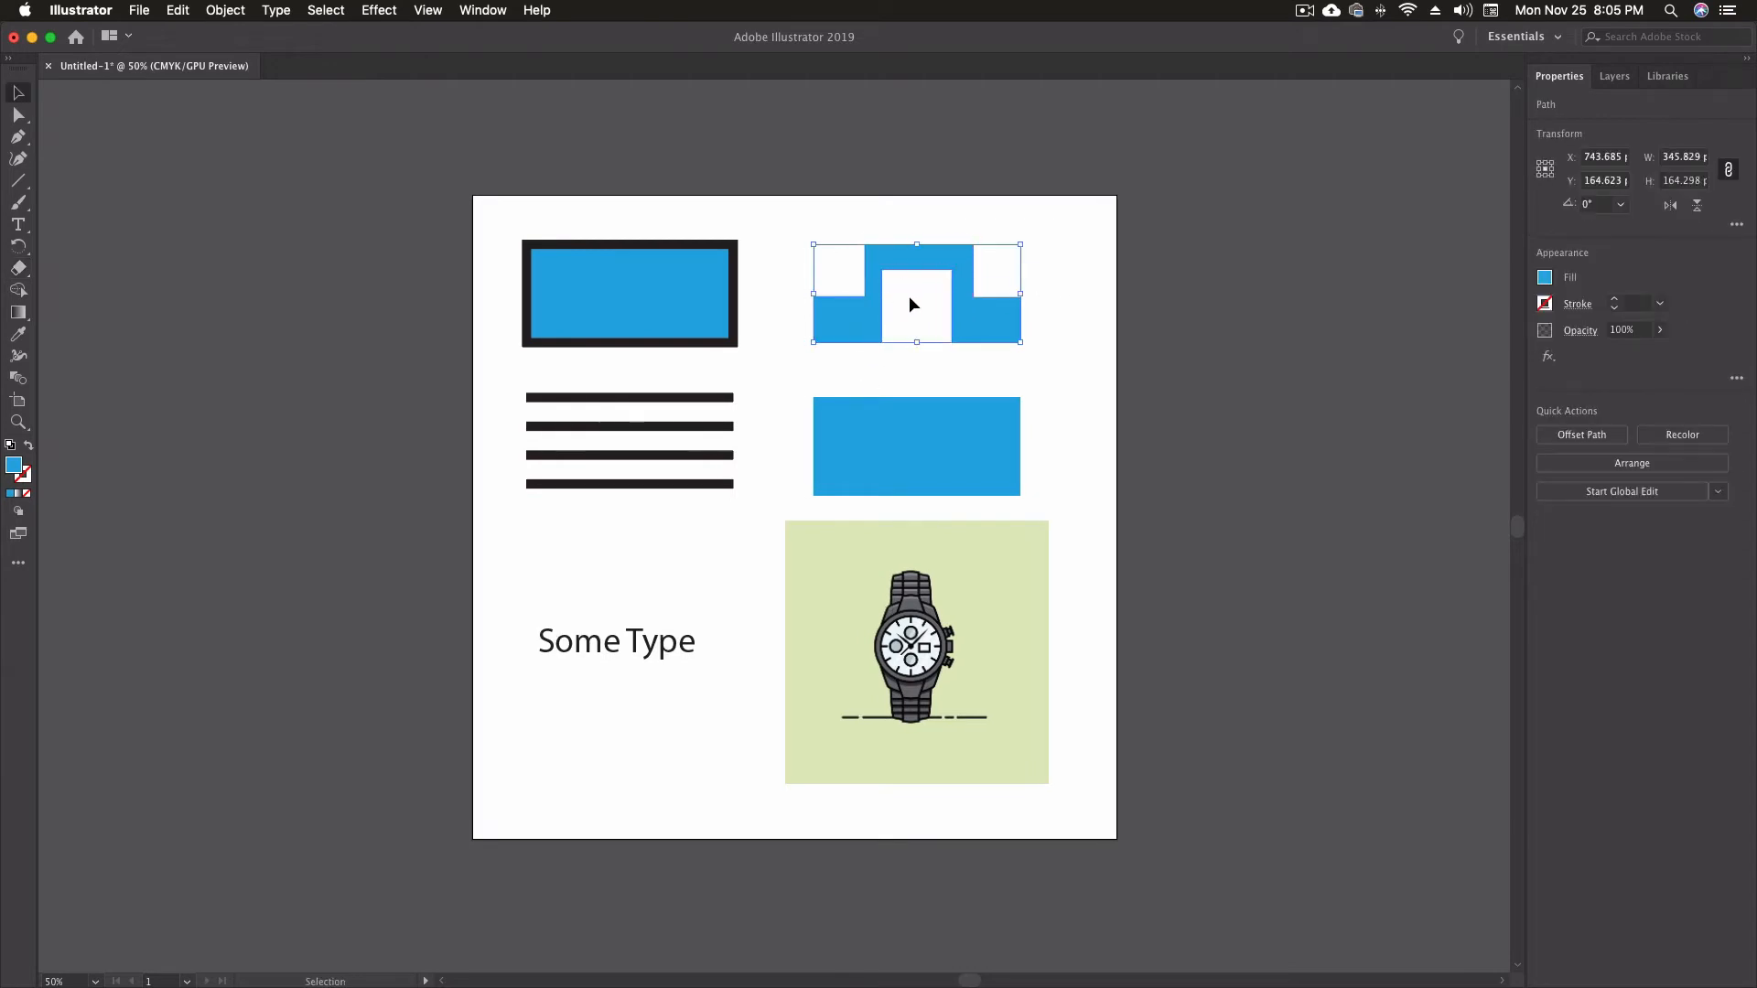
mouse_move(904, 281)
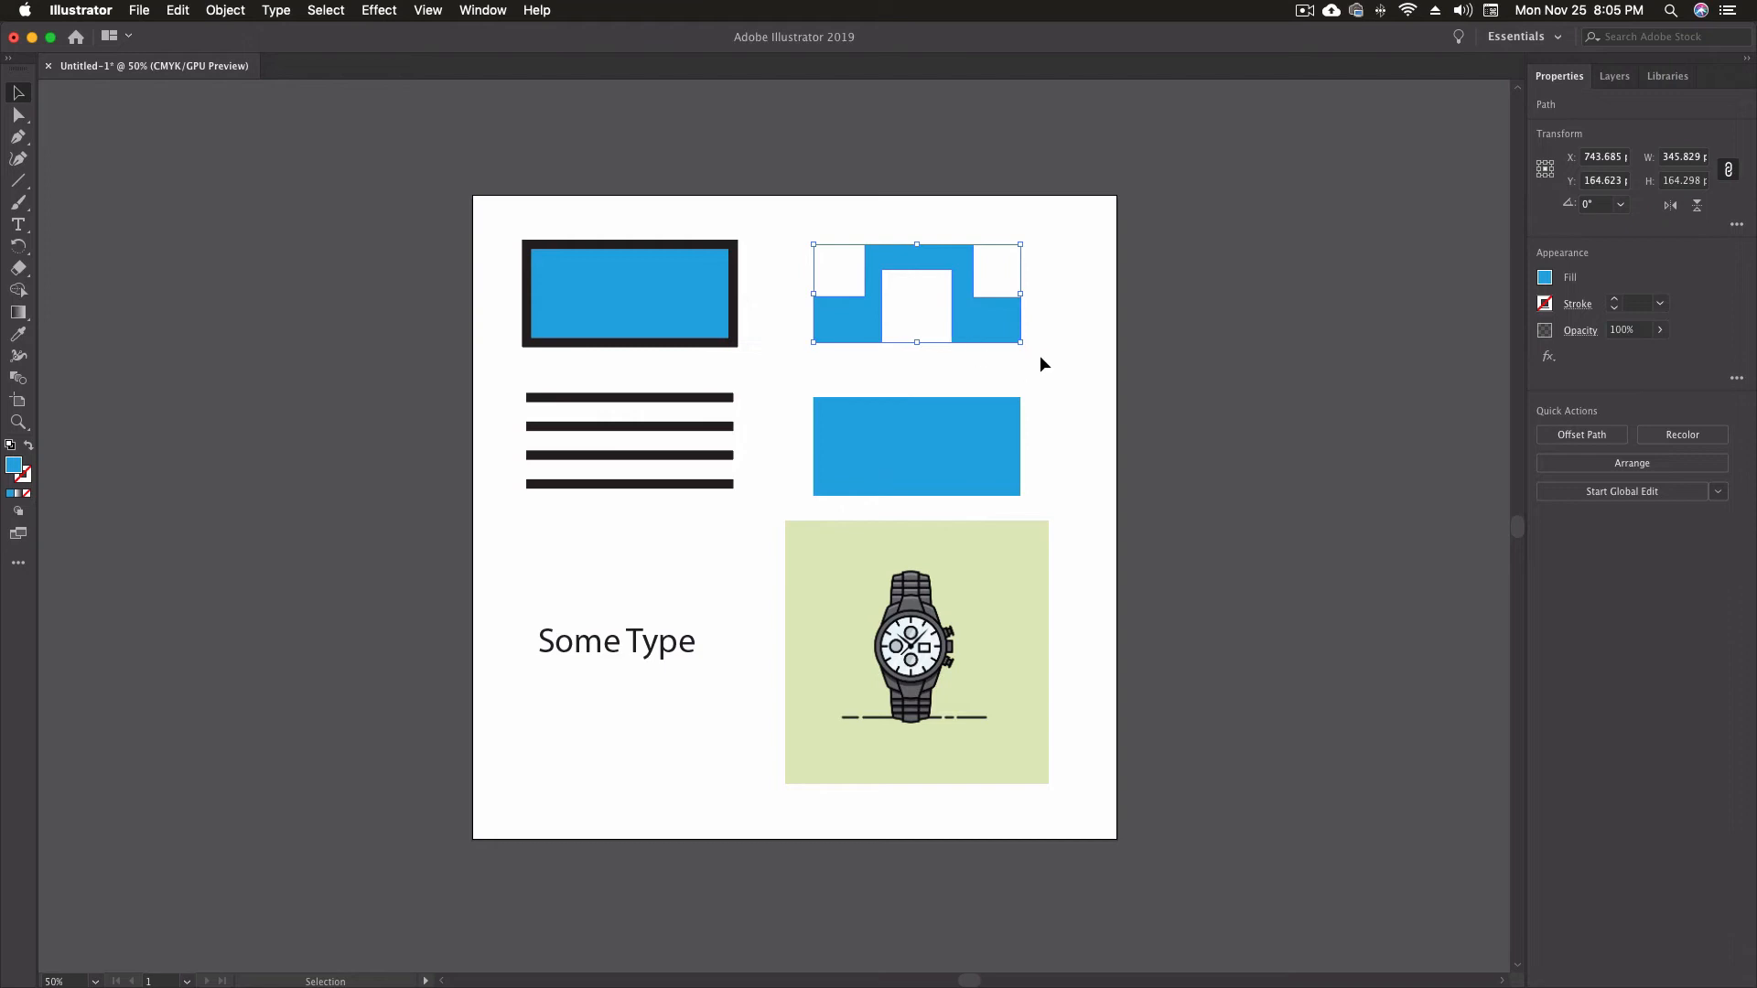
click(840, 346)
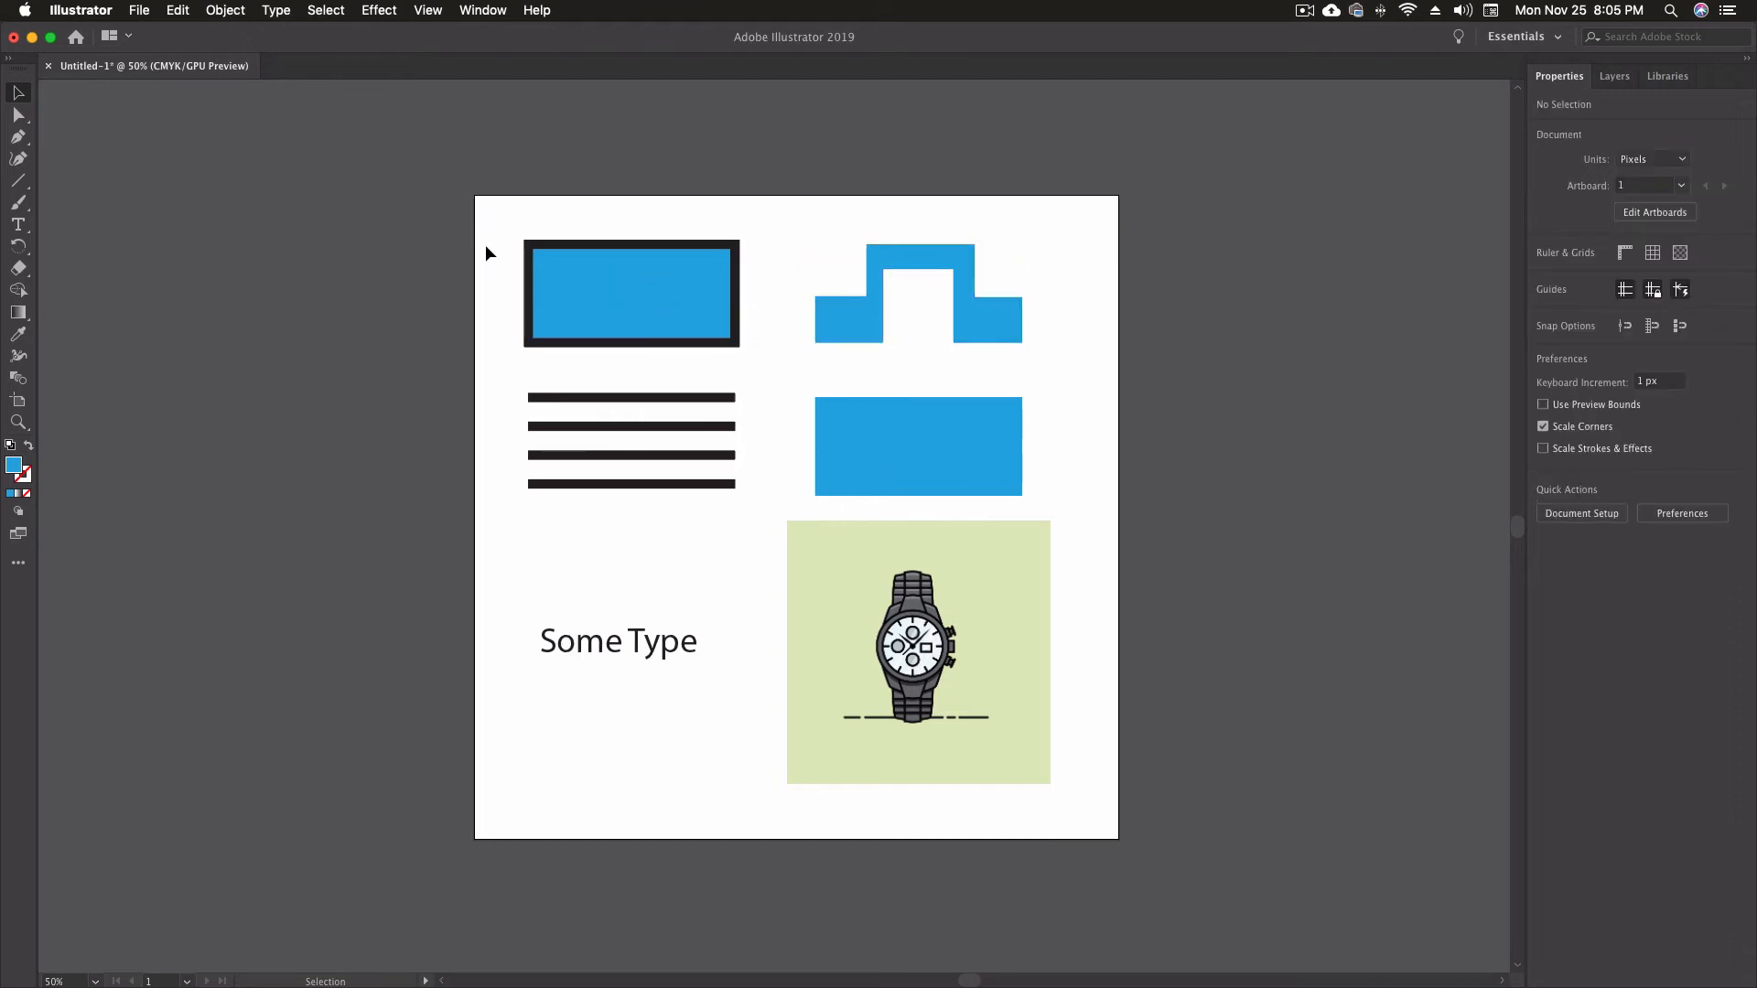
Erase through the black-outlined box, cutting it into top and bottom parts.
click(18, 269)
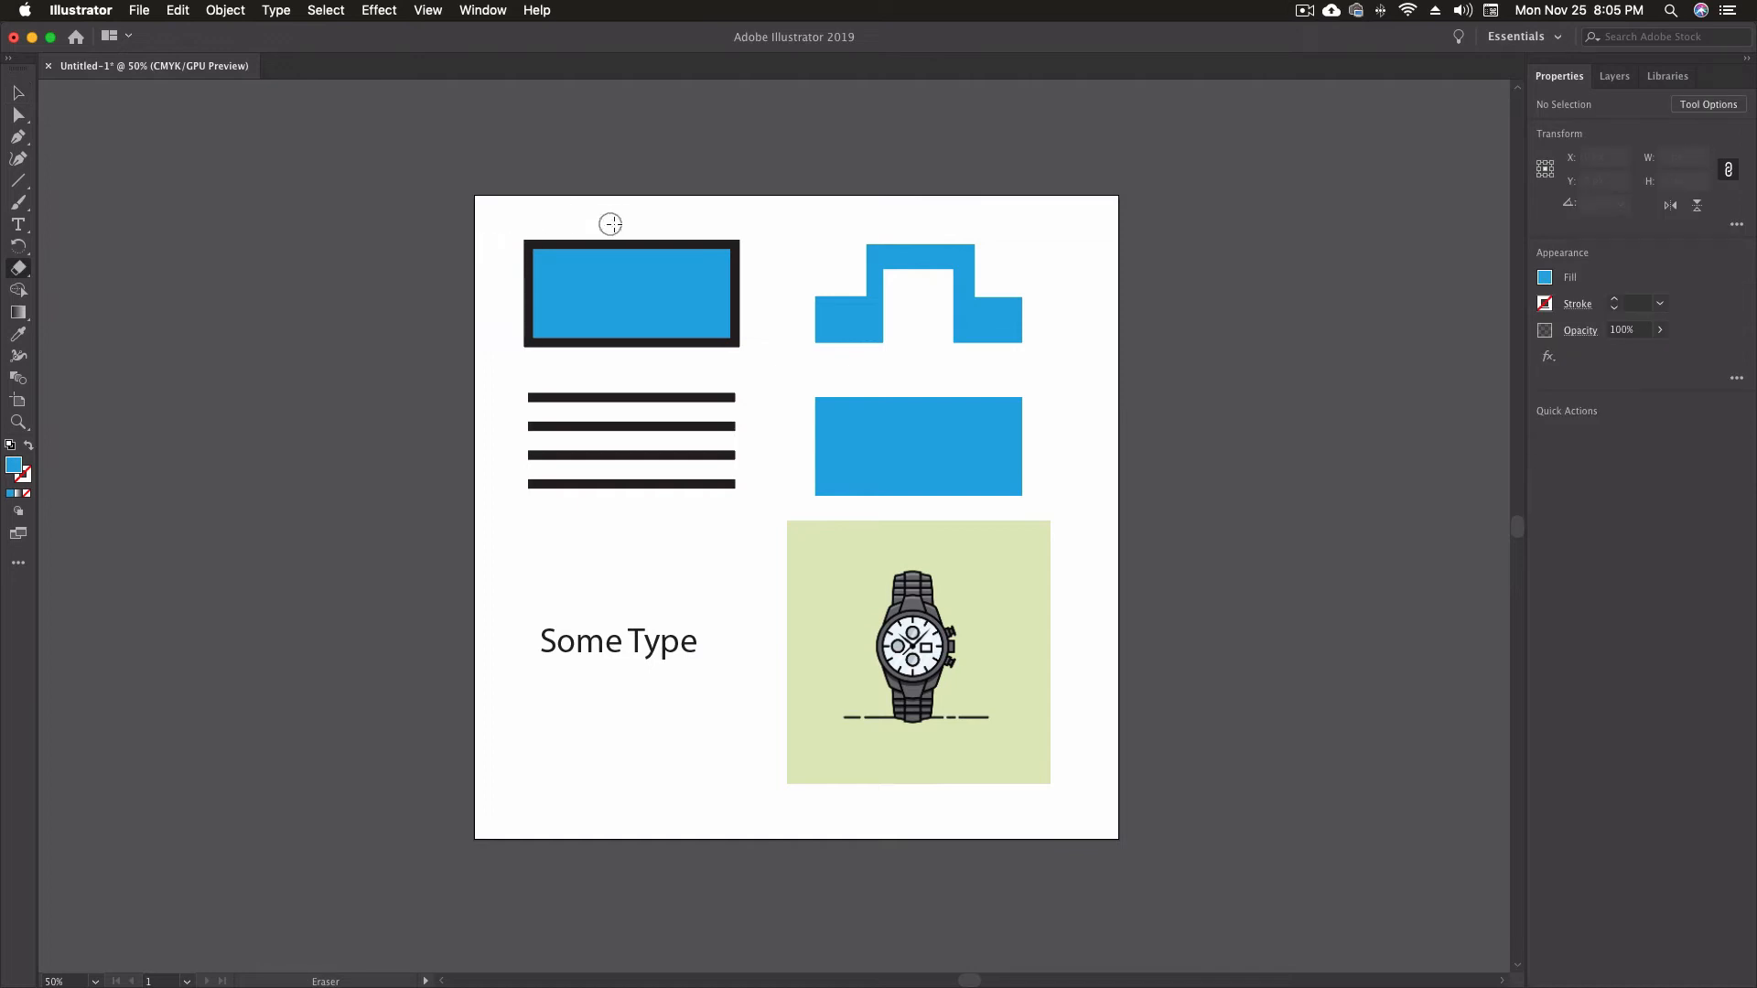
mouse_move(591, 218)
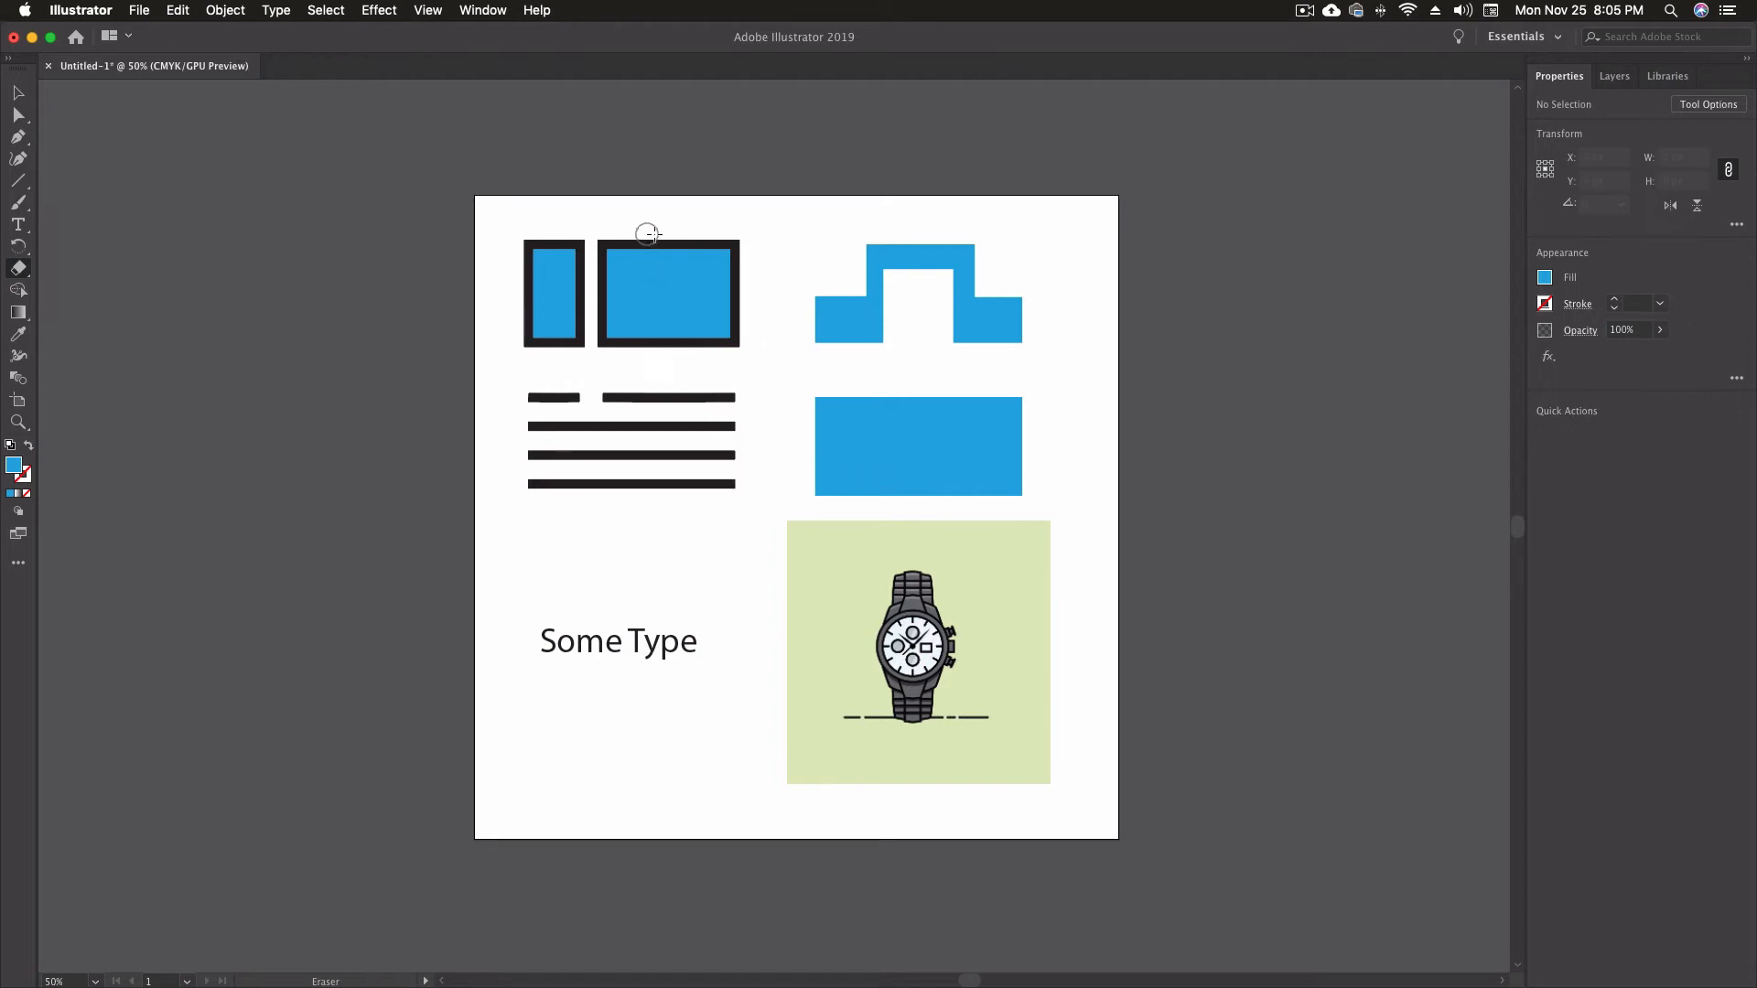
drag(646, 232, 698, 357)
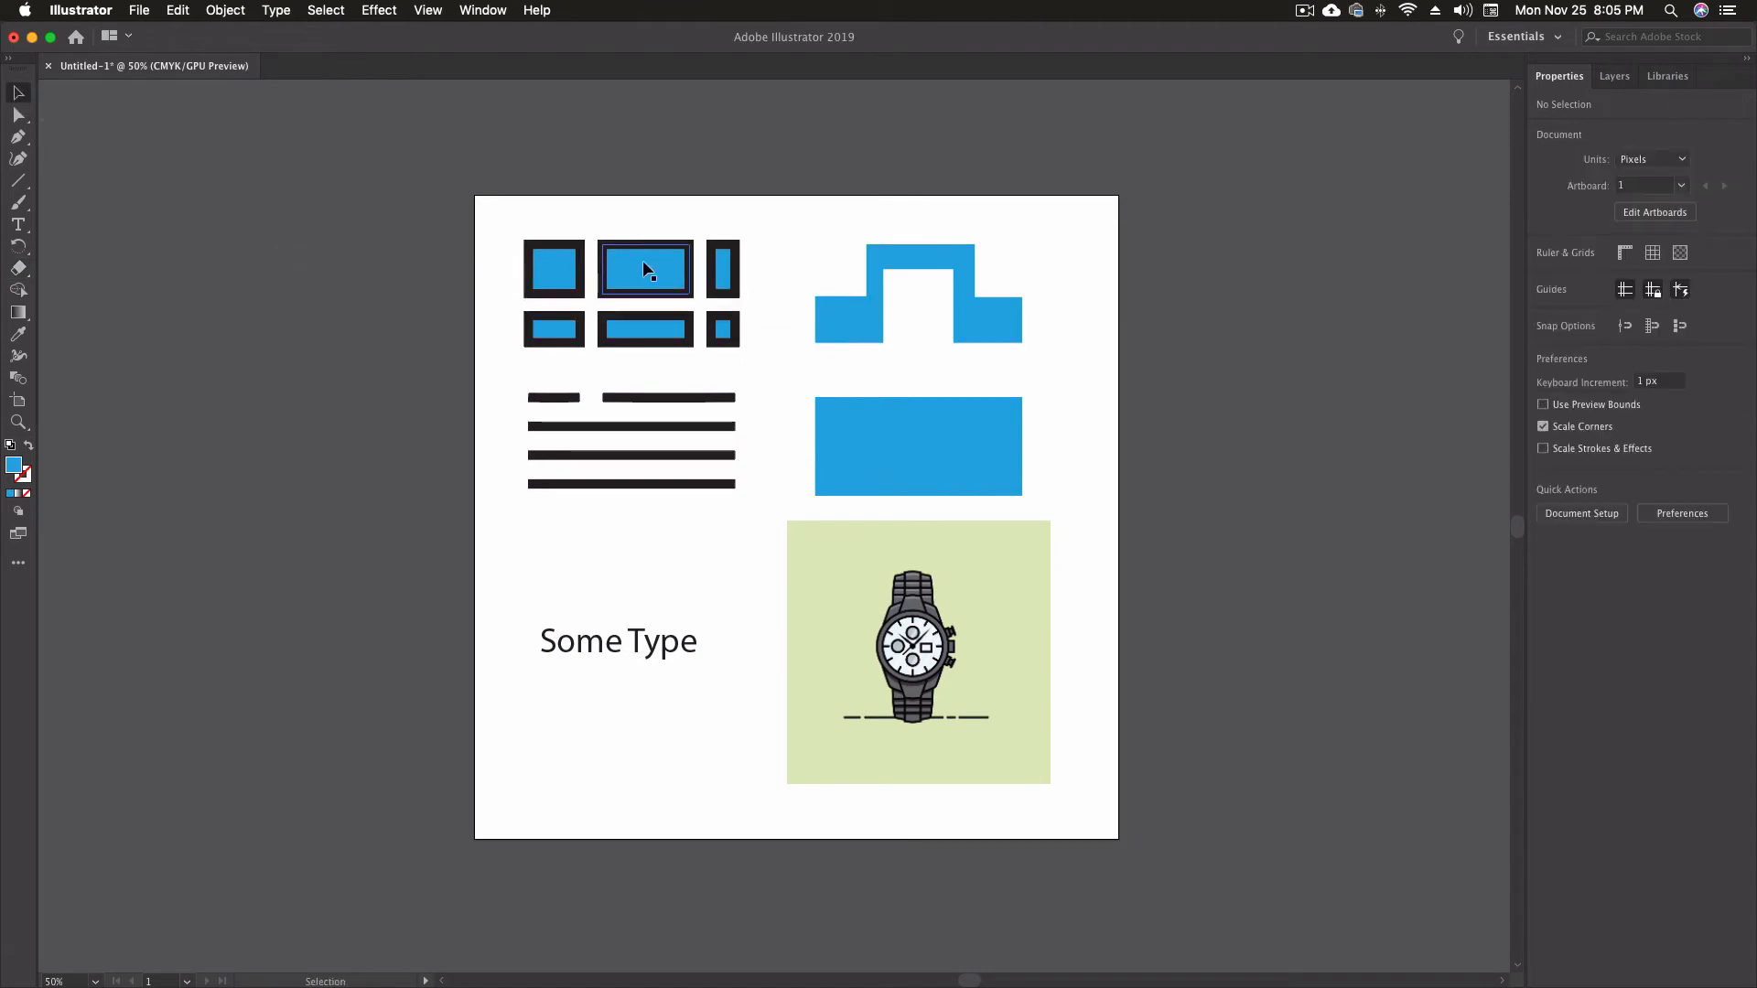
mouse_move(577, 278)
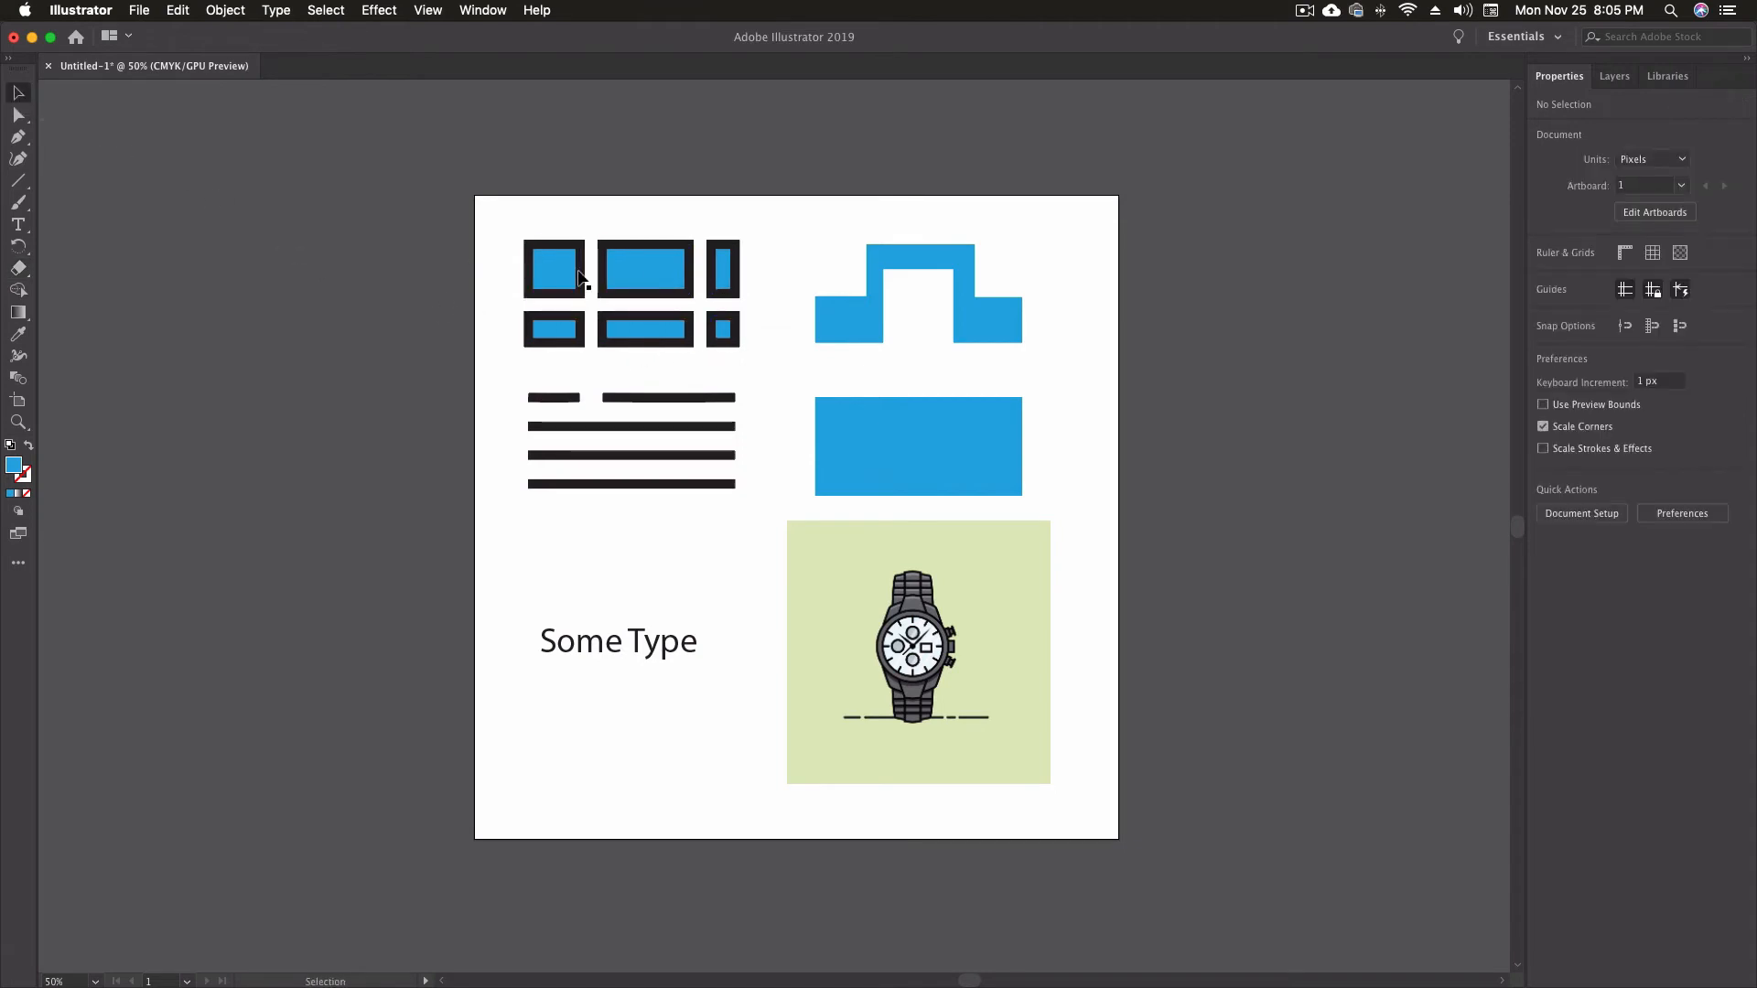
Select the resulting pieces one by one to confirm they are separate, then return to erasing.
click(723, 267)
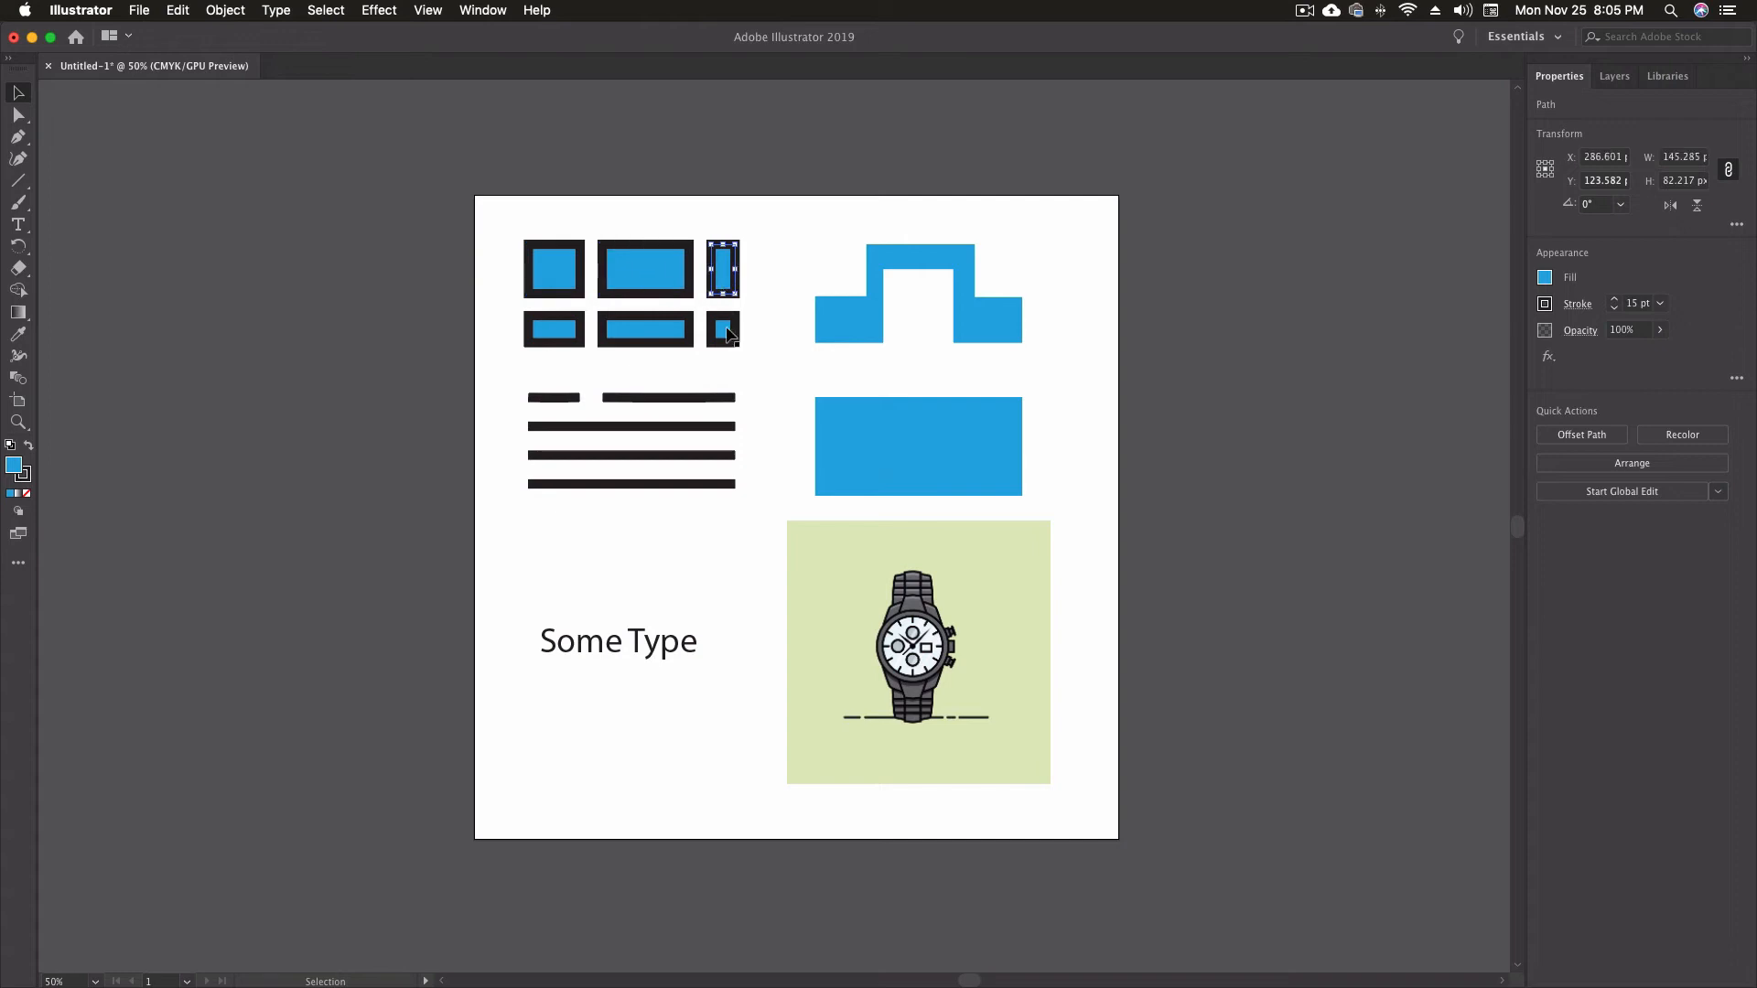
click(646, 328)
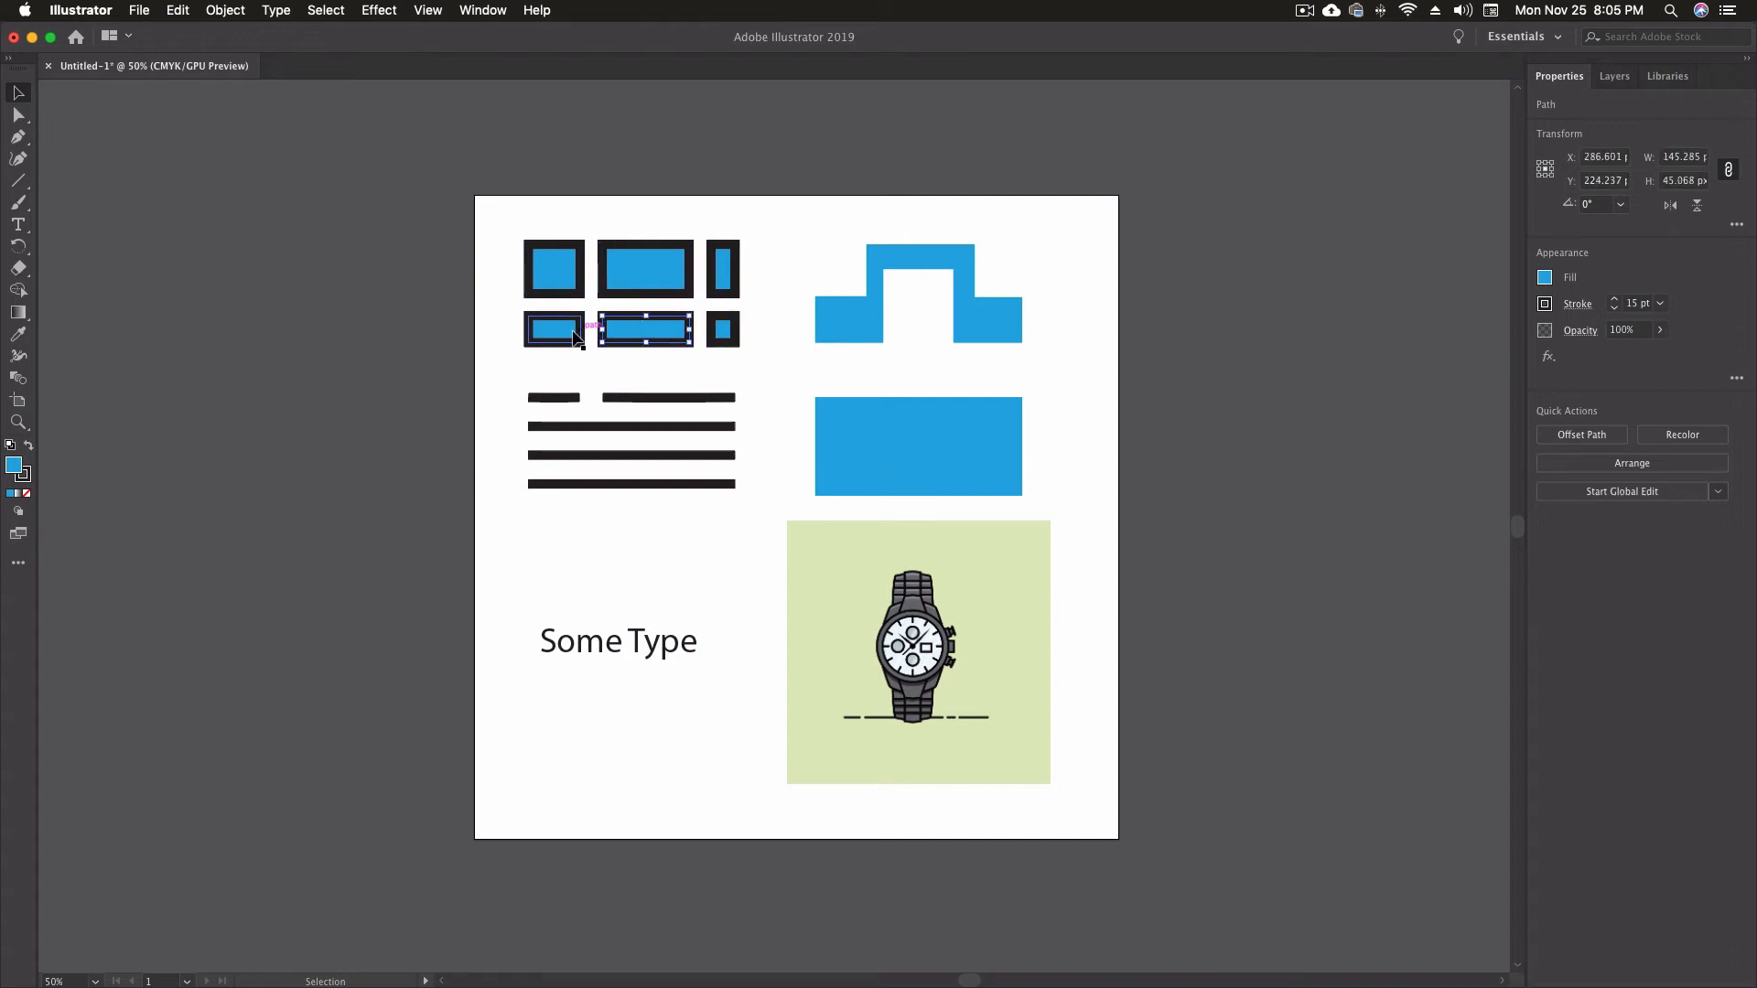
click(552, 328)
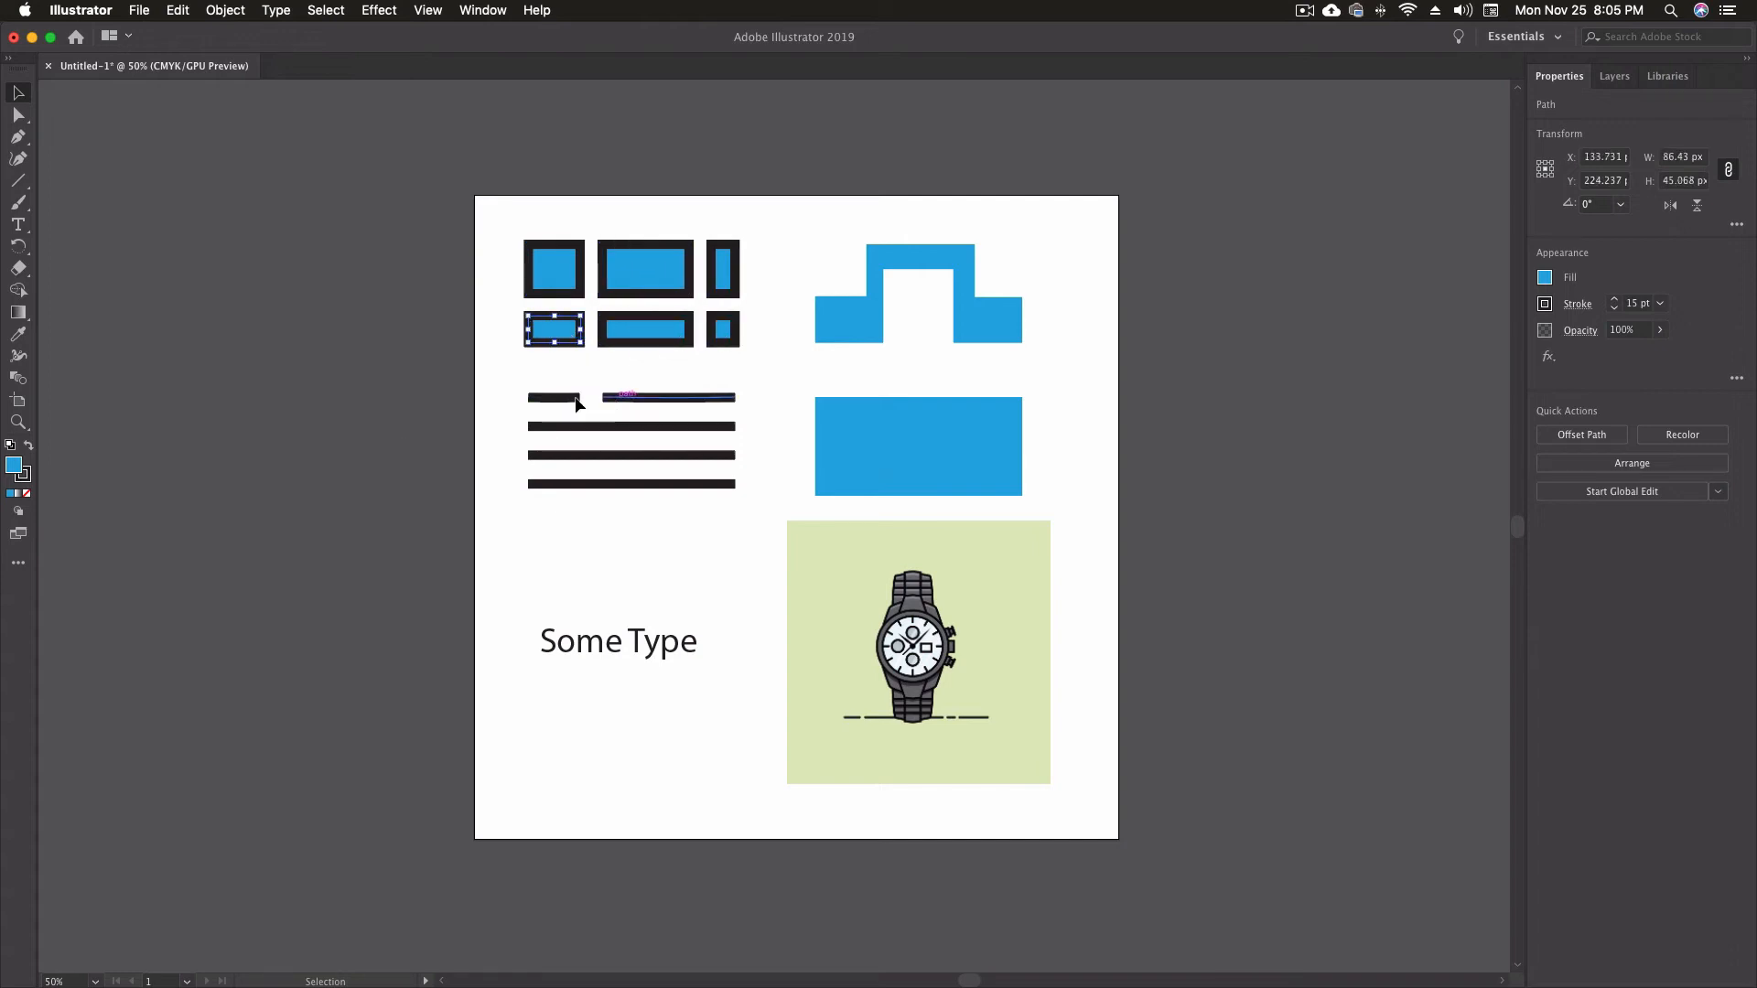
click(161, 289)
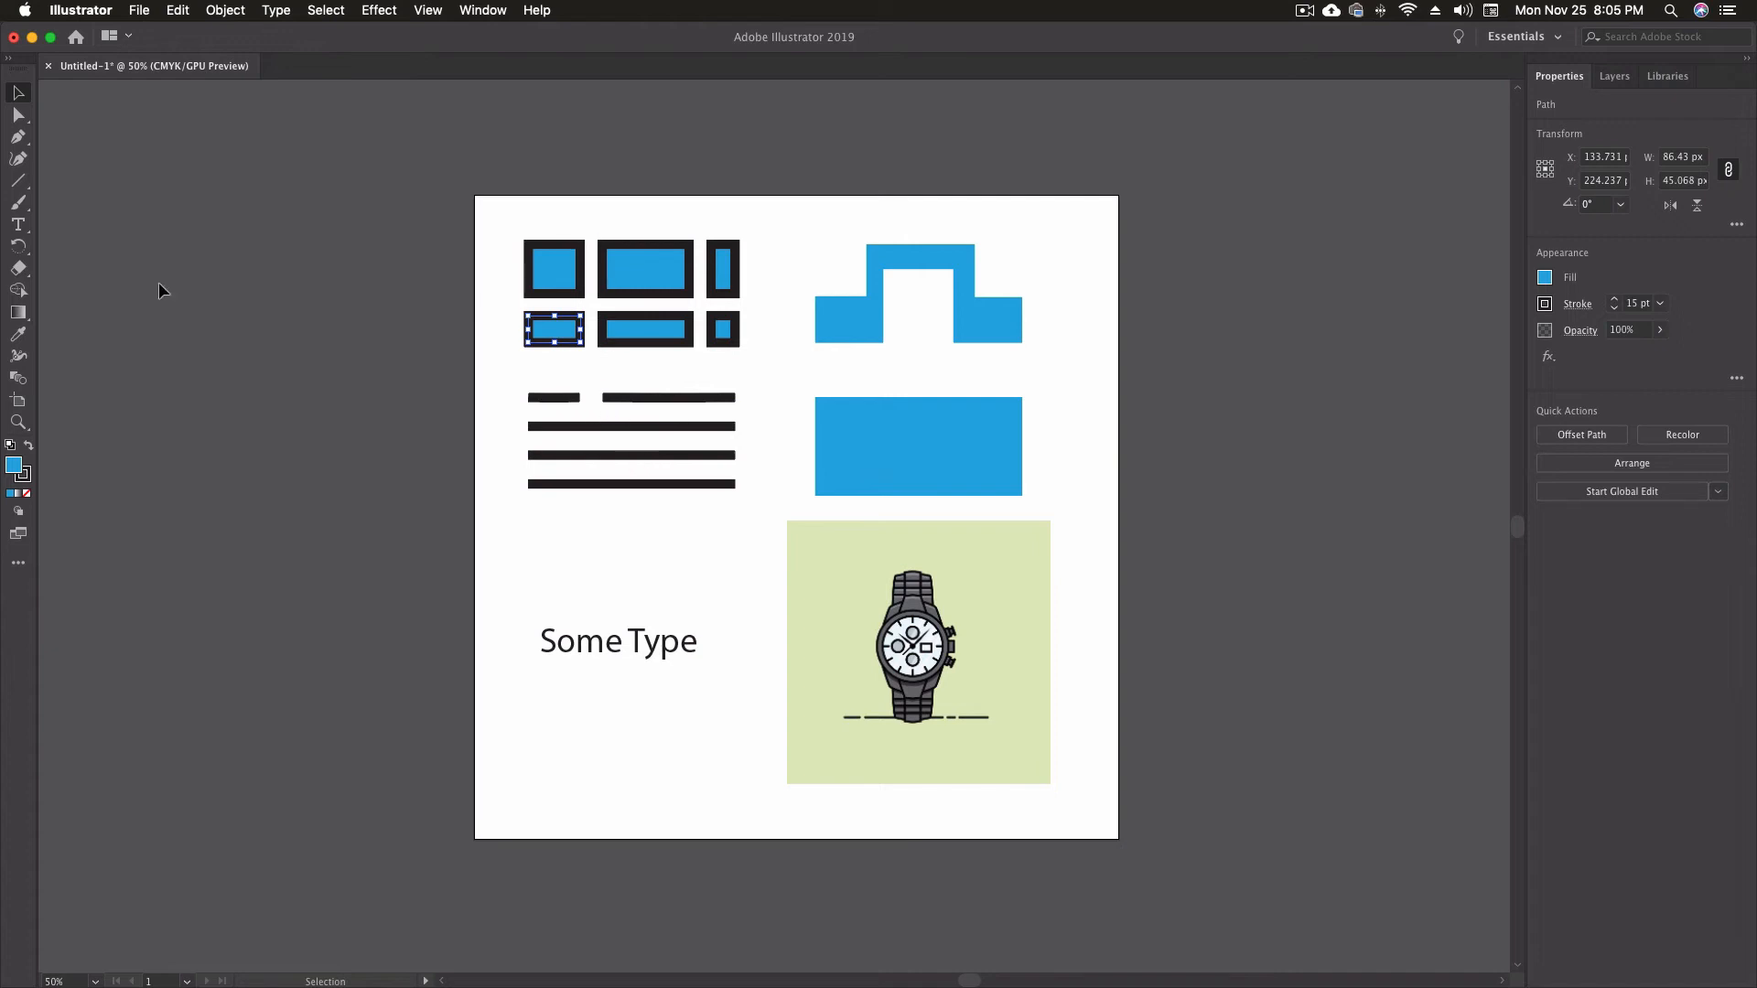
click(18, 268)
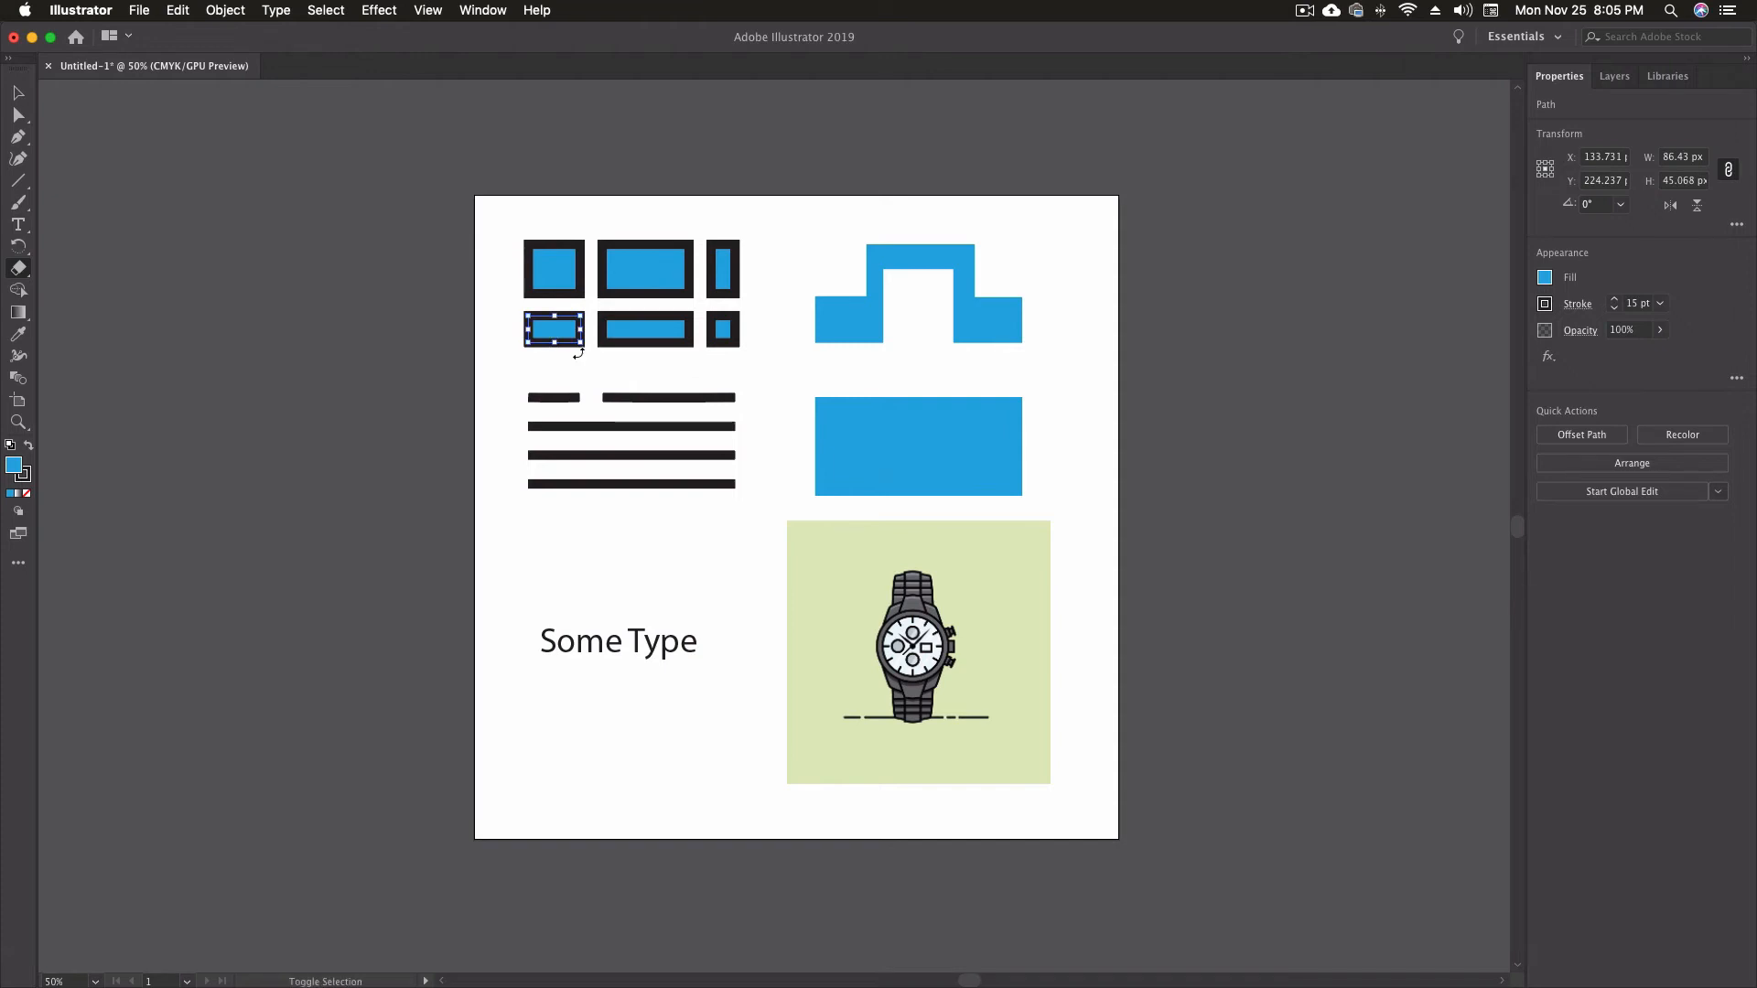
Clear the selection before erasing gaps through the black text lines.
click(19, 269)
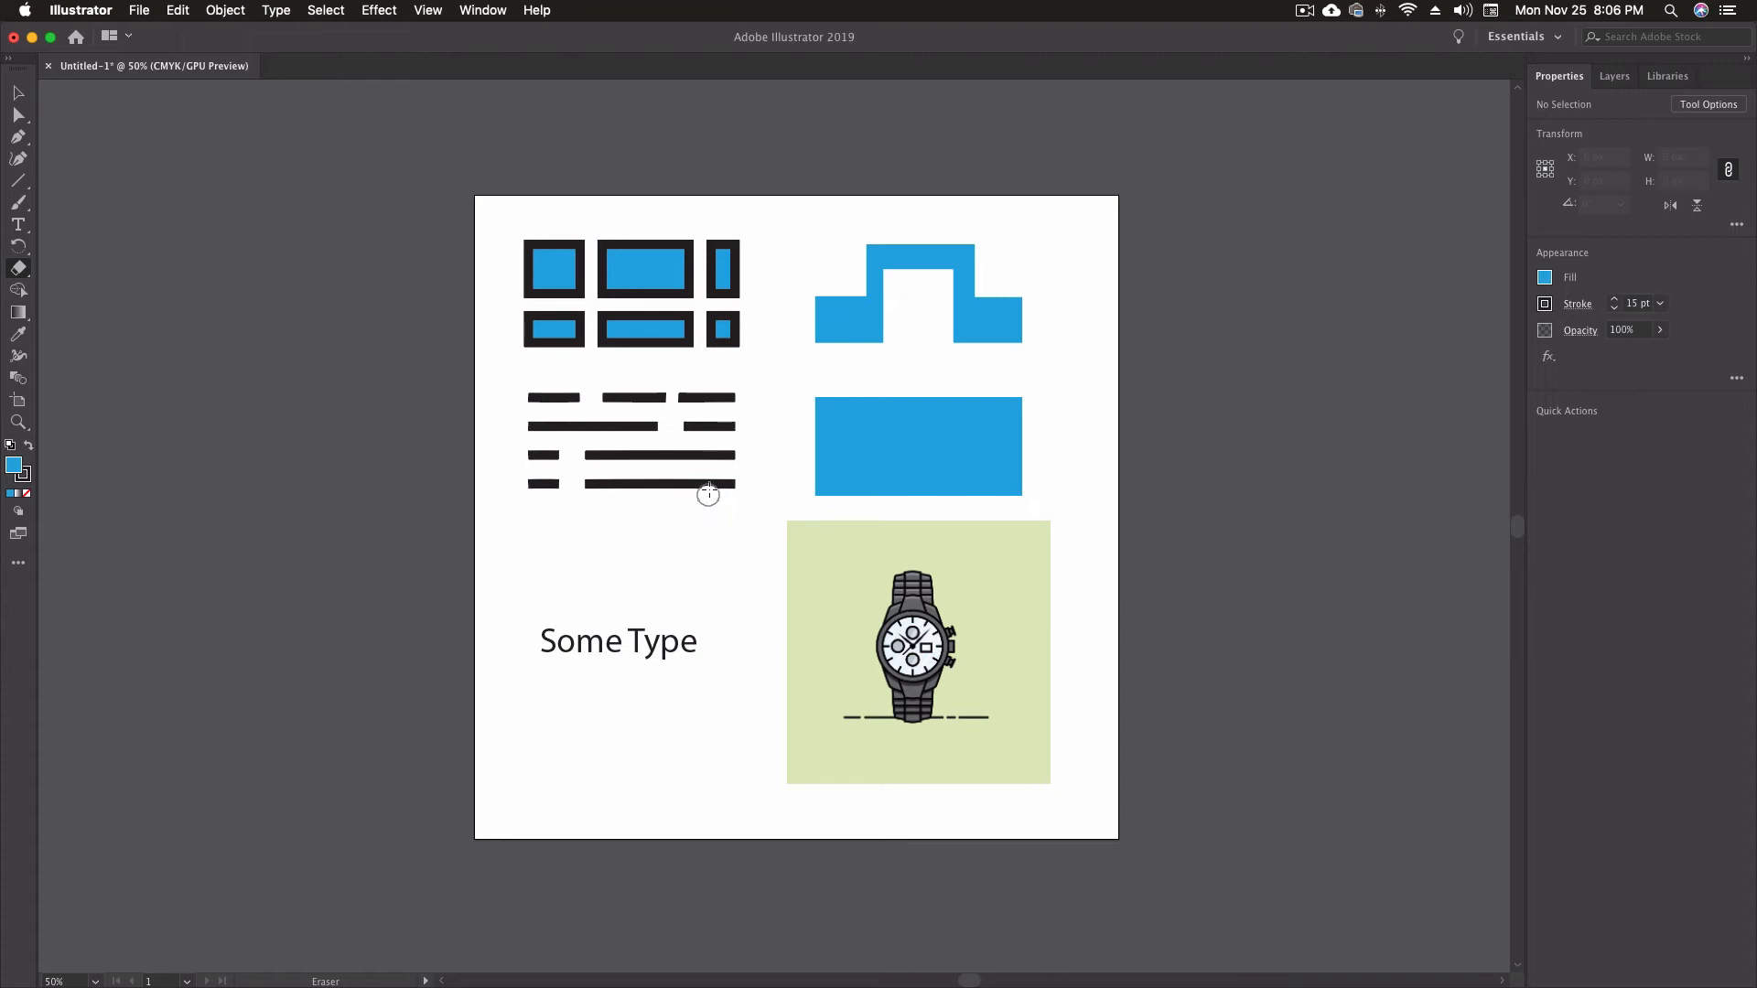
mouse_move(635, 527)
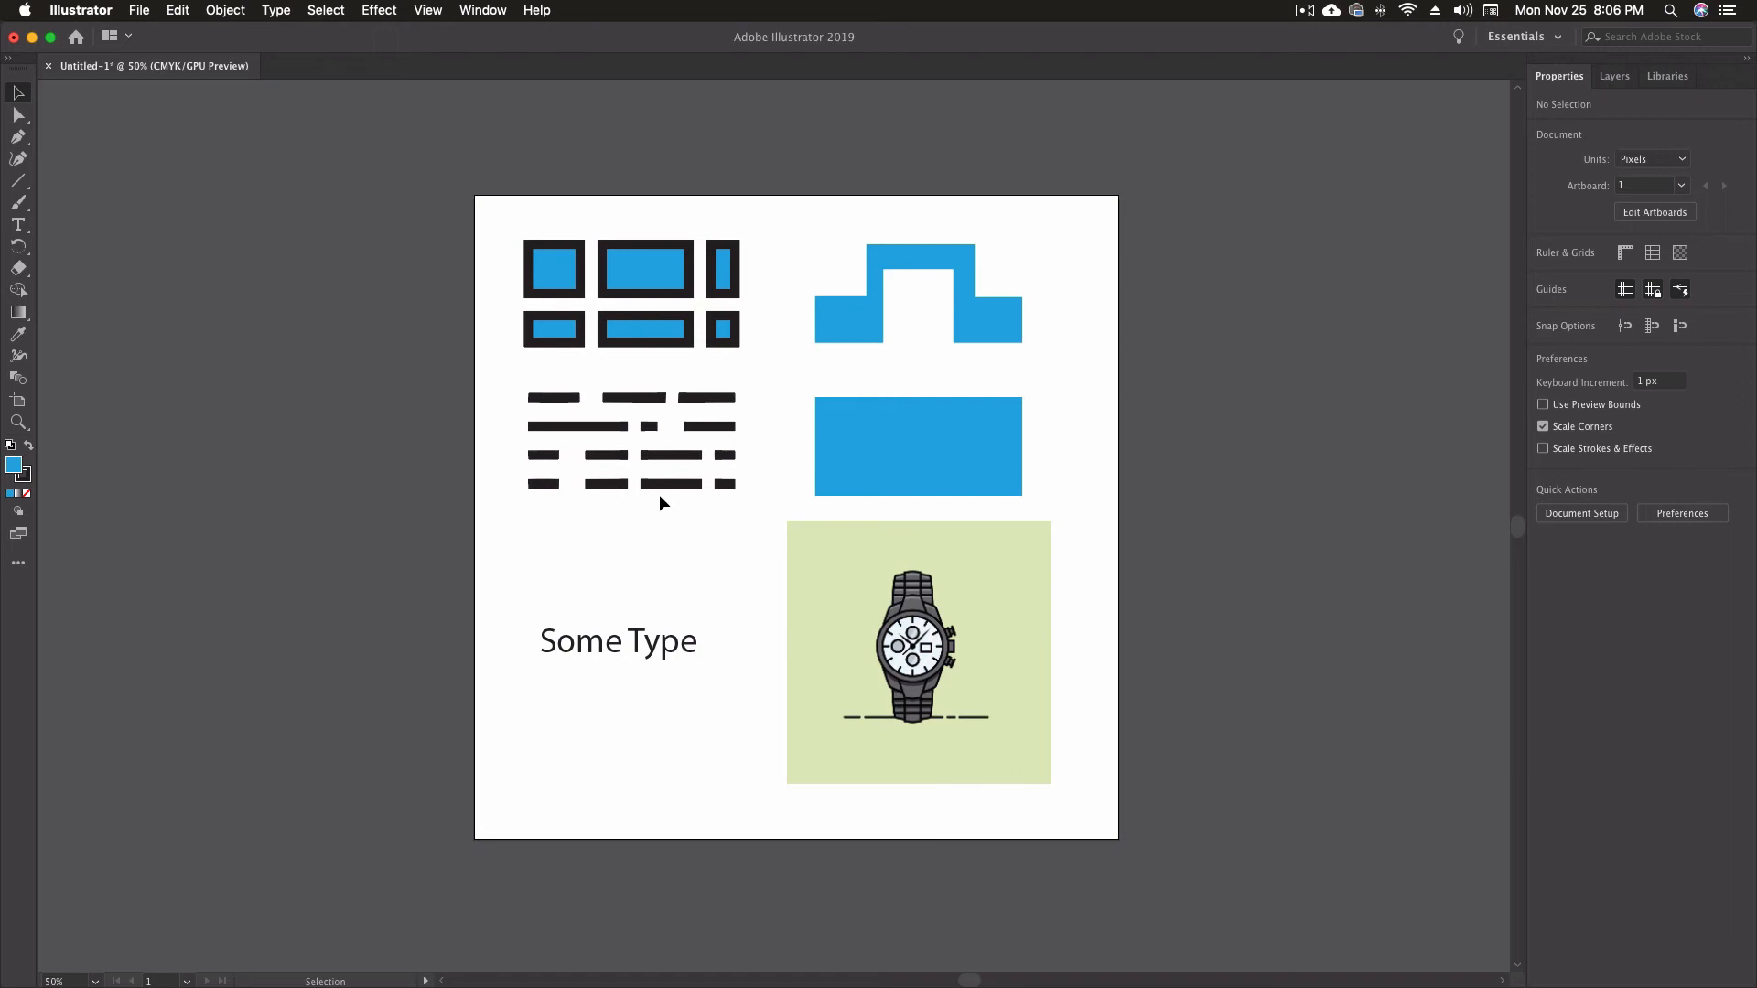
mouse_move(719, 548)
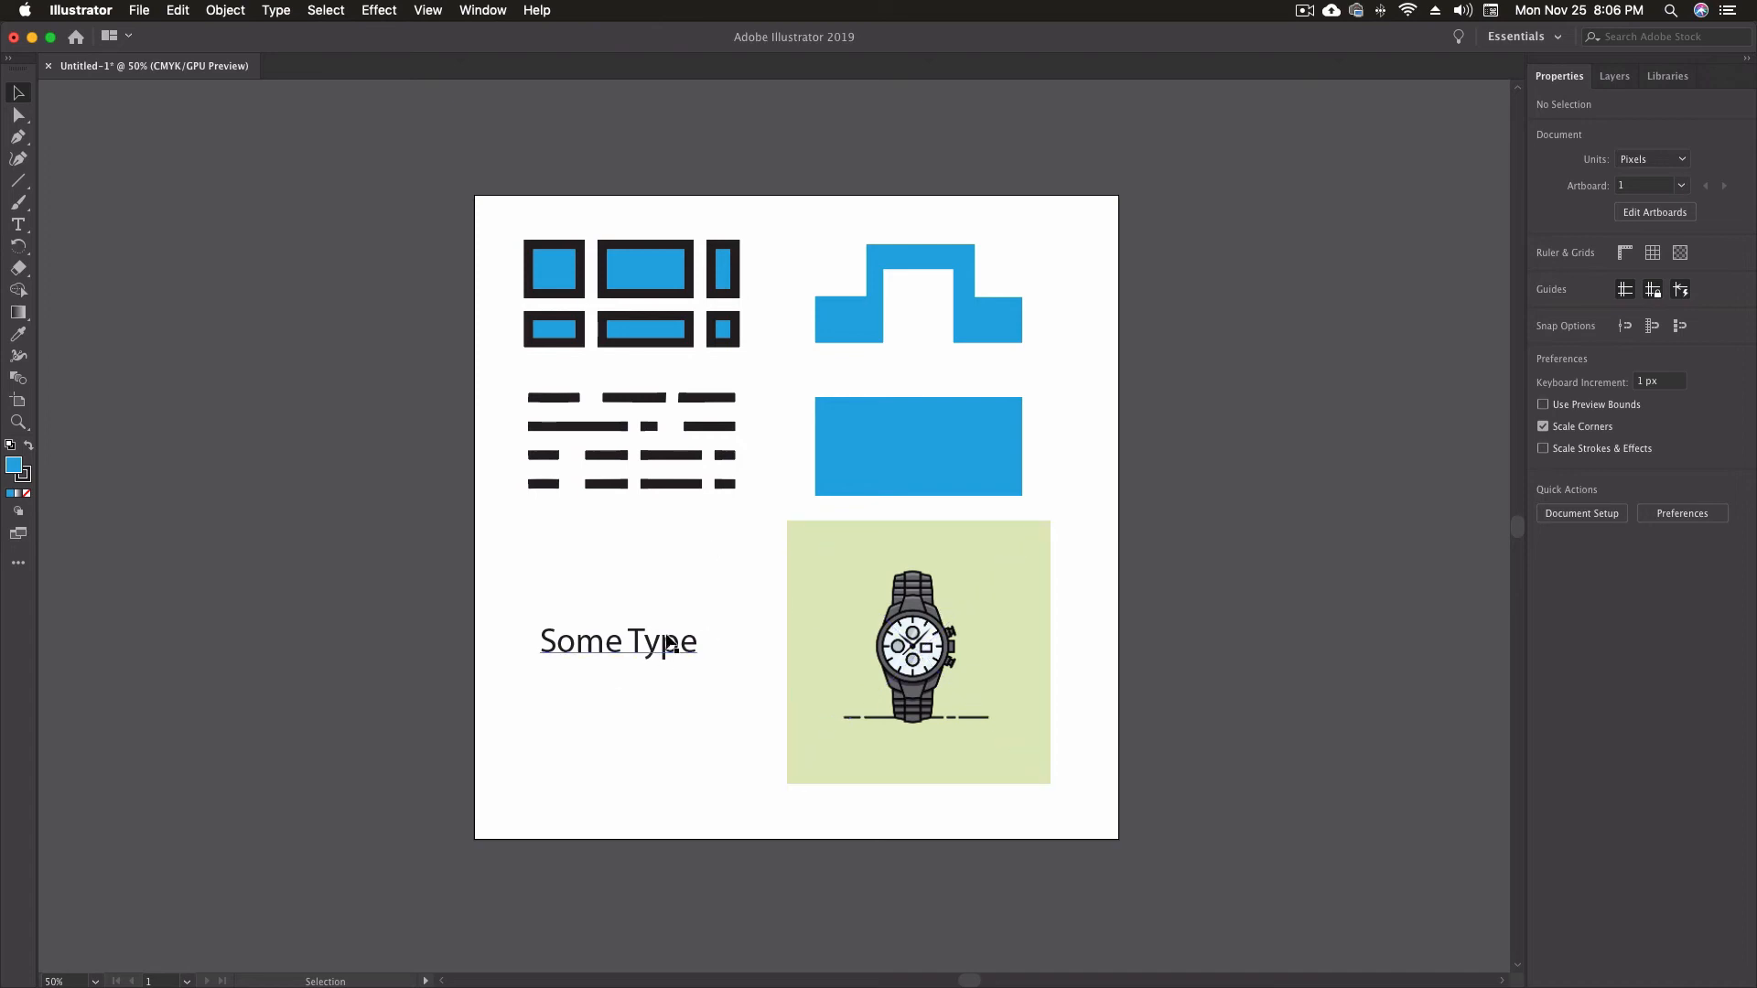
Select and deselect the watch image, then bring up the context menu on the Some Type text.
click(917, 652)
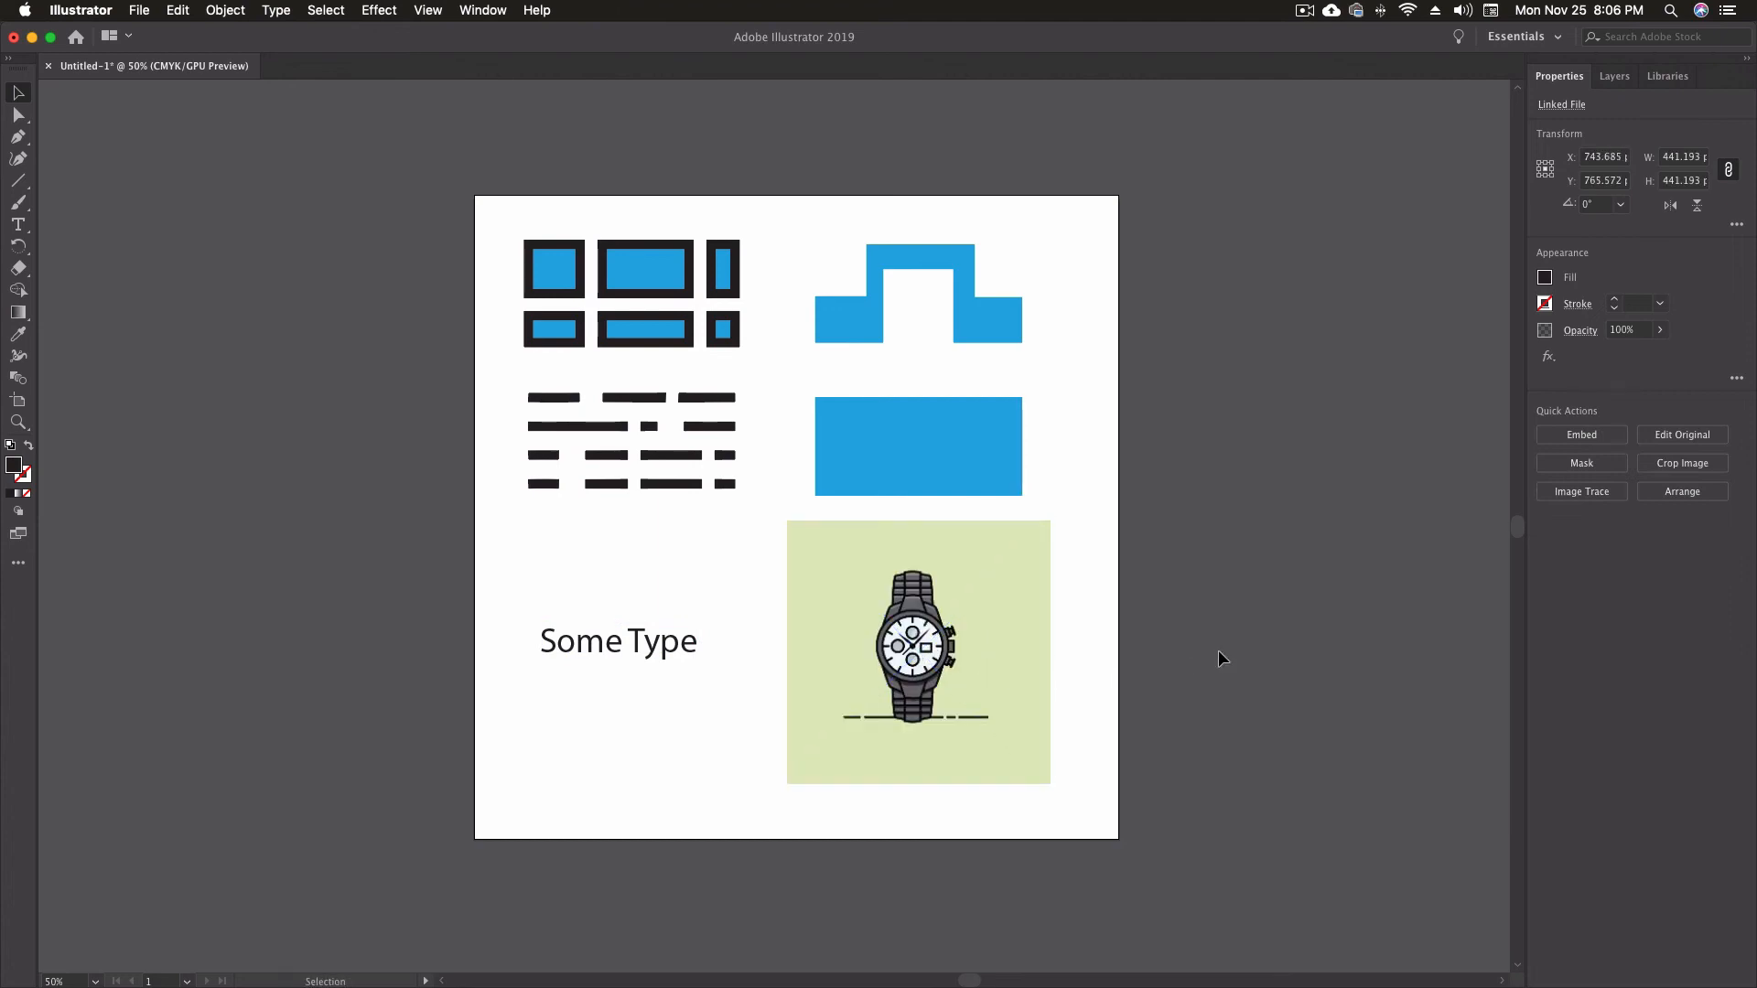
click(18, 268)
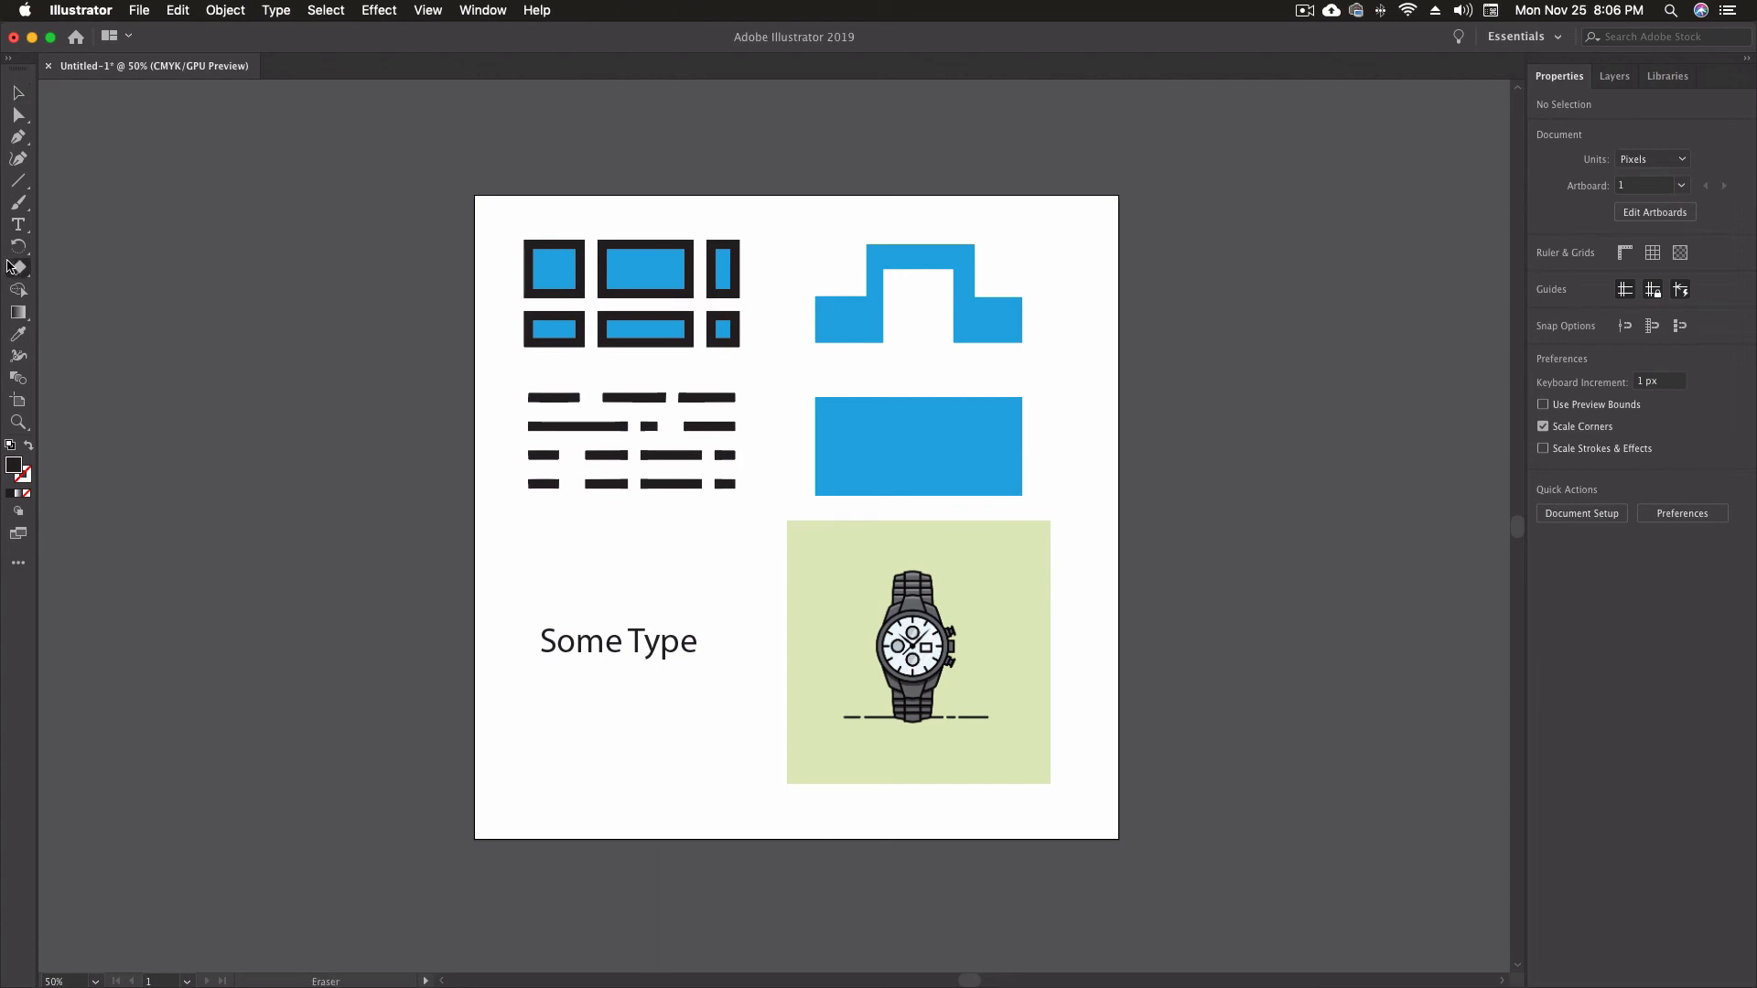
click(18, 269)
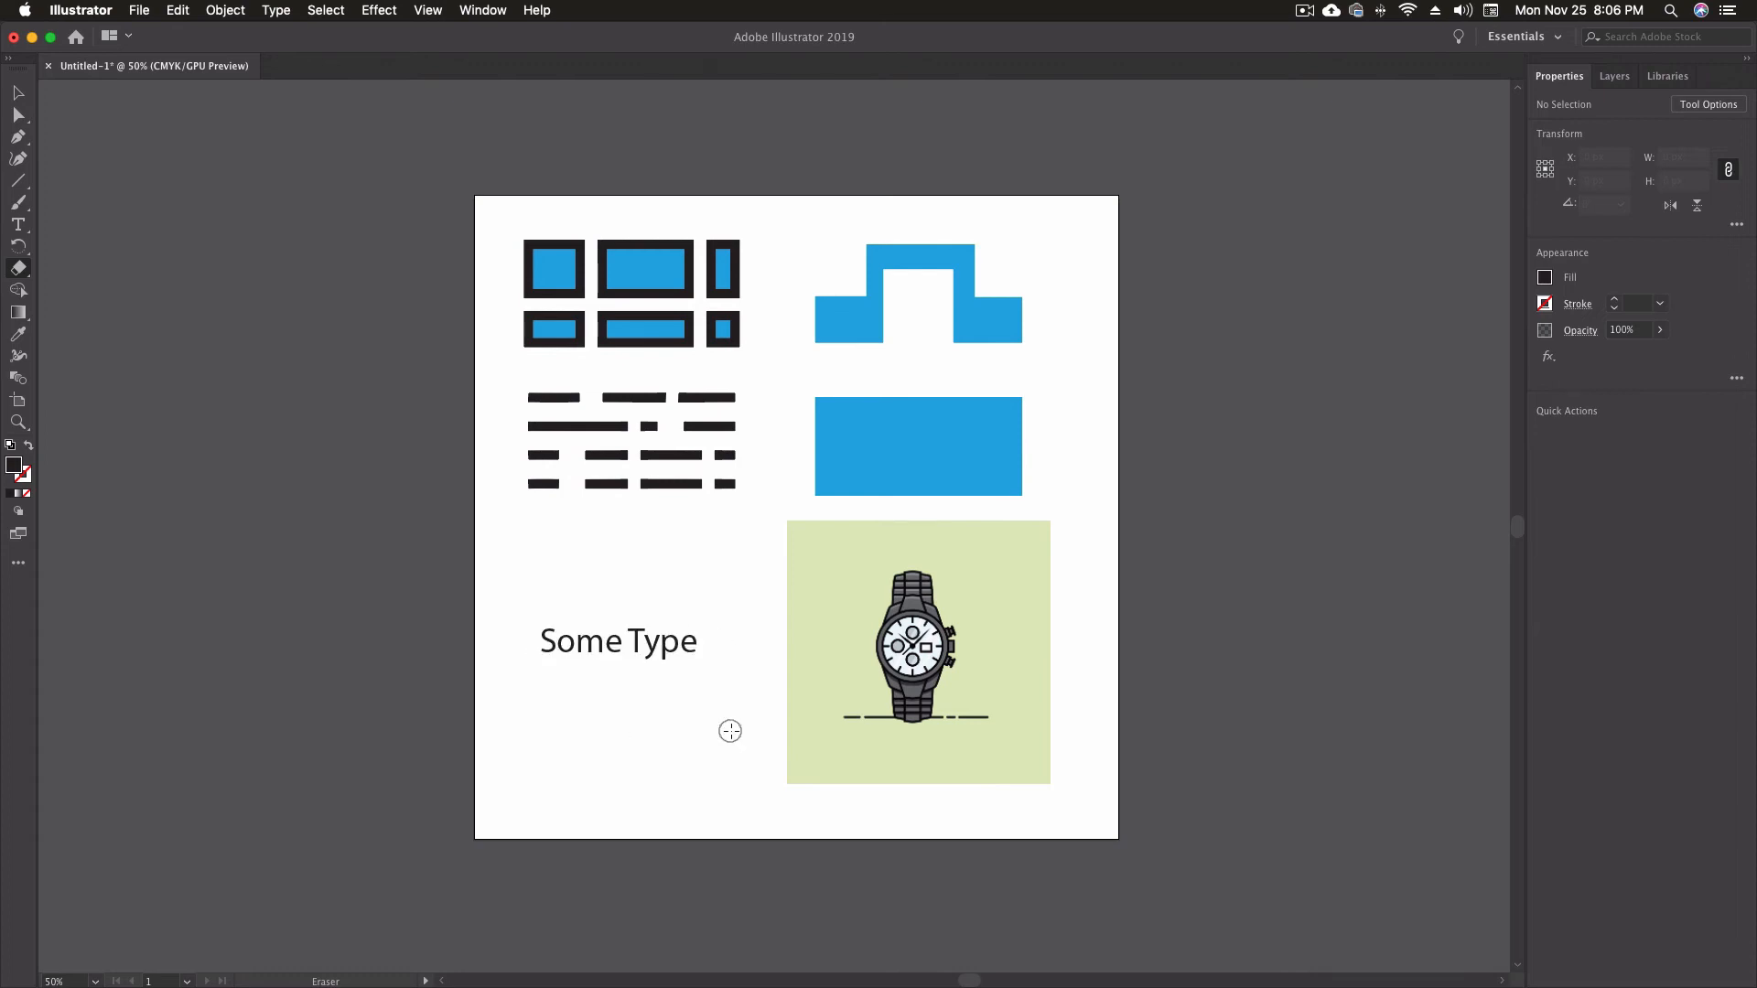
click(19, 93)
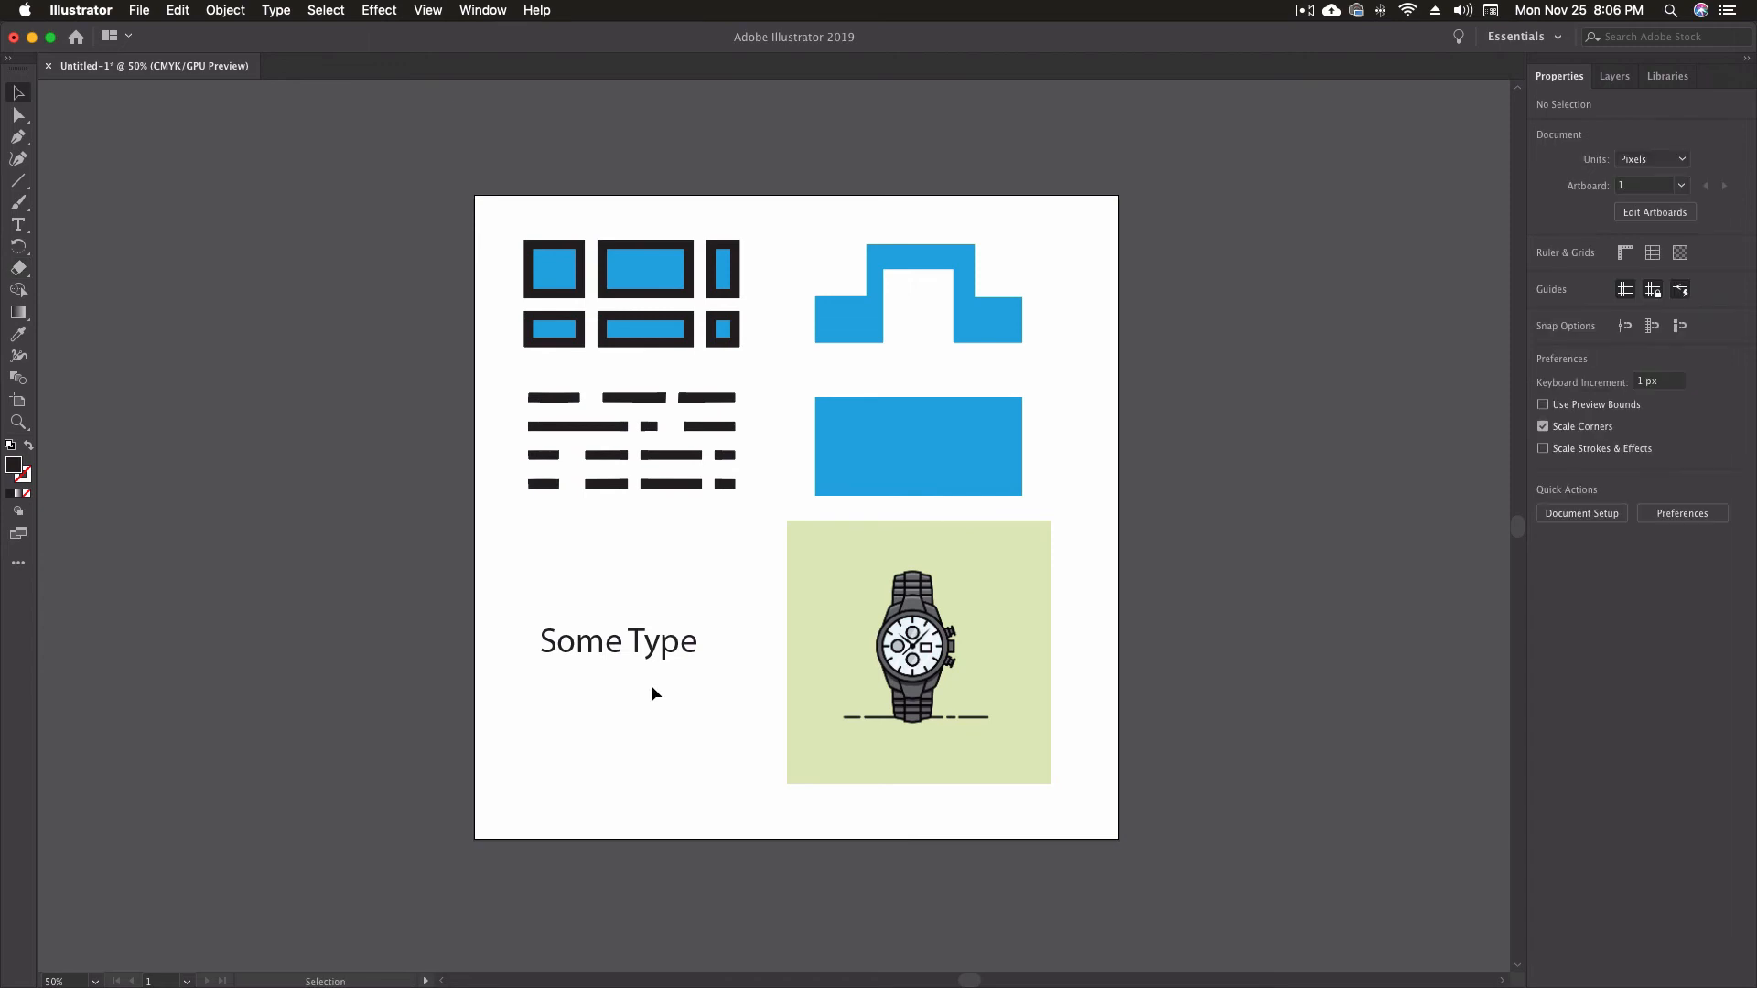
right_click(616, 640)
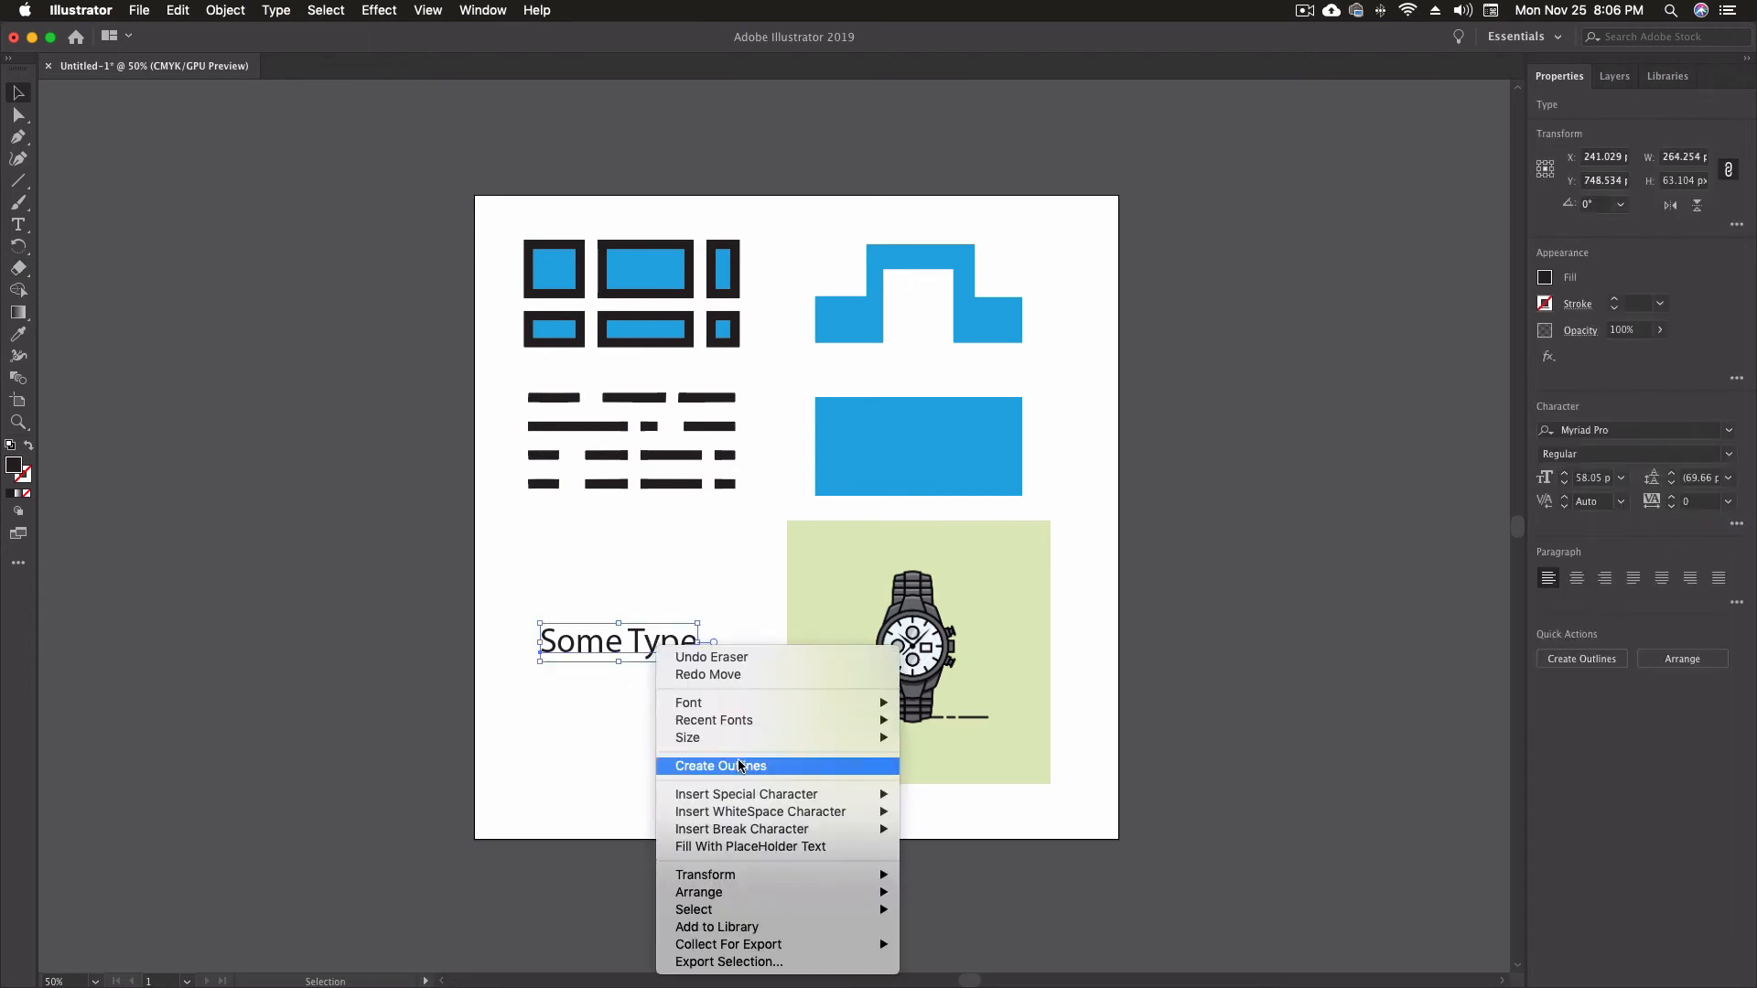
Convert the Some Type text to outlines with Create Outlines.
click(719, 765)
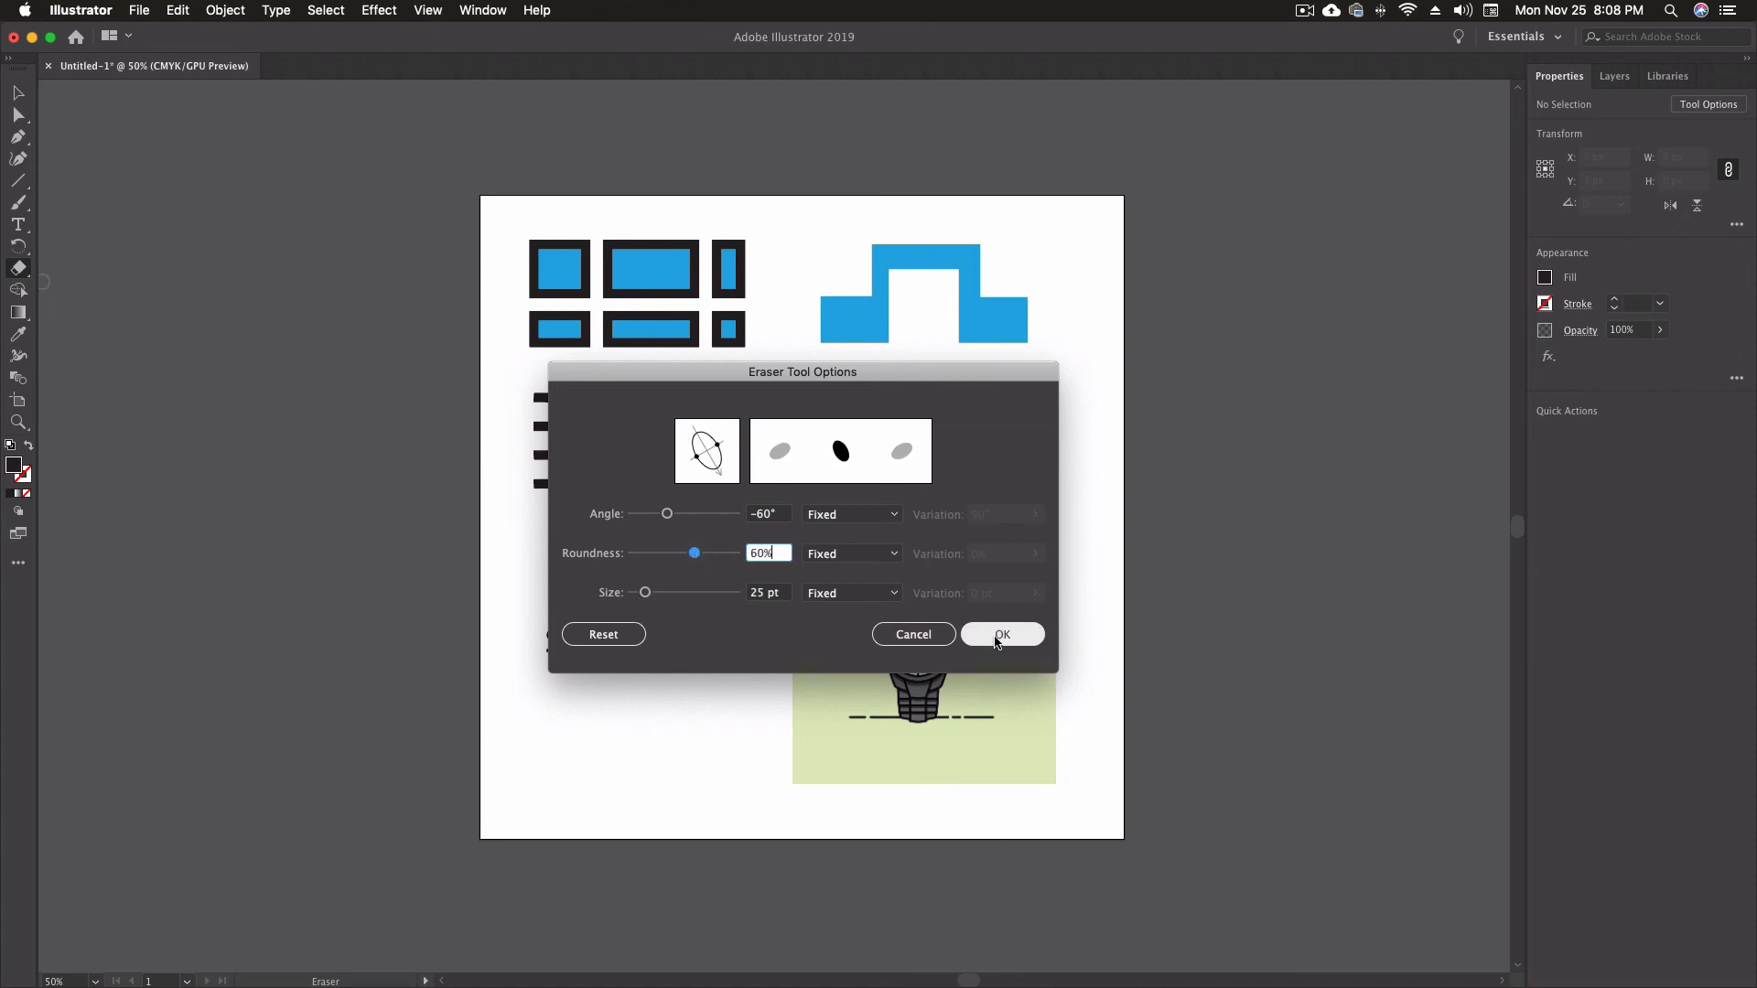
Confirm the -60°, 60% roundness, 25 pt eraser settings.
click(1001, 635)
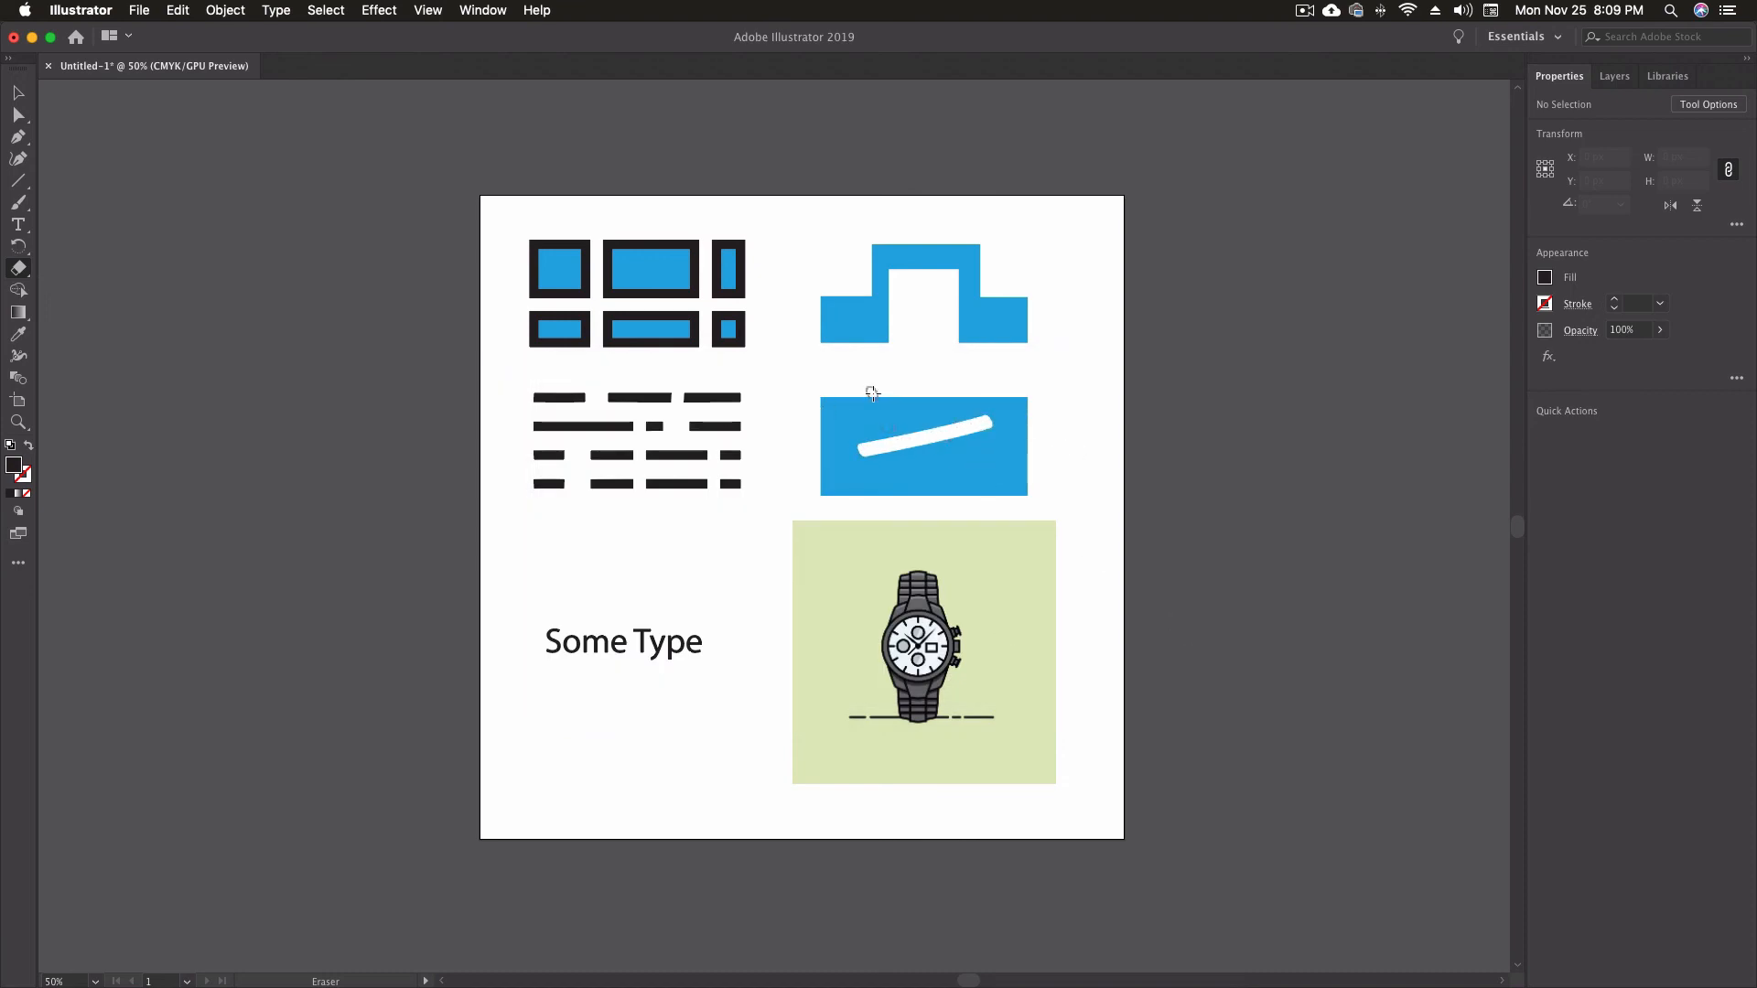
mouse_move(840, 432)
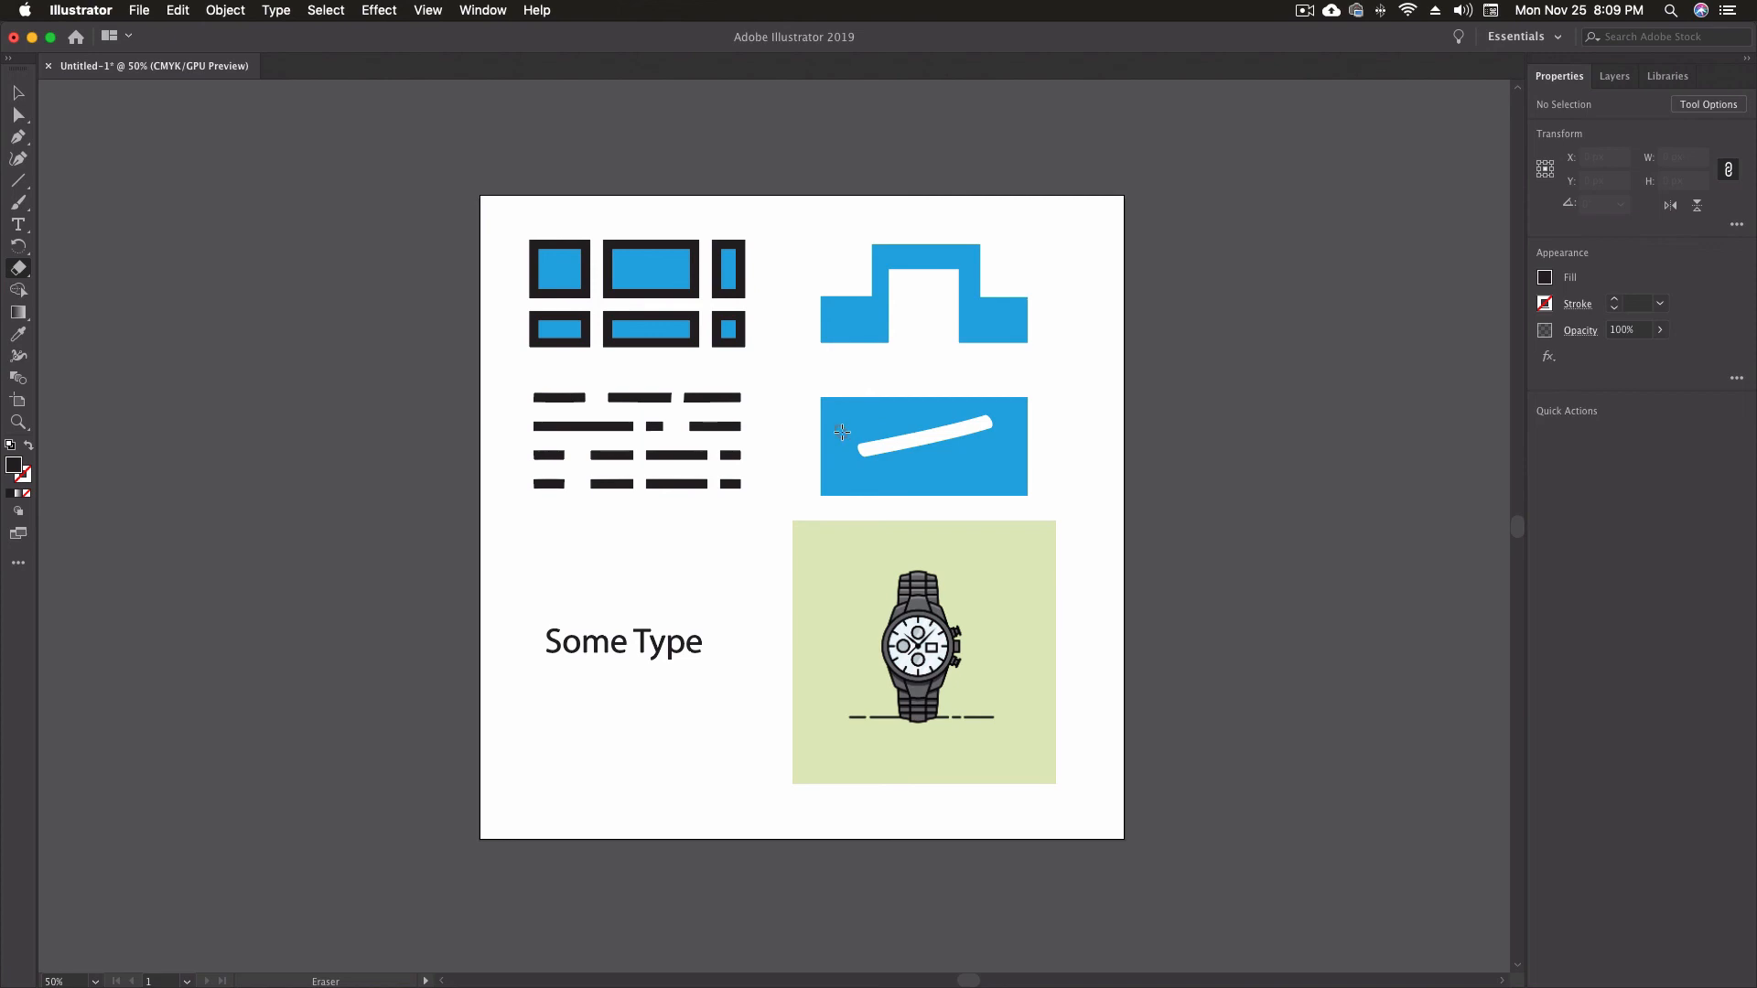
mouse_move(961, 438)
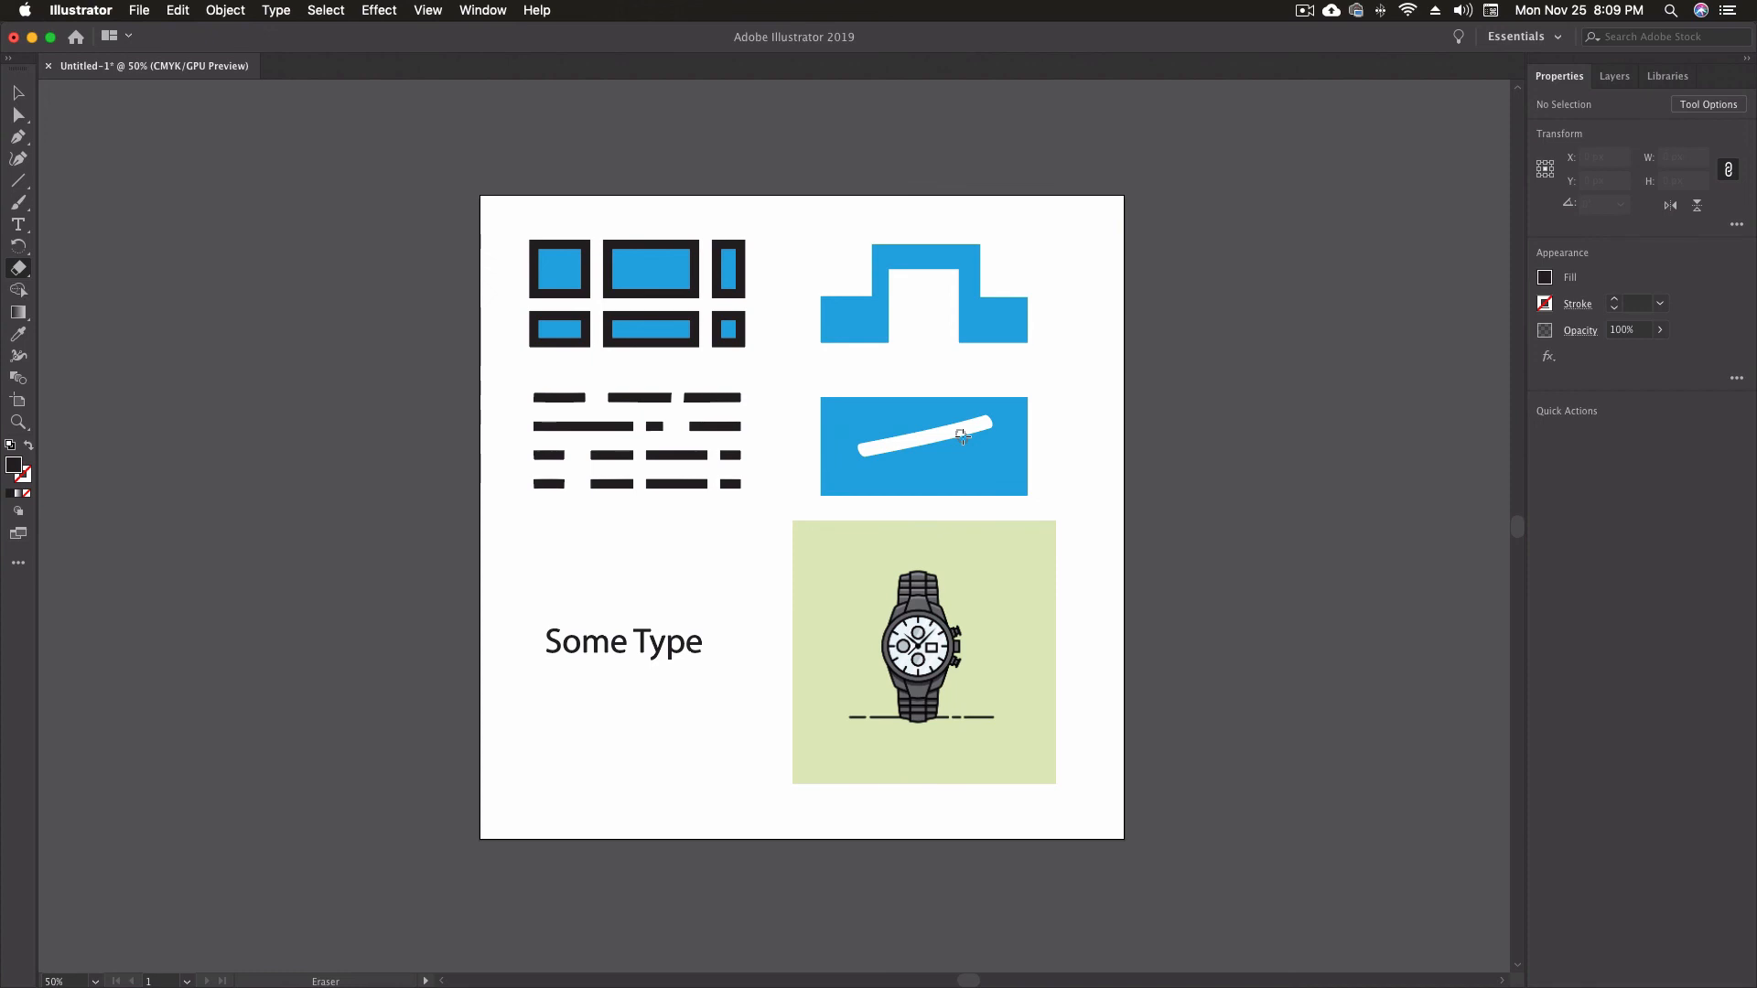